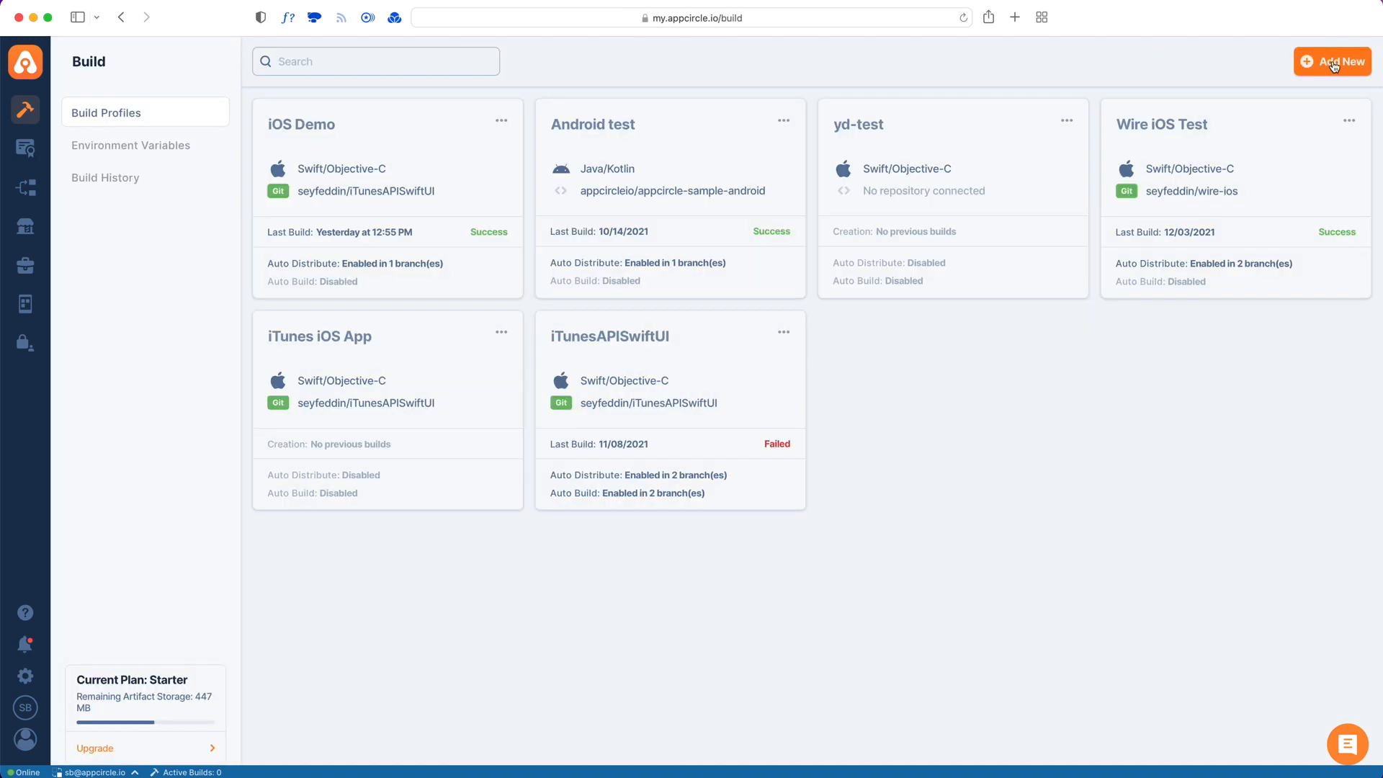
- Add a build profile named 'Flutter iOS Demo' targeting iOS with the Flutter platform
{"action": "left_click", "coordinate": [1333, 61]}
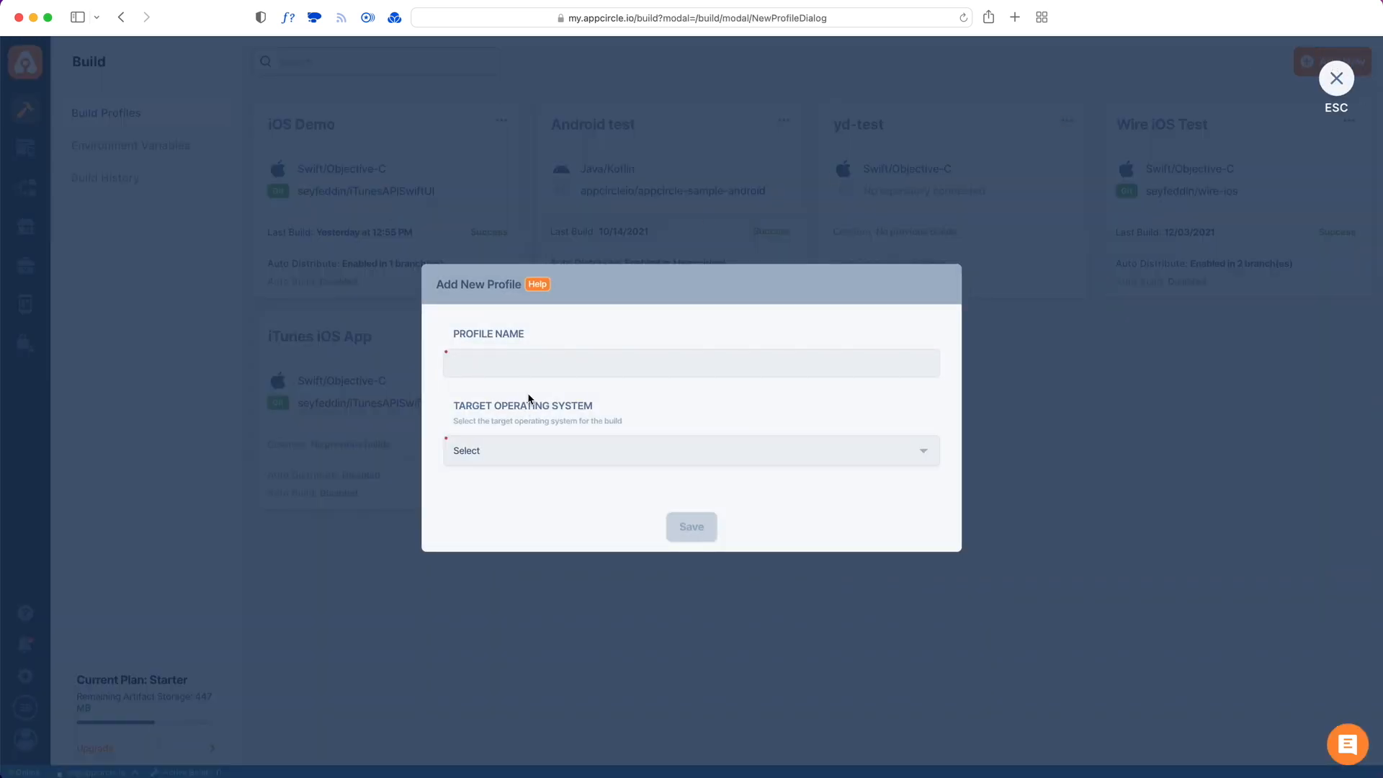
{"action": "left_click", "coordinate": [691, 451]}
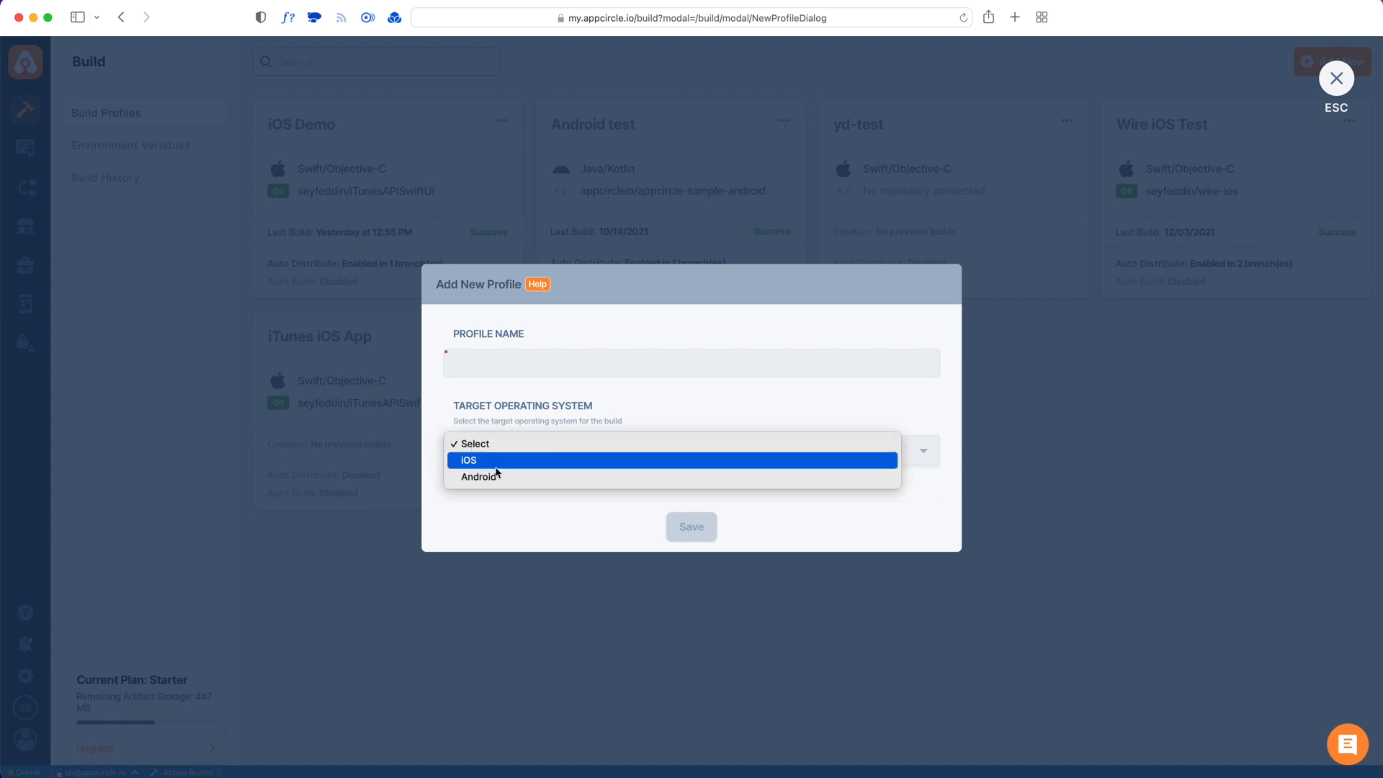
{"action": "mouse_move", "coordinate": [478, 476]}
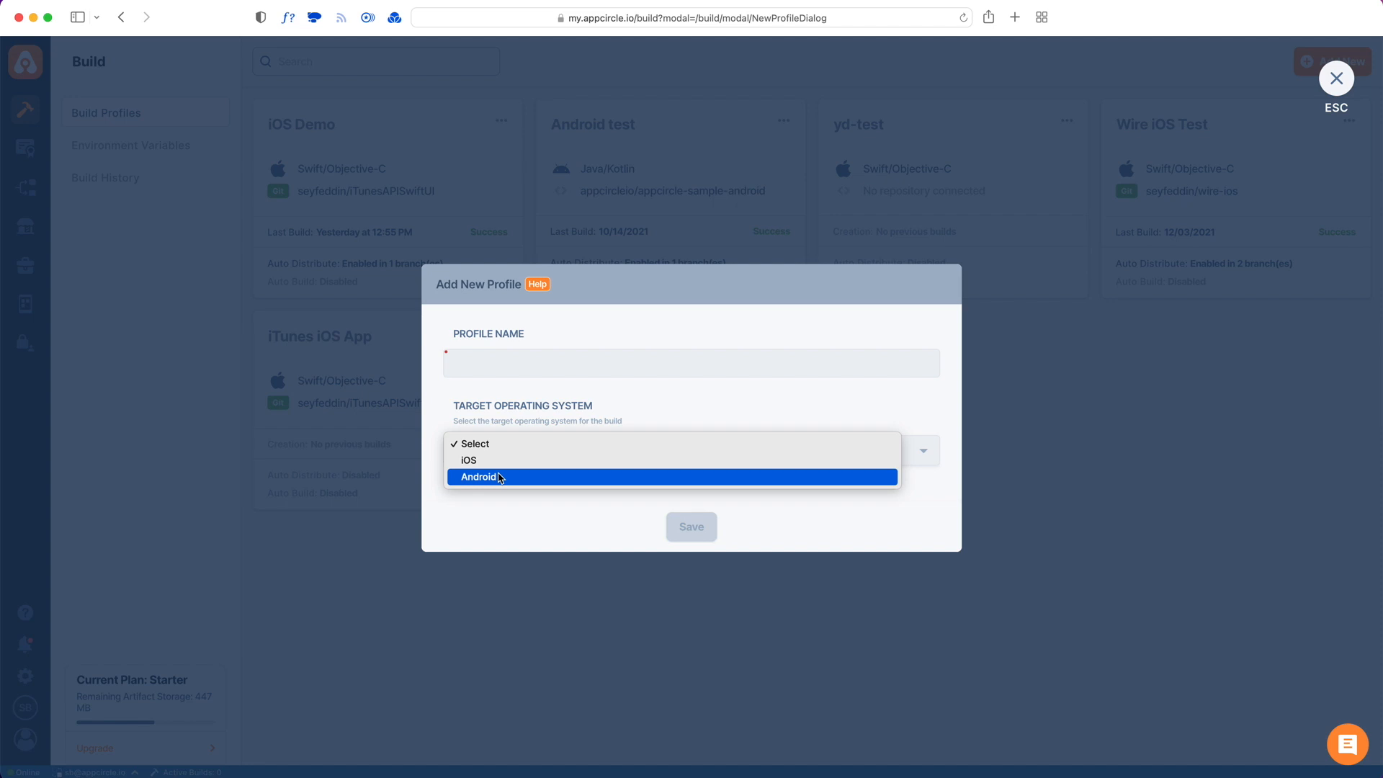
{"action": "mouse_move", "coordinate": [501, 465]}
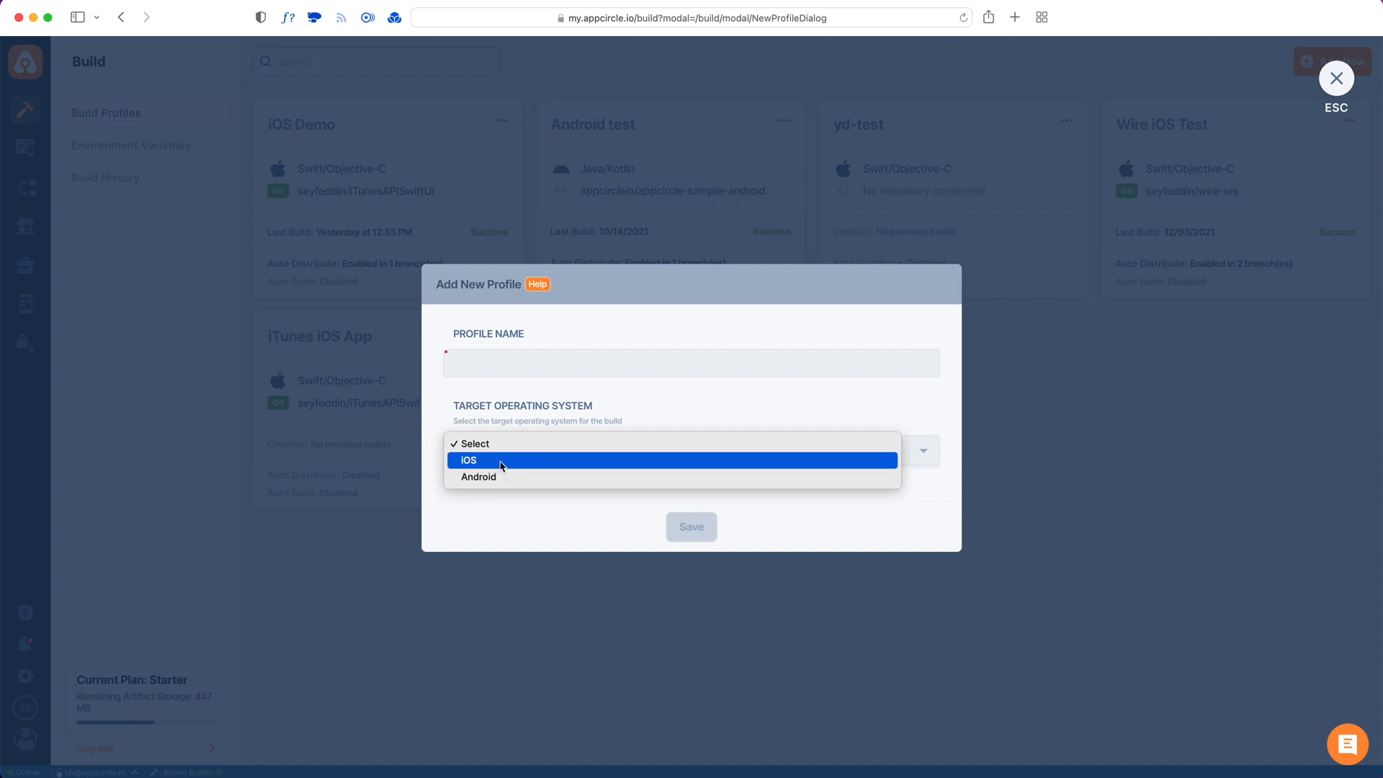
{"action": "left_click", "coordinate": [470, 459]}
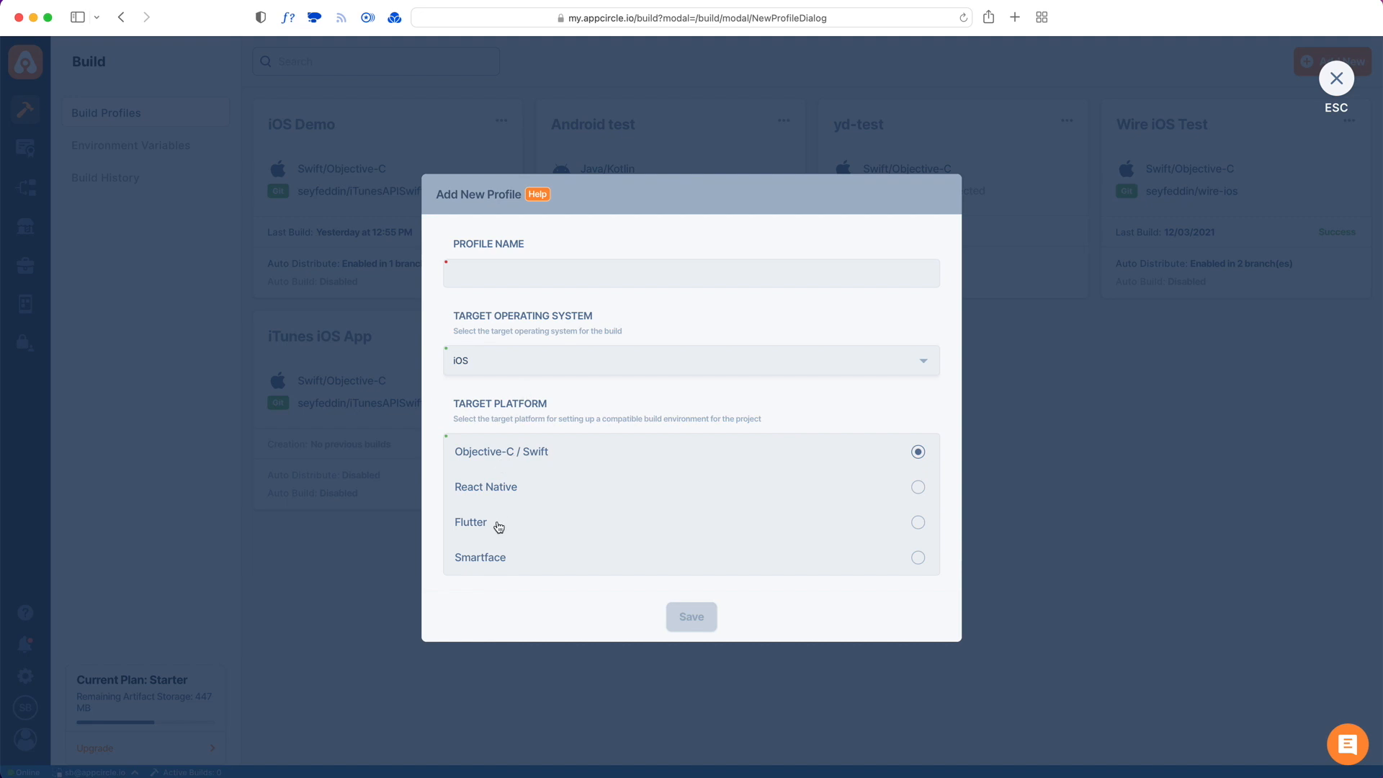
{"action": "mouse_move", "coordinate": [500, 529]}
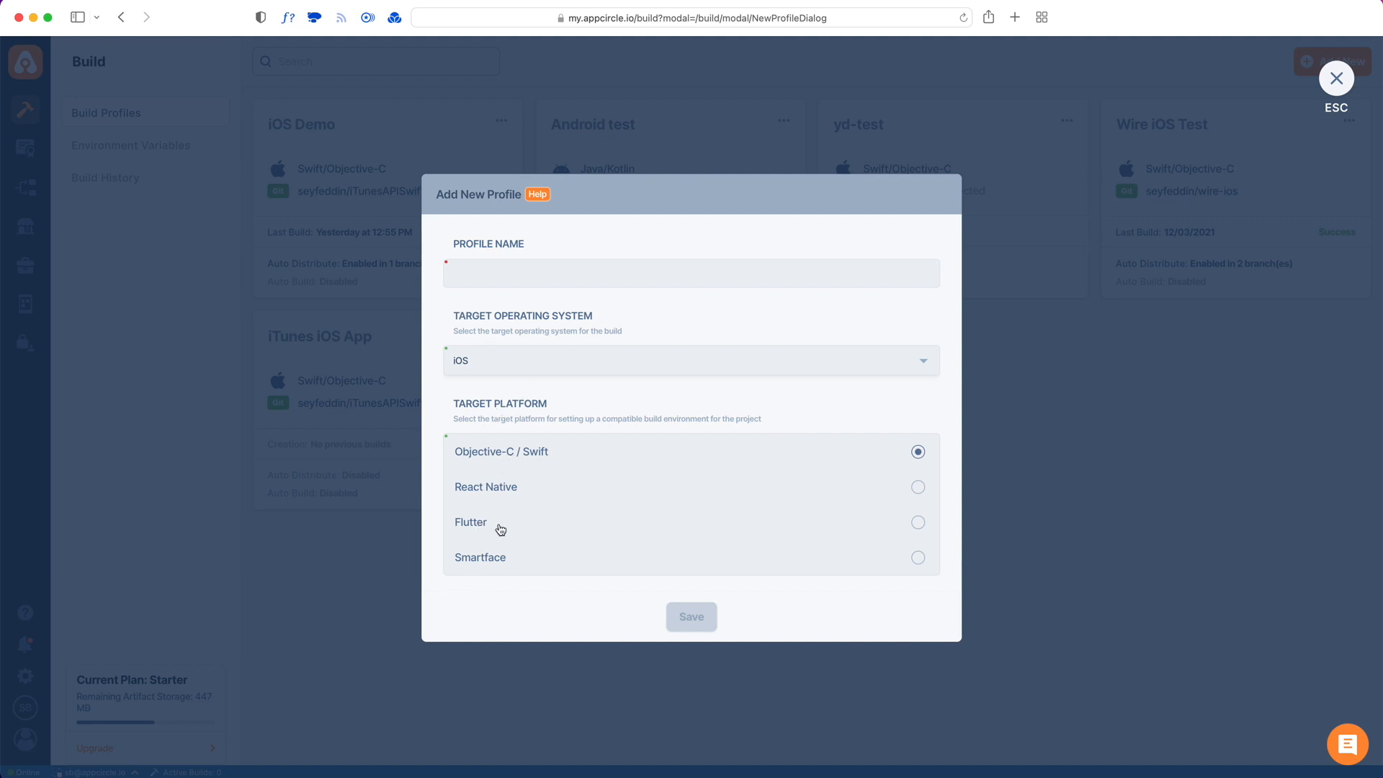
{"action": "left_click", "coordinate": [917, 522]}
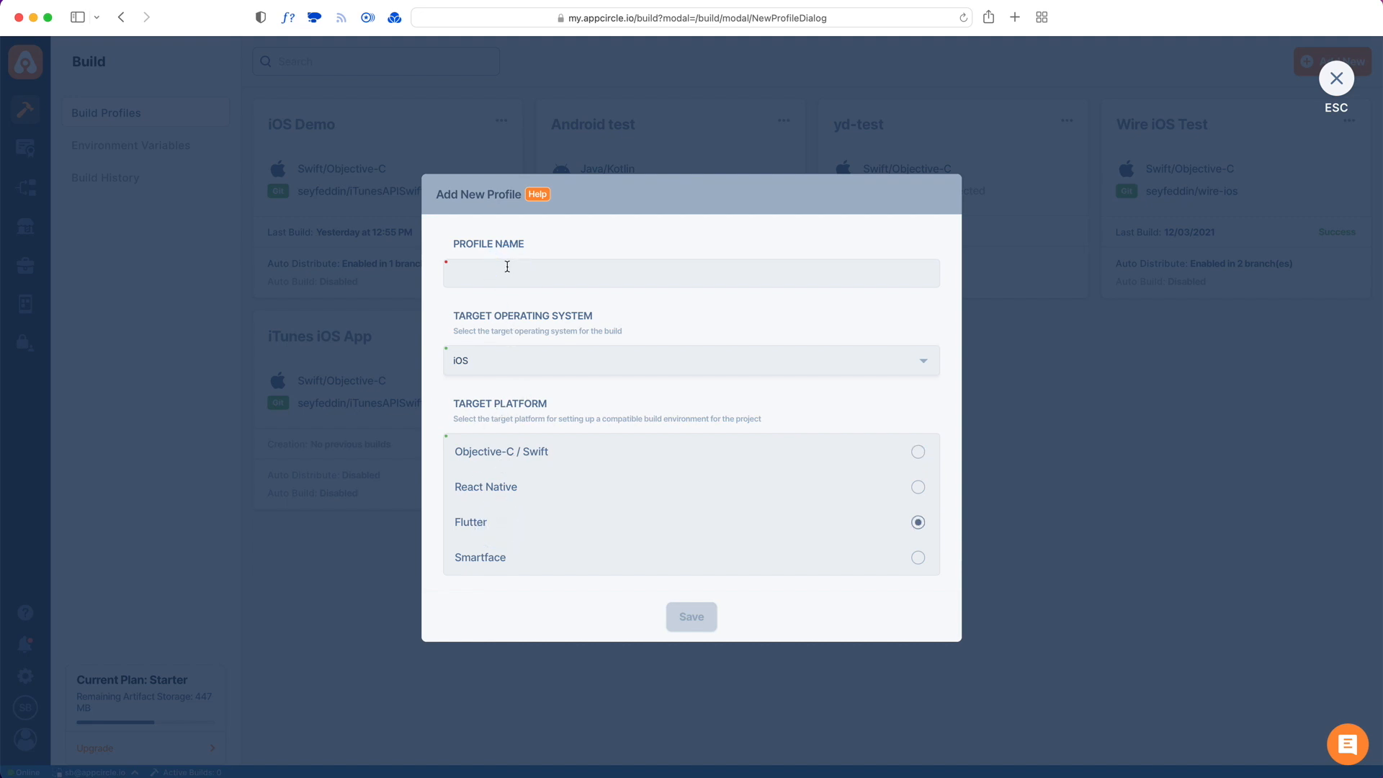
{"action": "type", "text": "F"}
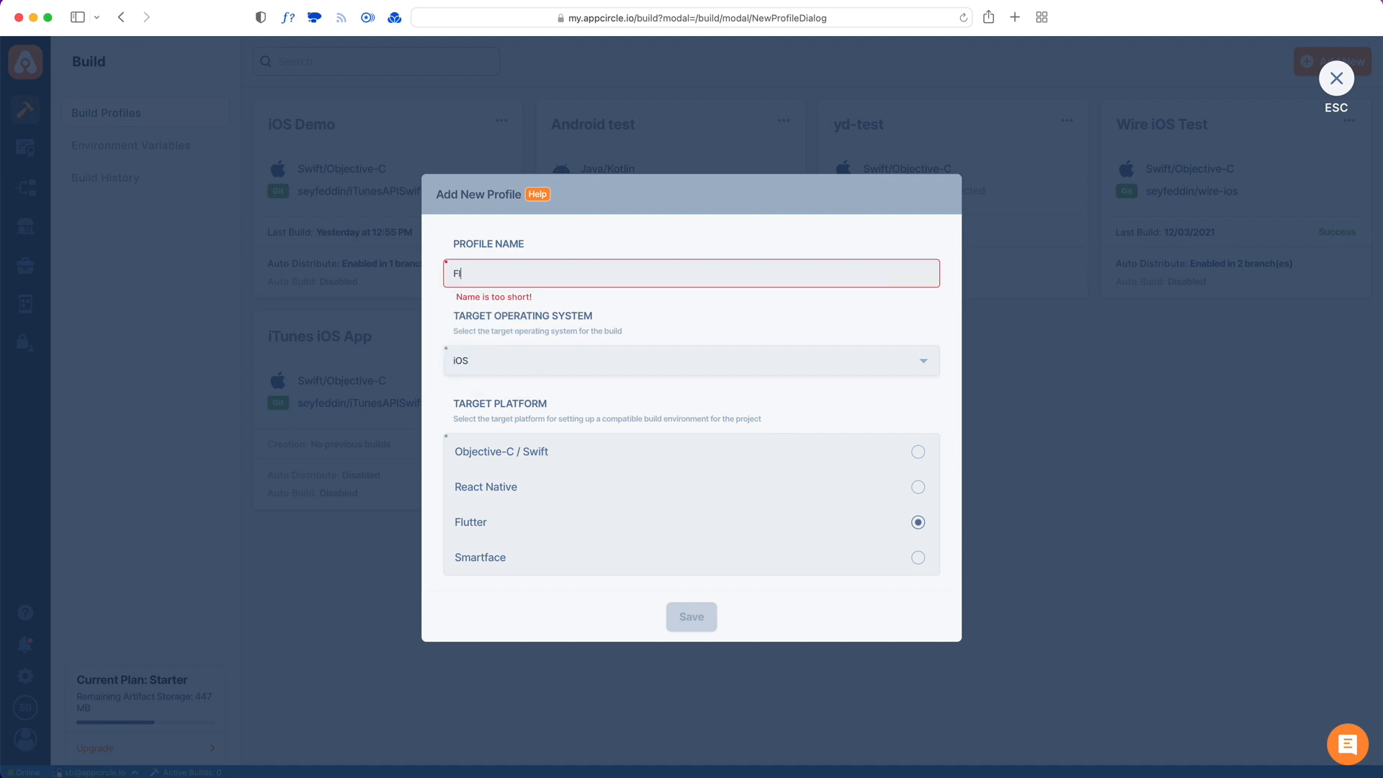
{"action": "type", "text": "lutter iOS Demo"}
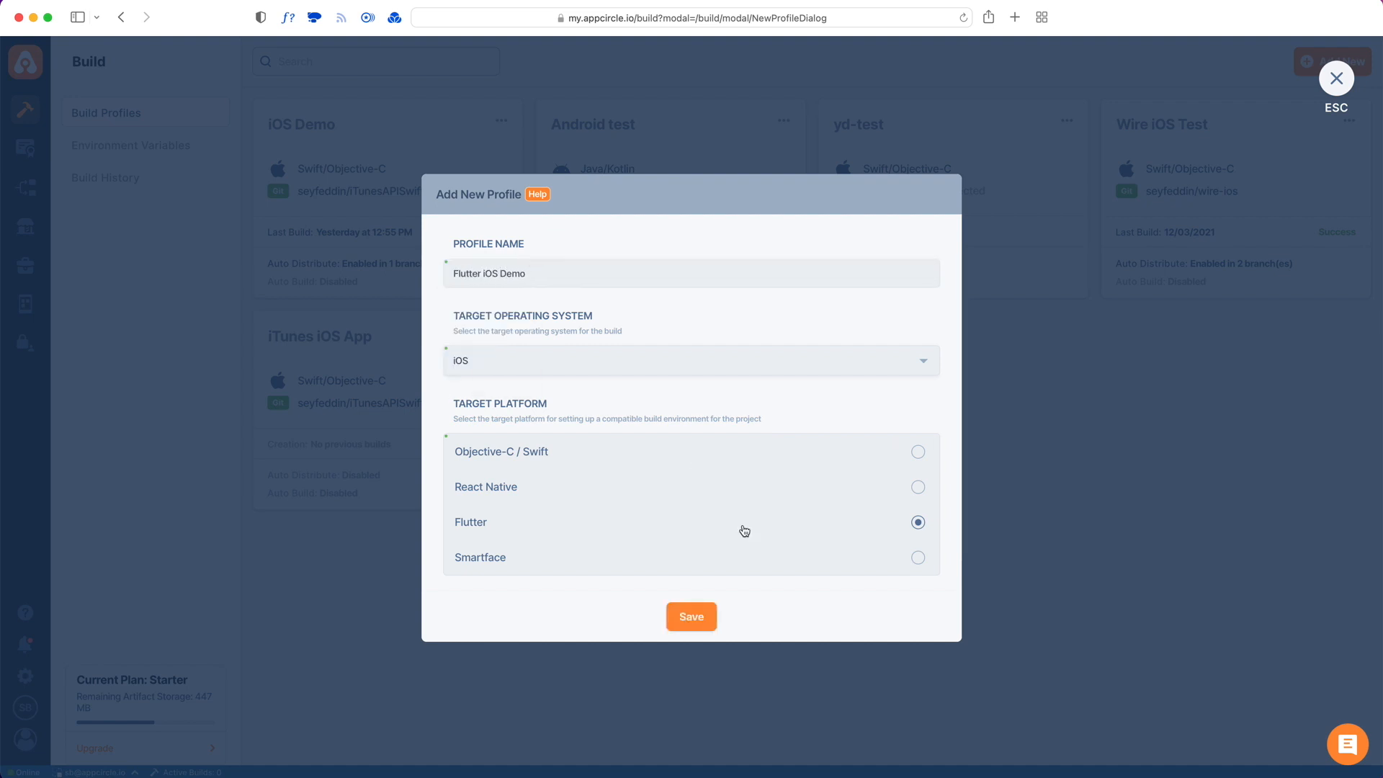
{"action": "left_click", "coordinate": [691, 616]}
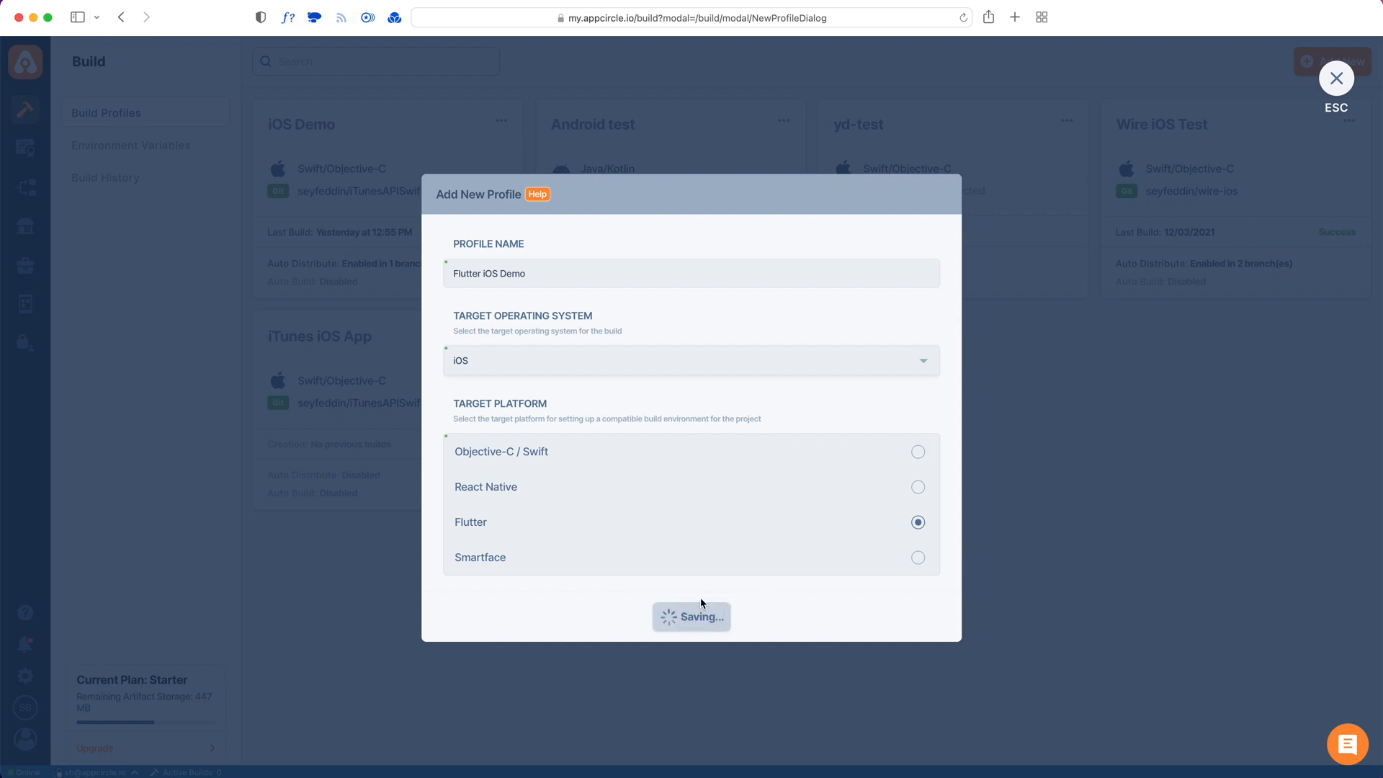
{"action": "left_click", "coordinate": [691, 615]}
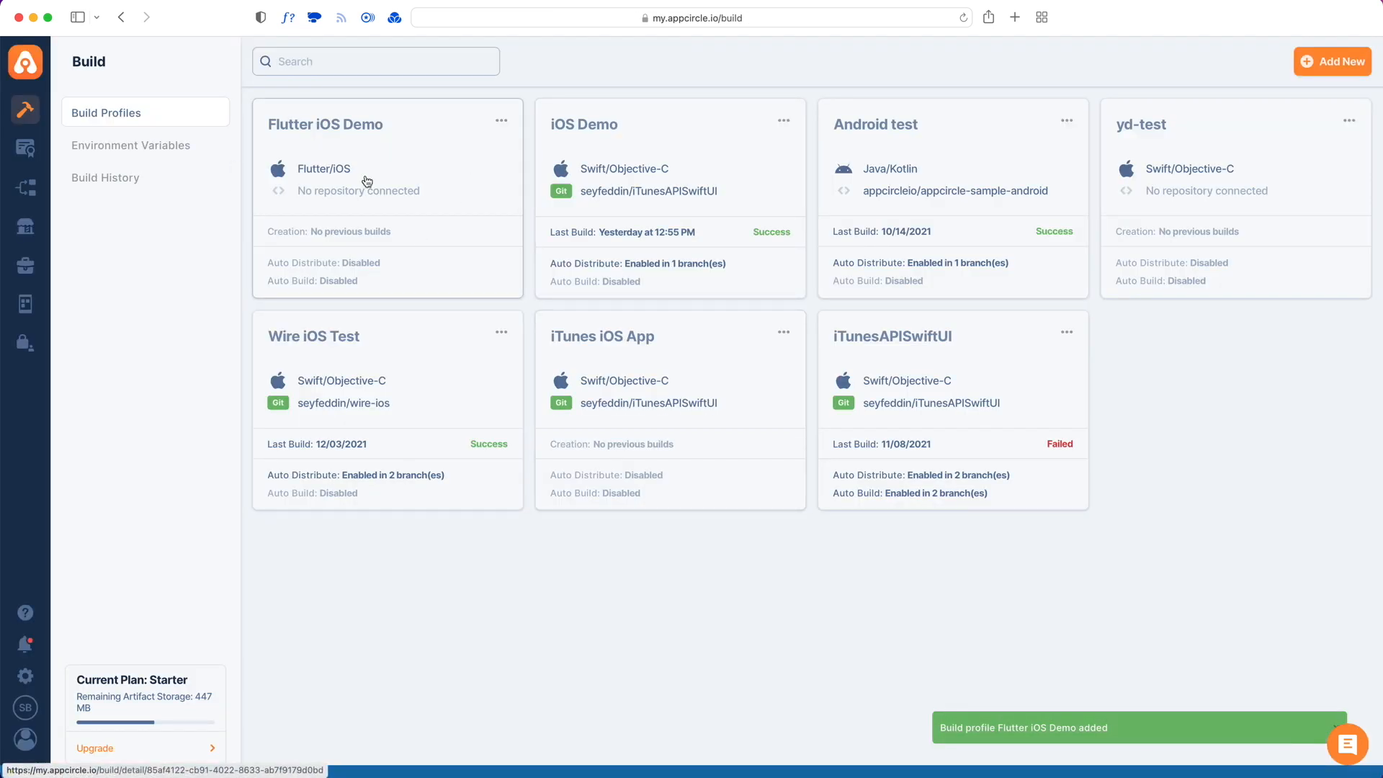
- Open the Flutter iOS Demo profile to reach its Git provider choices
{"action": "left_click", "coordinate": [325, 123]}
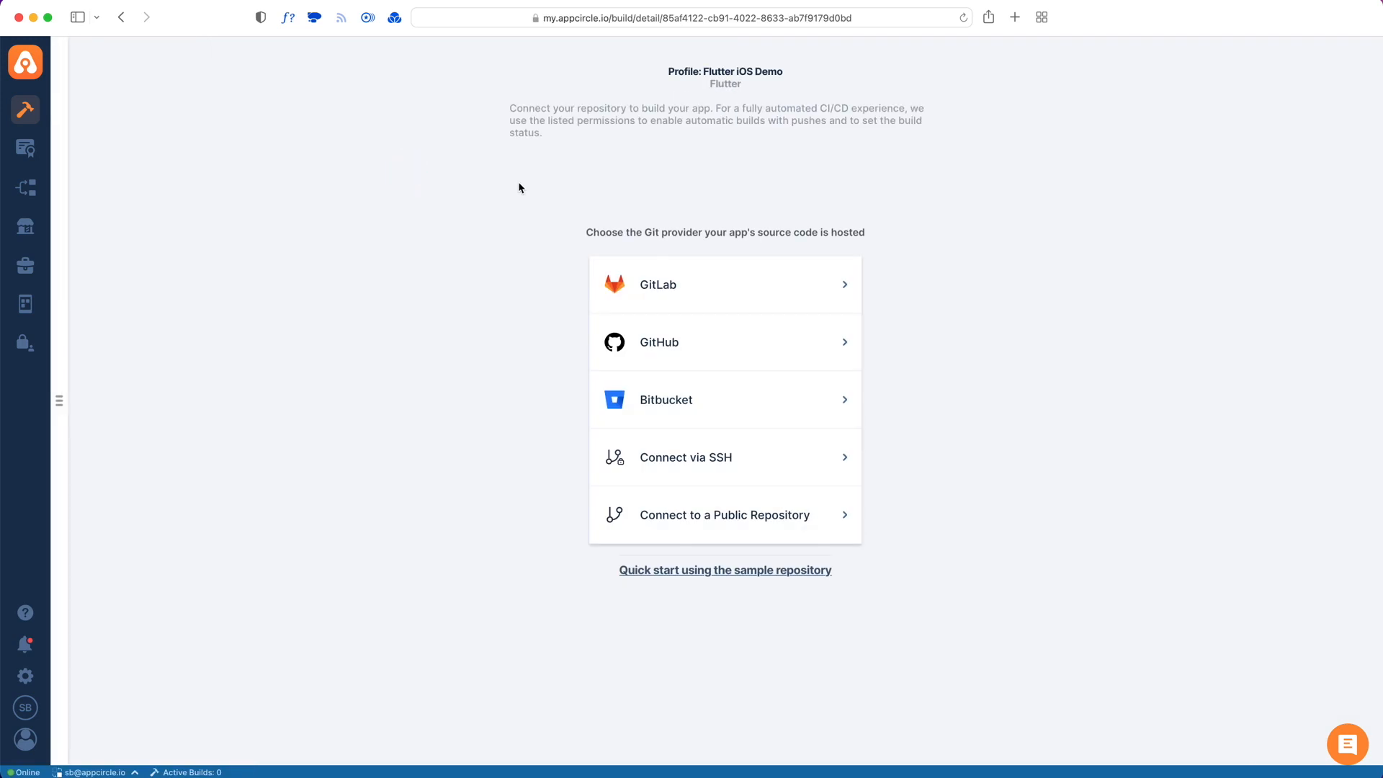
{"action": "mouse_move", "coordinate": [544, 181]}
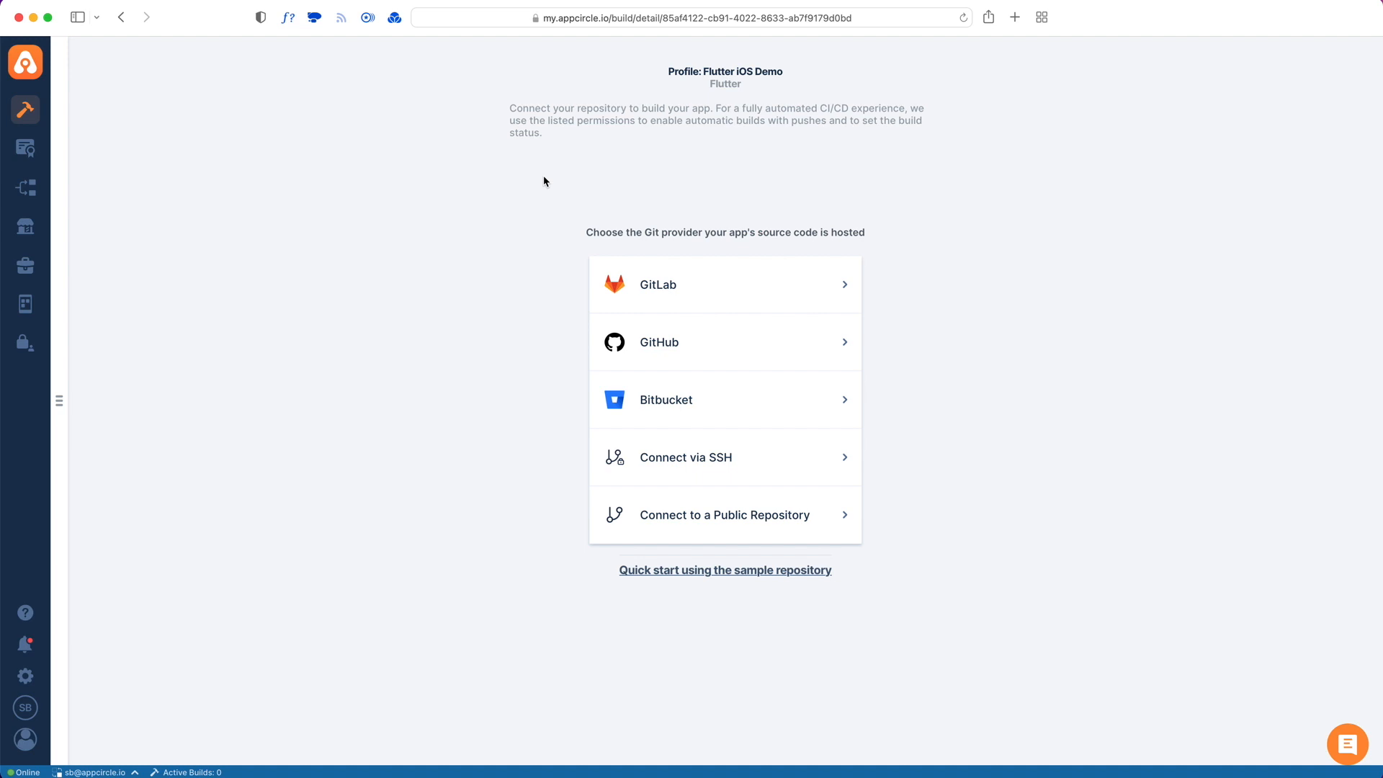
{"action": "mouse_move", "coordinate": [592, 186]}
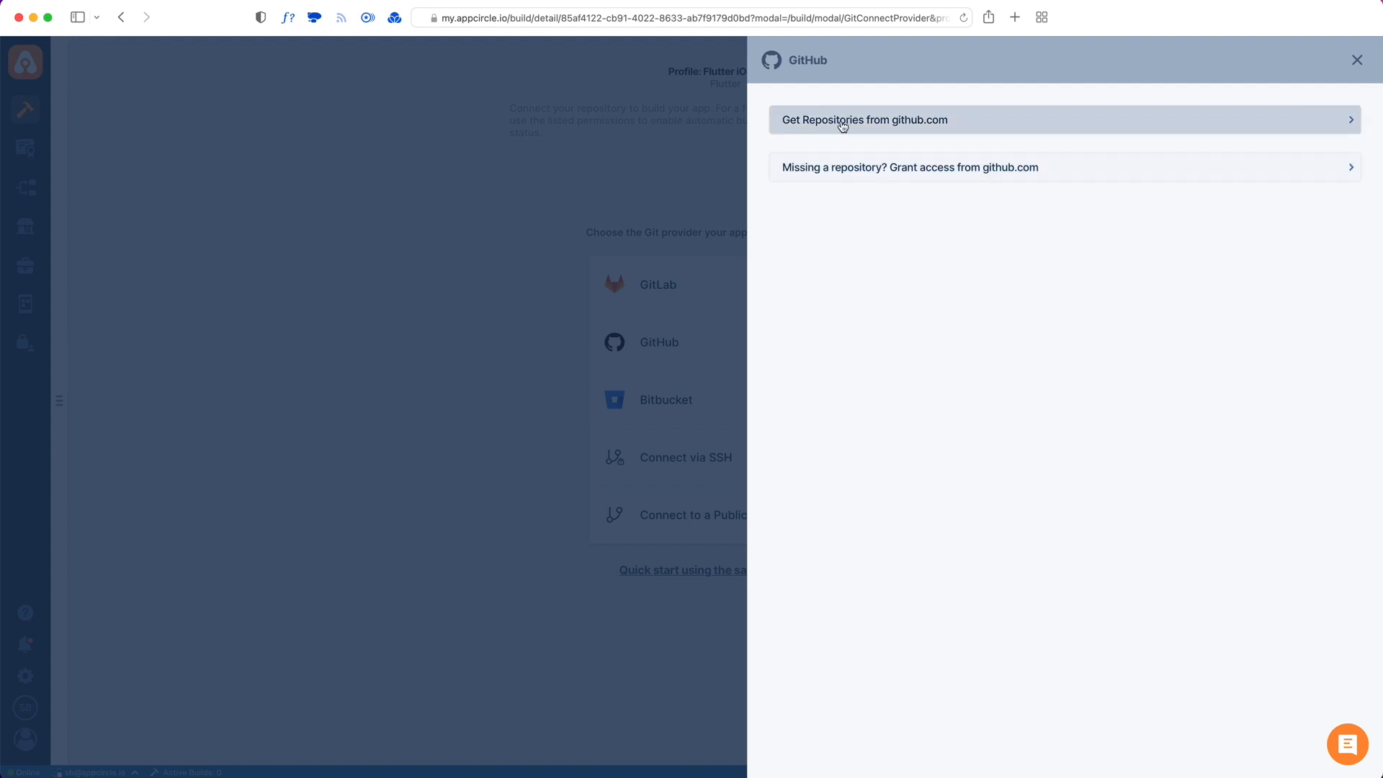
- Fetch repositories from github.com and pick appcircle-sample-flutter
{"action": "left_click", "coordinate": [864, 119]}
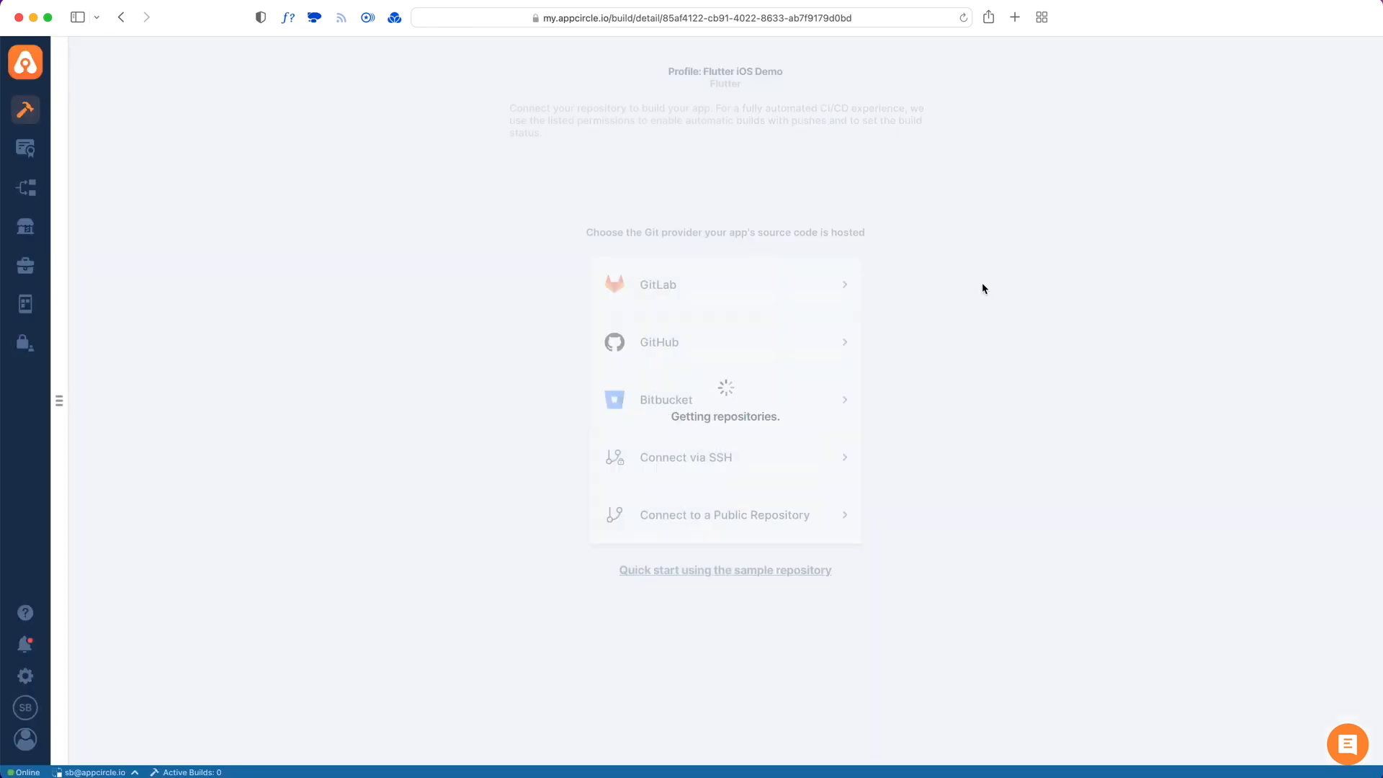
{"action": "left_click", "coordinate": [657, 342]}
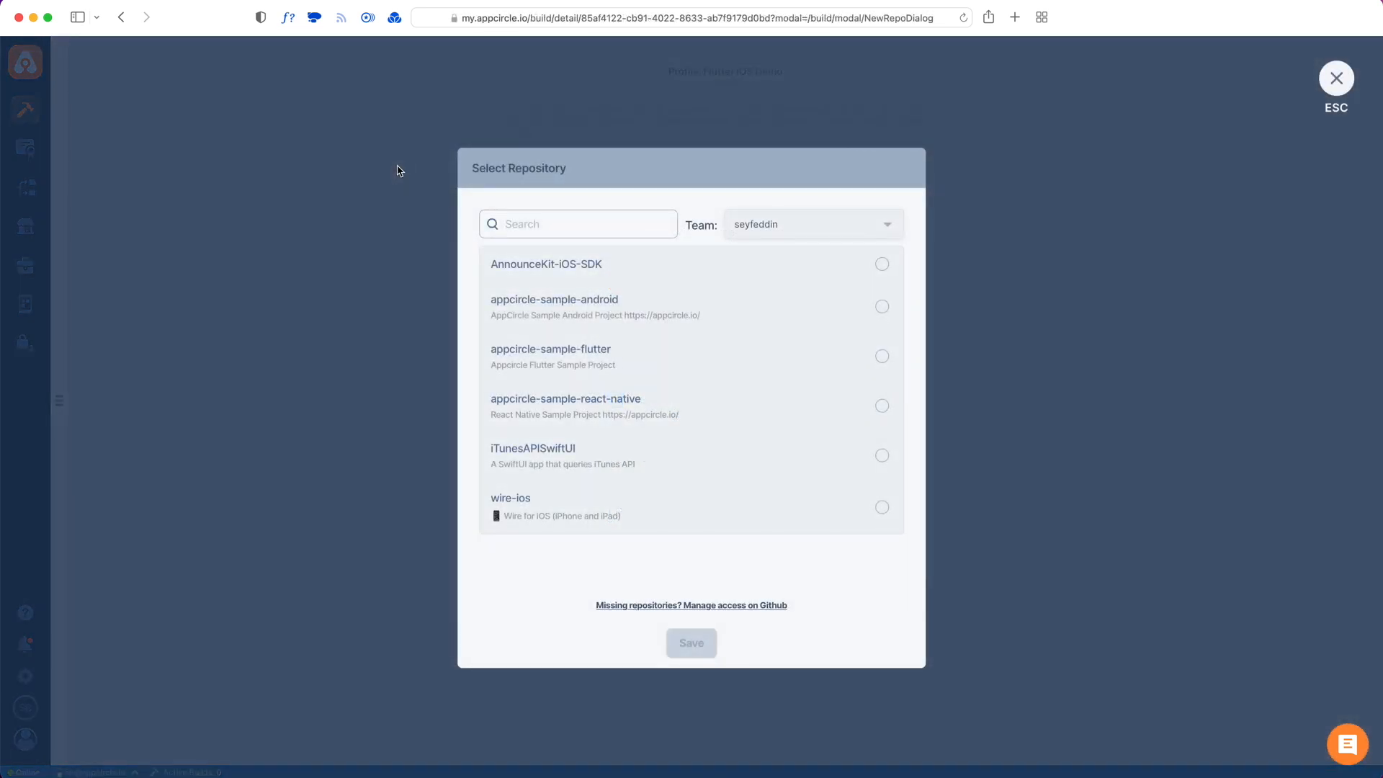
{"action": "mouse_move", "coordinate": [534, 341]}
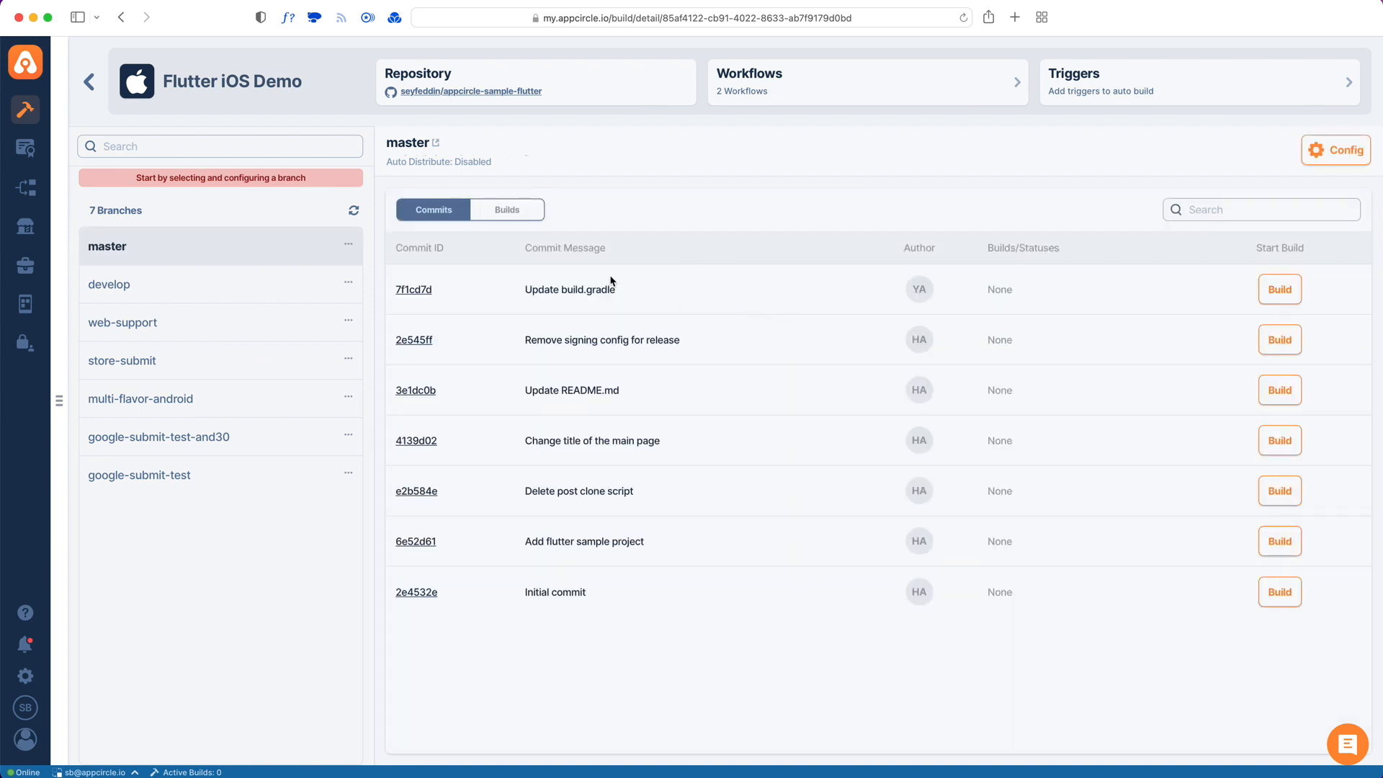
{"action": "mouse_move", "coordinate": [184, 224]}
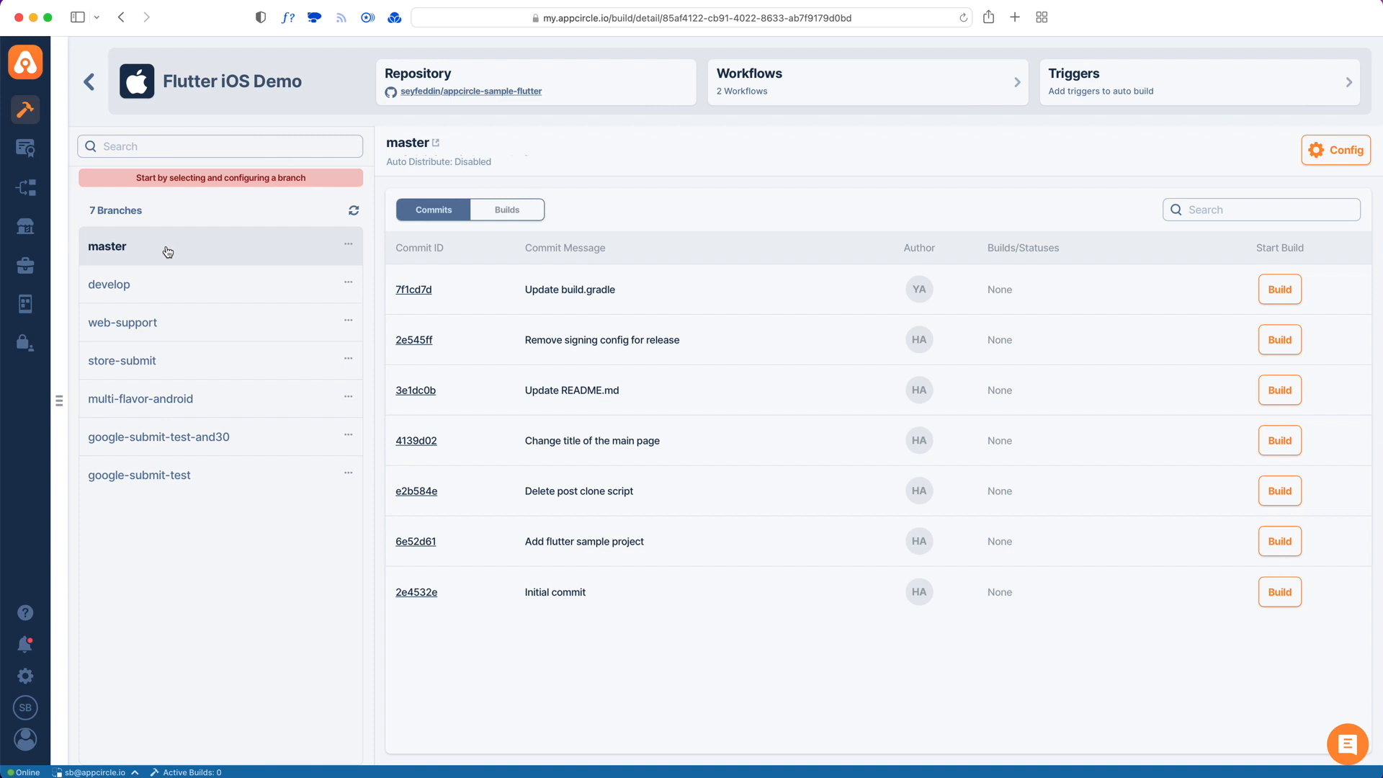
{"action": "mouse_move", "coordinate": [227, 258]}
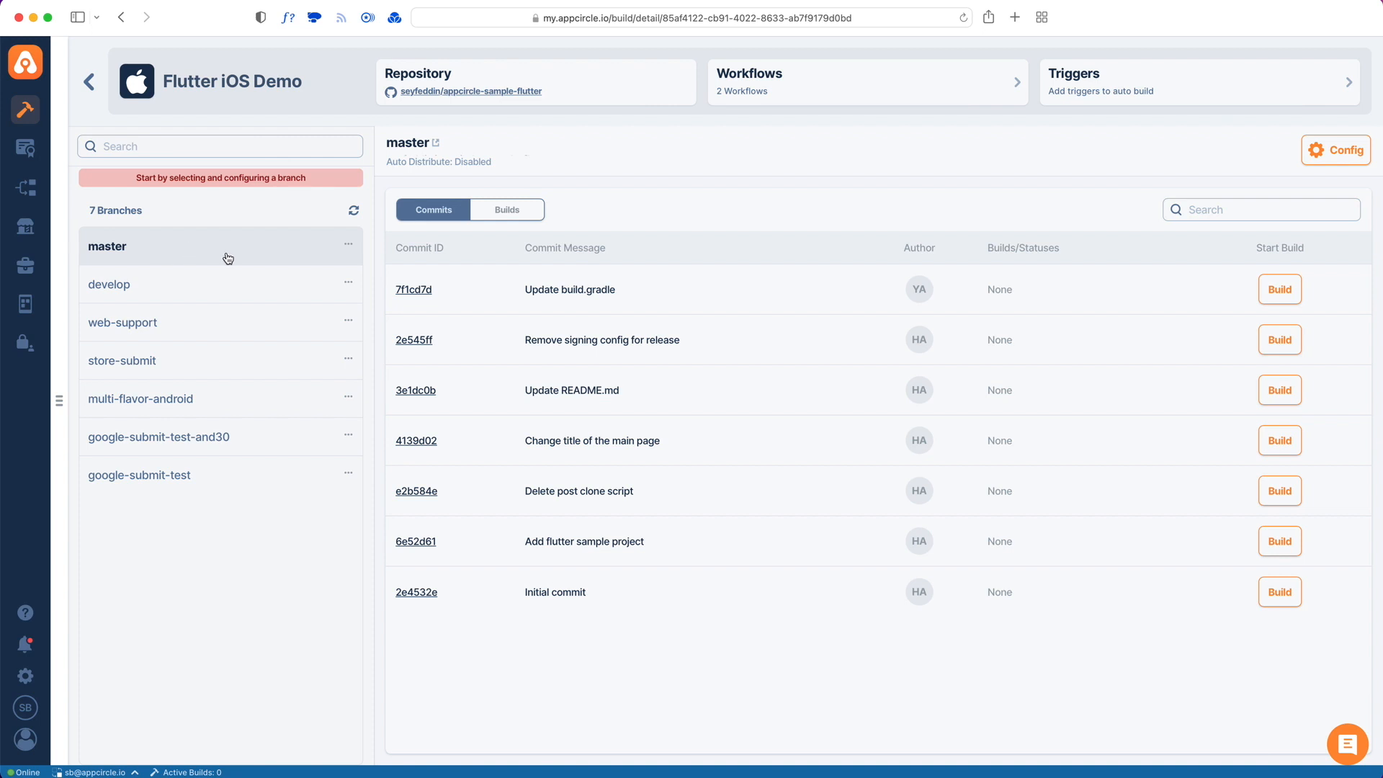
{"action": "mouse_move", "coordinate": [1244, 197]}
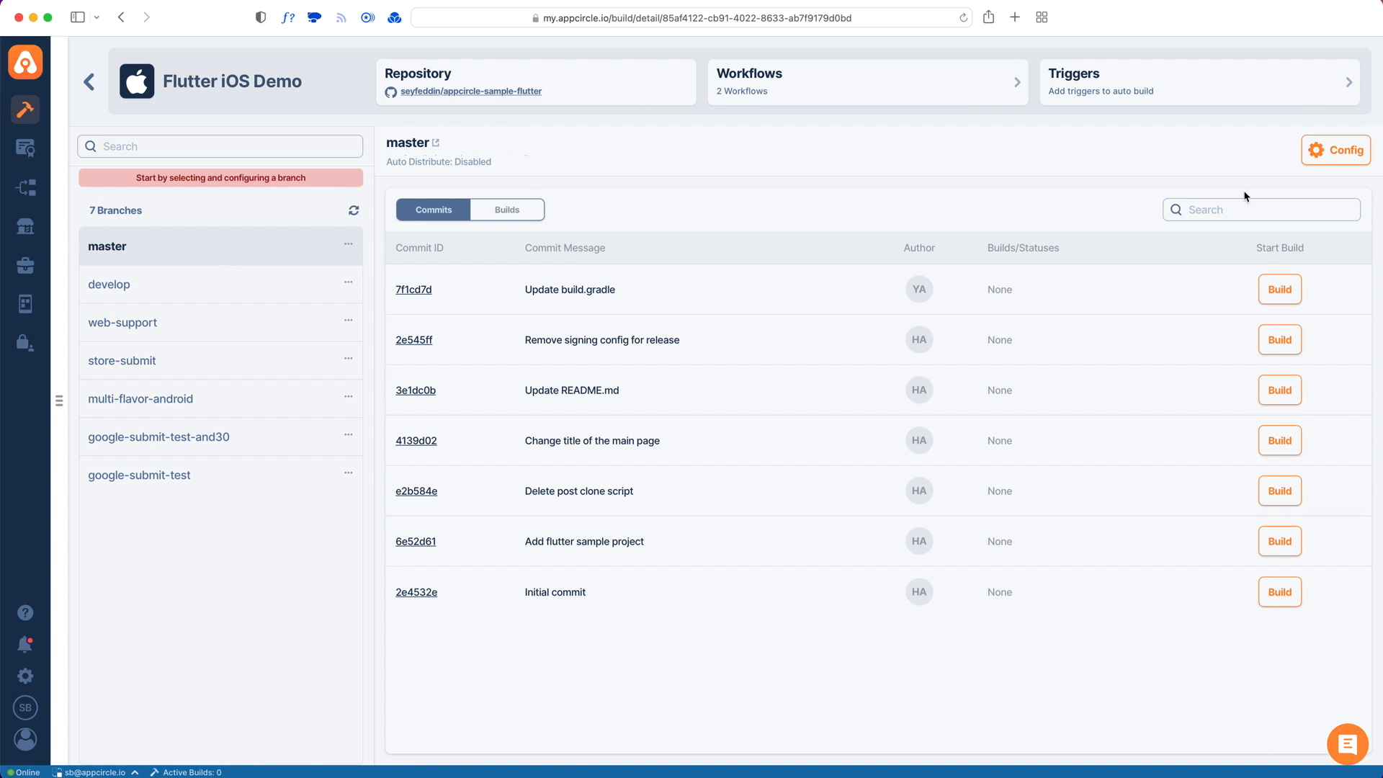
- Open the master branch Config, review its settings, and fetch project details
{"action": "left_click", "coordinate": [1334, 149]}
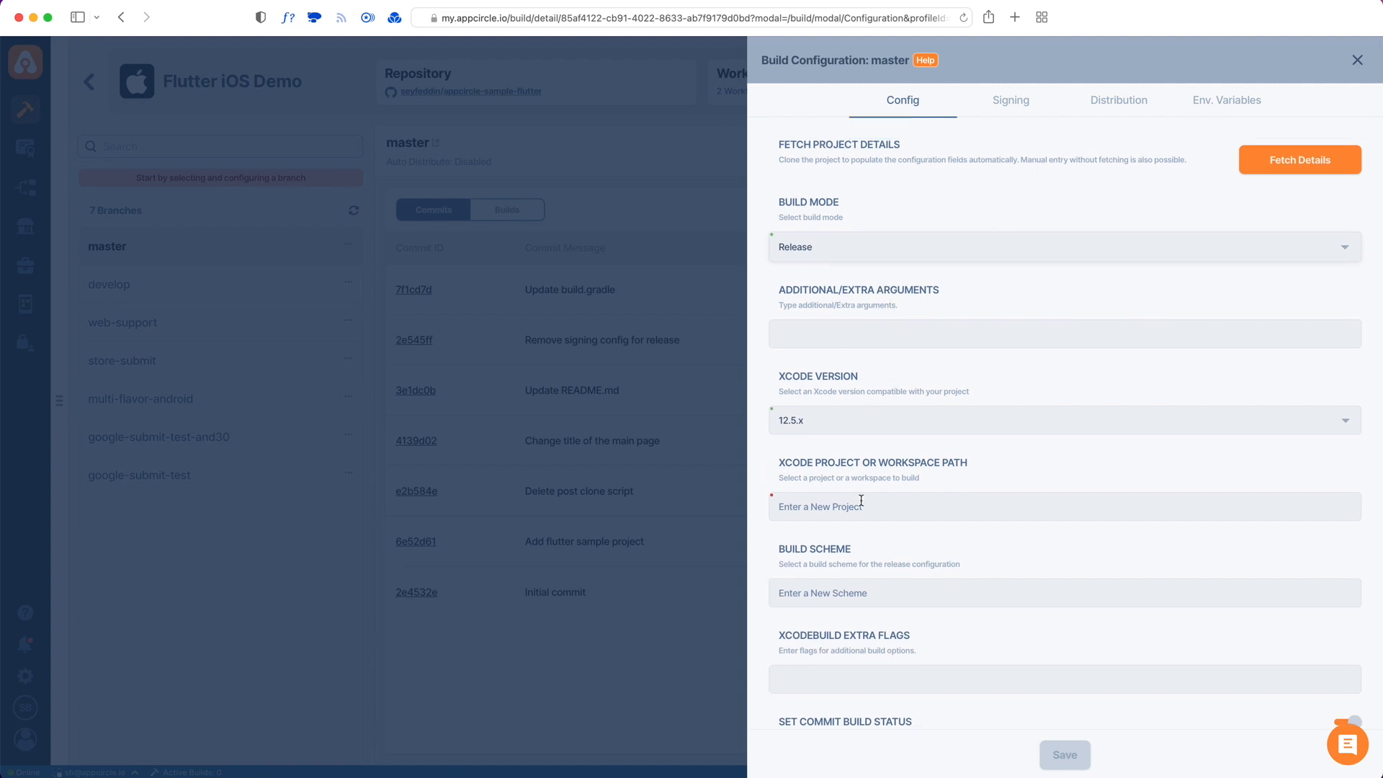
{"action": "scroll", "scroll_direction": "down", "scroll_amount": 3}
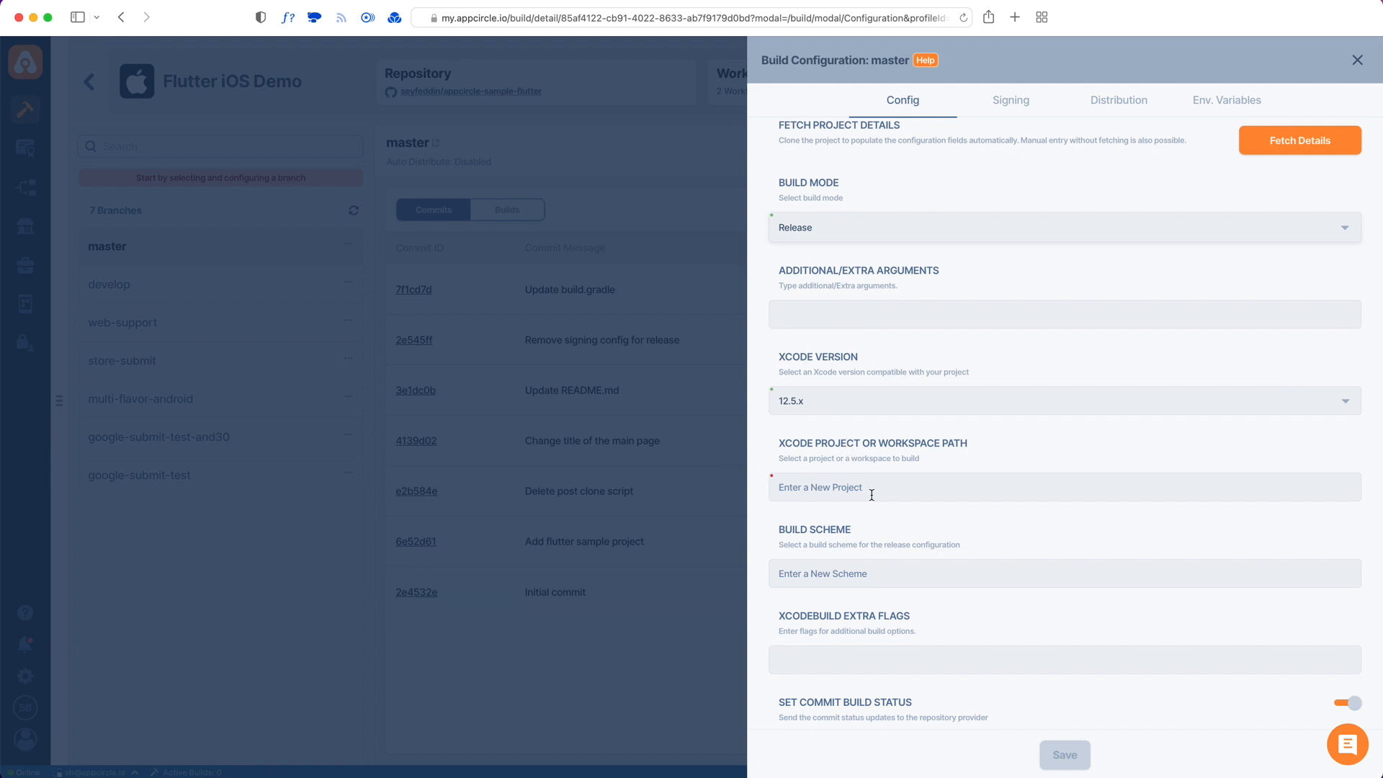
{"action": "scroll", "scroll_direction": "down", "scroll_amount": 3}
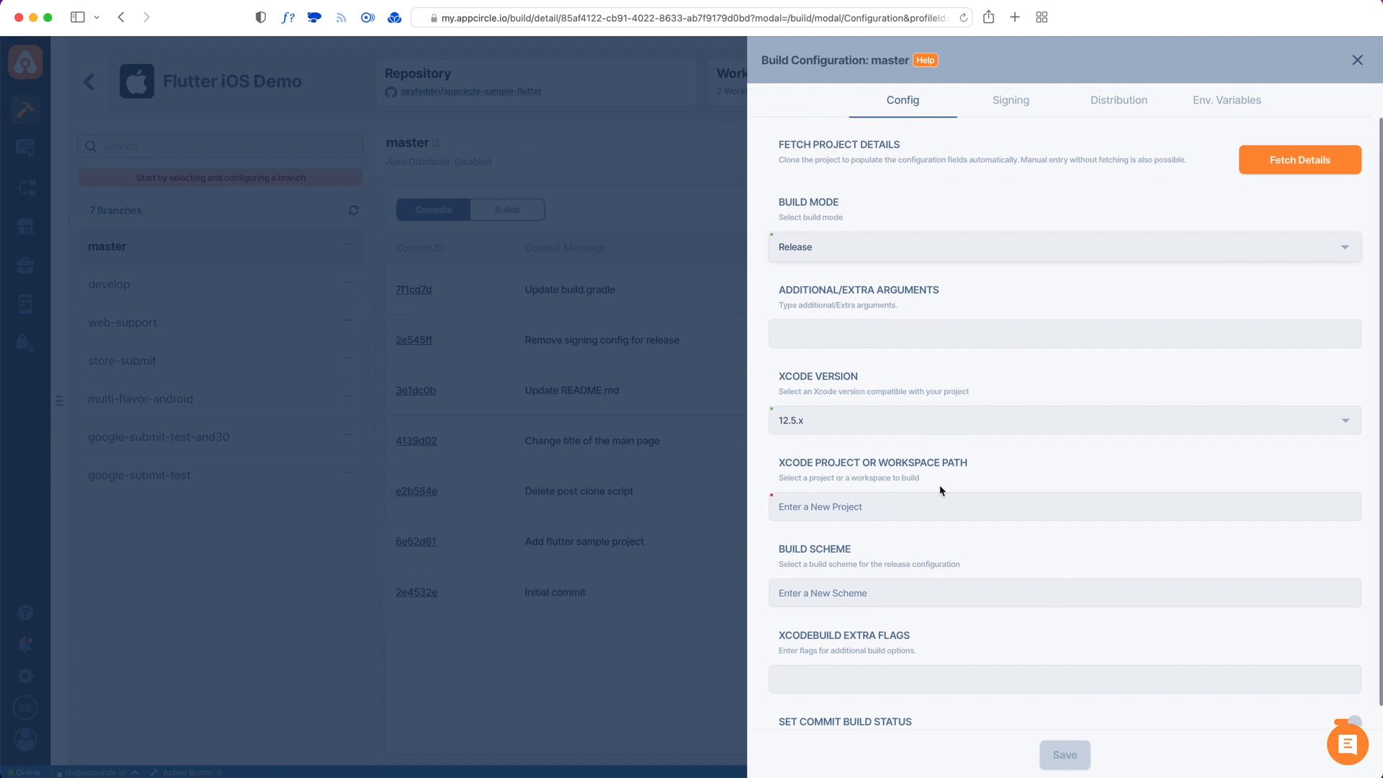
{"action": "mouse_move", "coordinate": [1258, 199]}
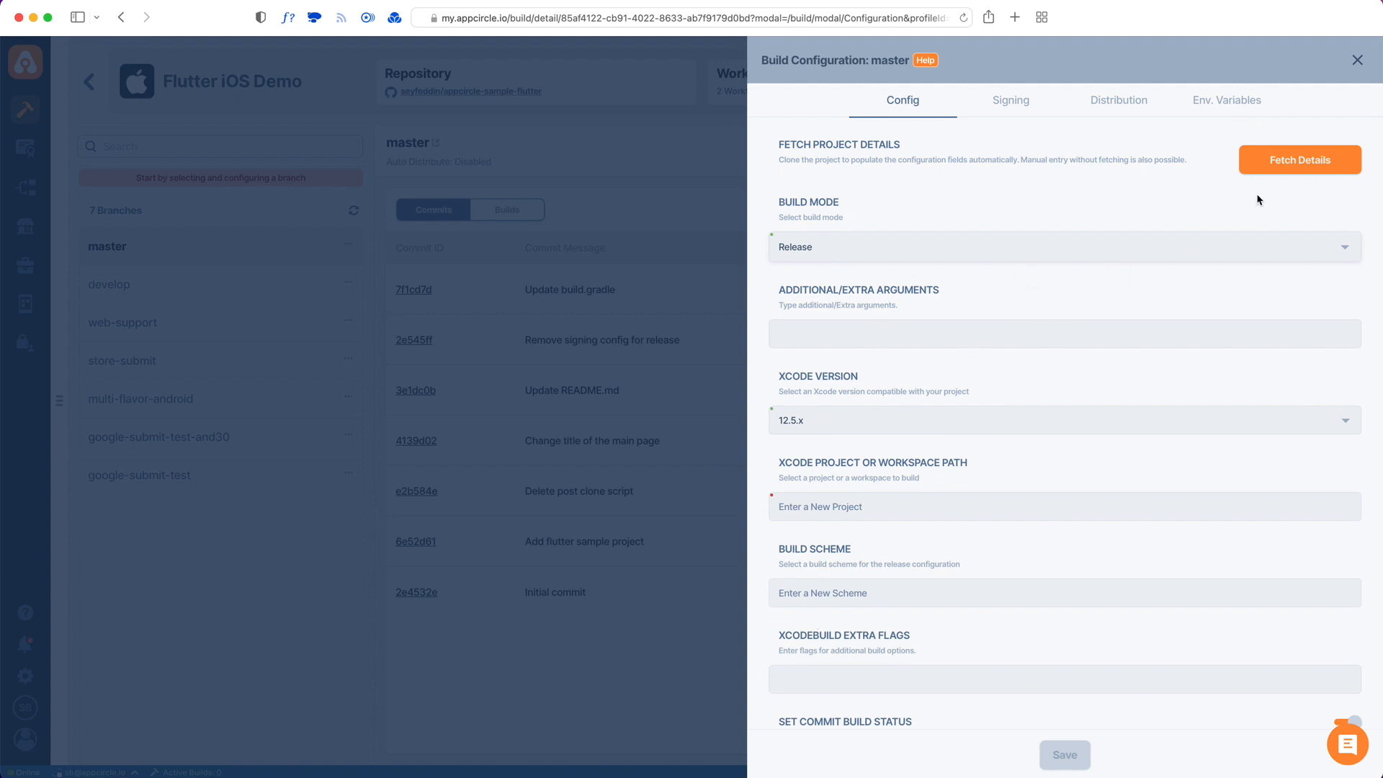
{"action": "left_click", "coordinate": [1298, 159]}
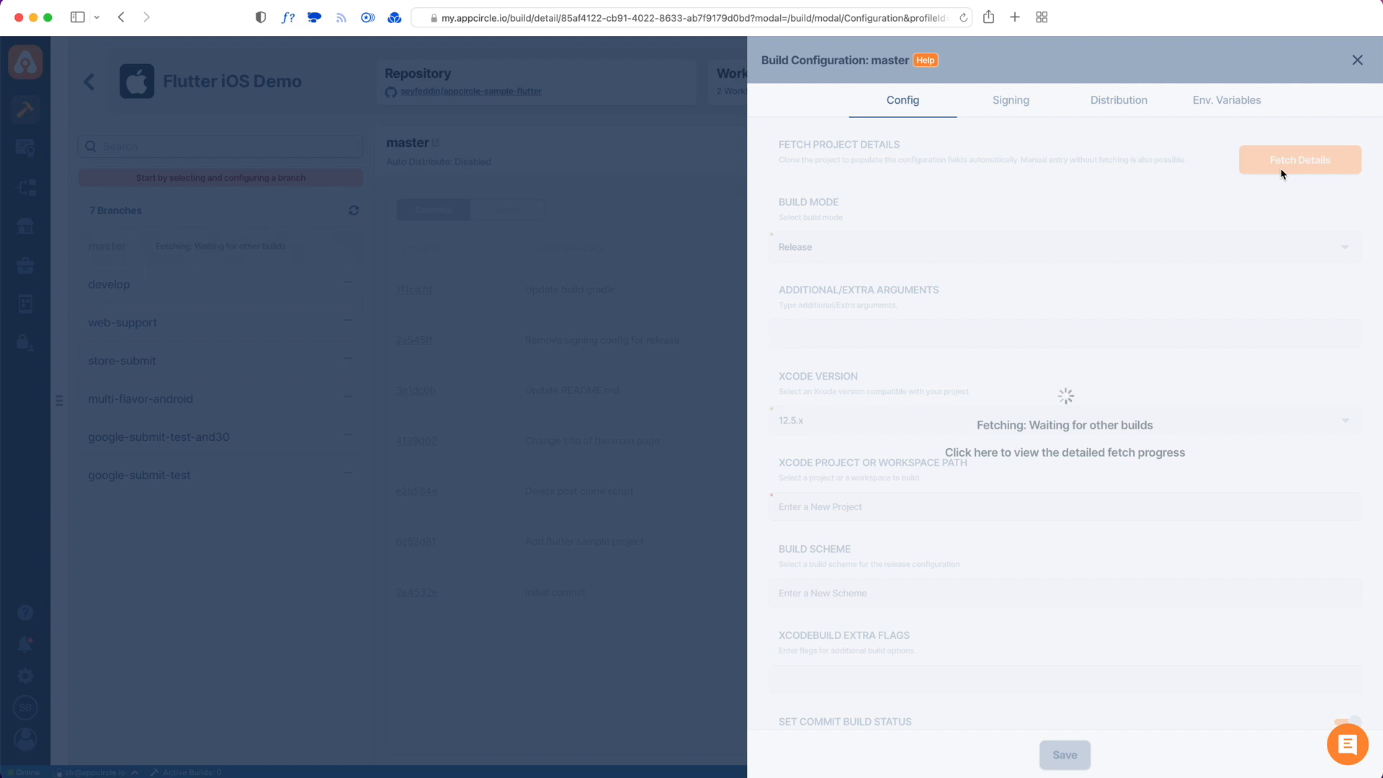
- Confirm the Xcode workspace path stays set to Runner
{"action": "left_click", "coordinate": [1300, 160]}
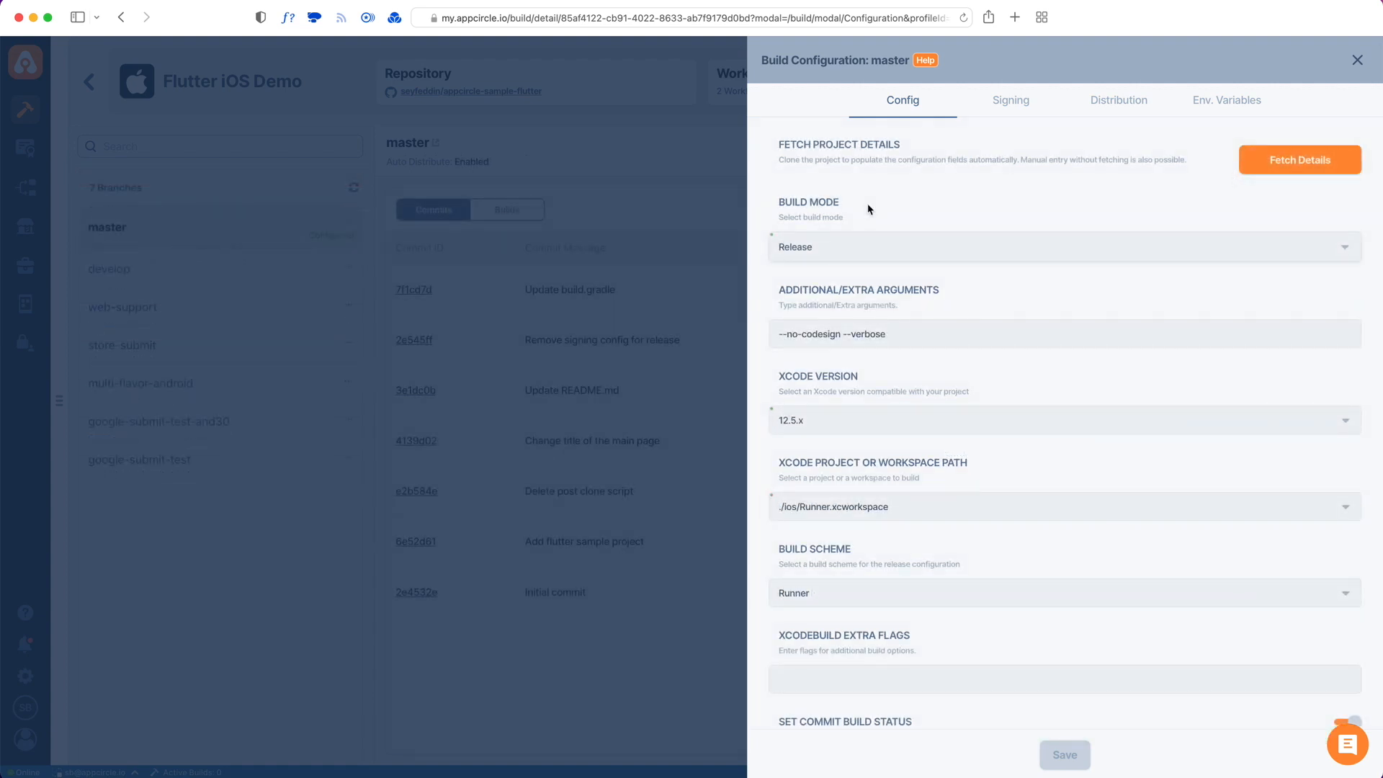
{"action": "mouse_move", "coordinate": [852, 368]}
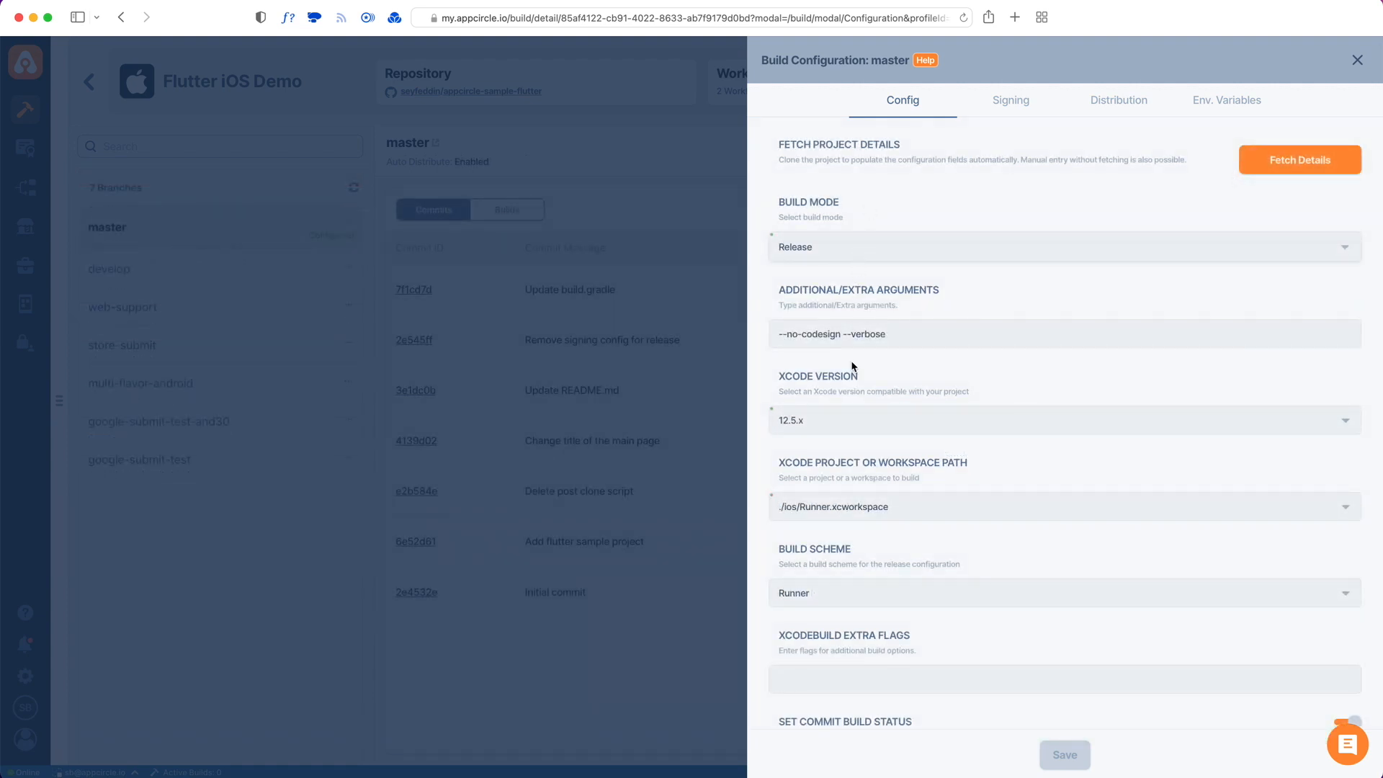
{"action": "left_click", "coordinate": [1058, 420]}
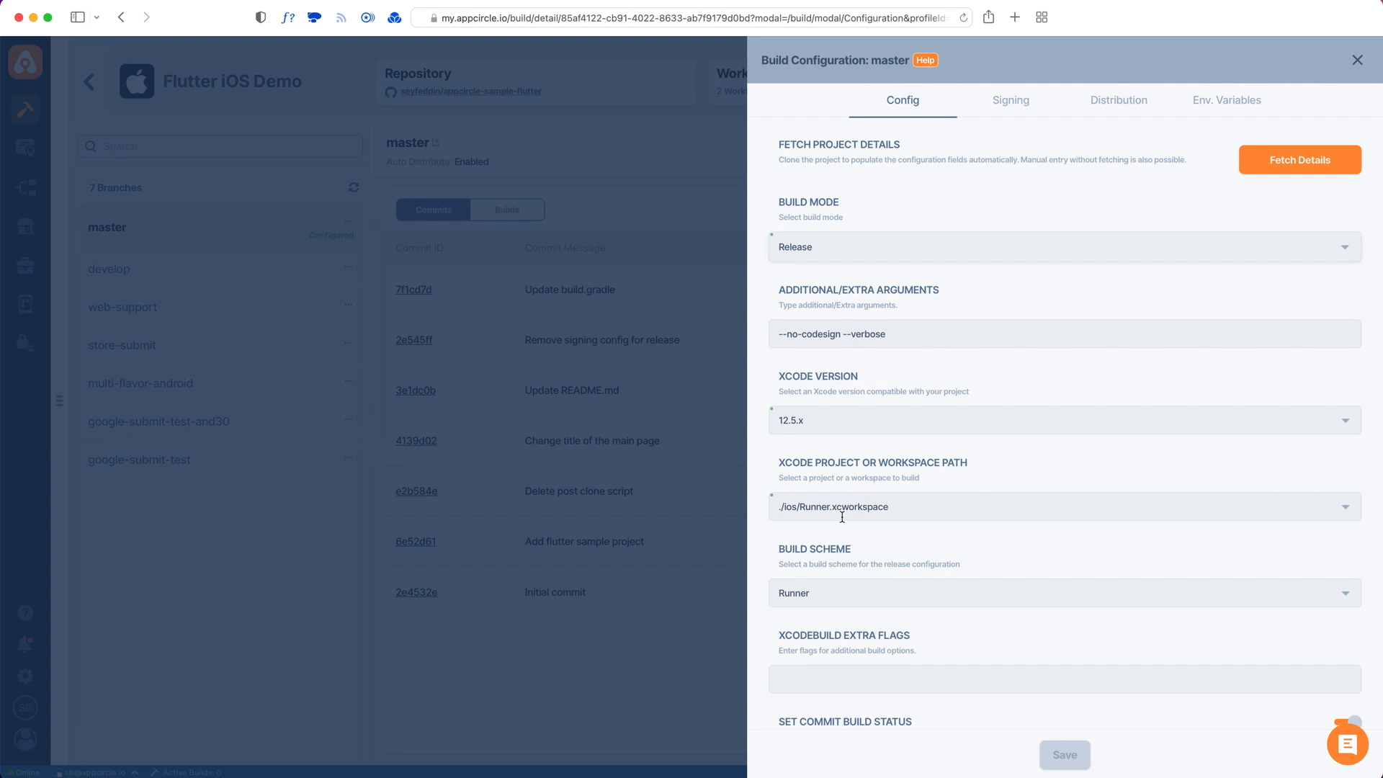
{"action": "left_click", "coordinate": [1058, 506]}
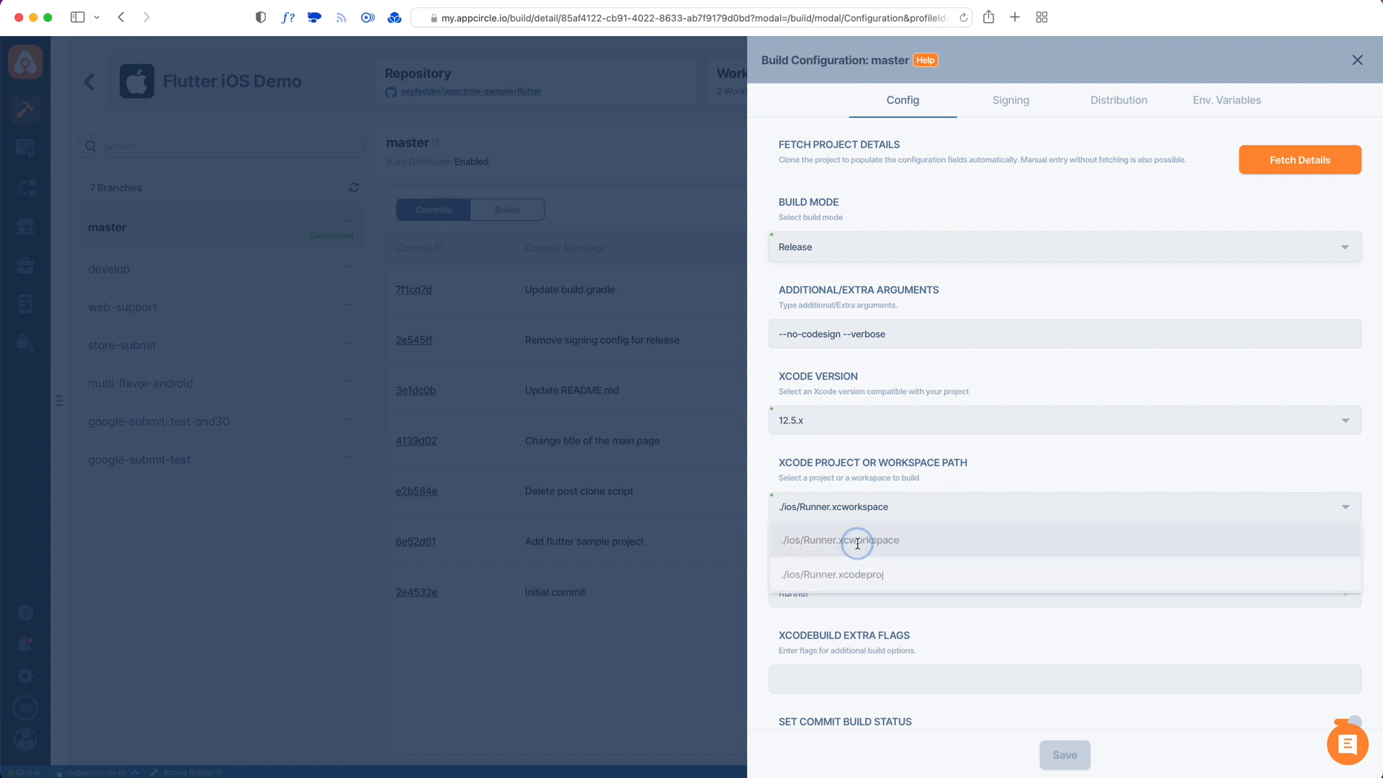
{"action": "left_click", "coordinate": [839, 540]}
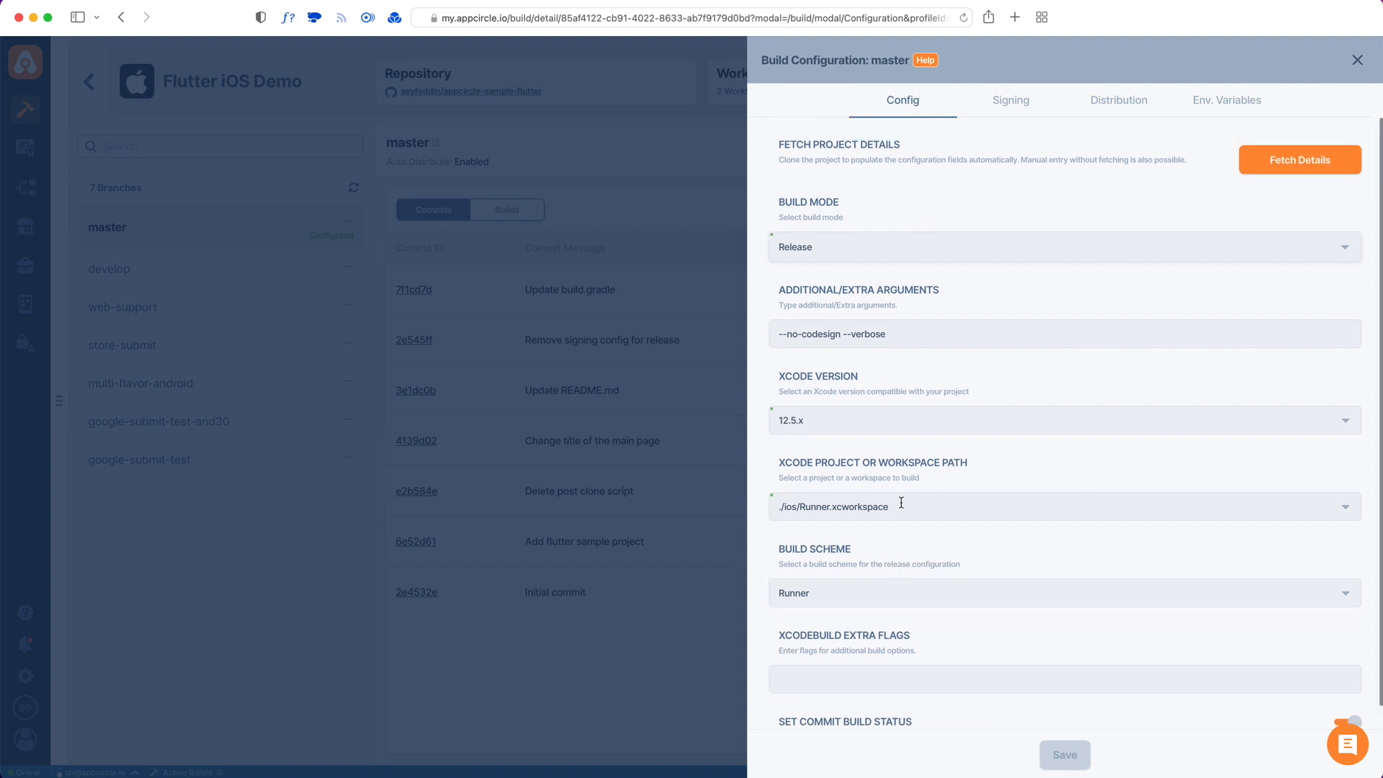
{"action": "mouse_move", "coordinate": [863, 250]}
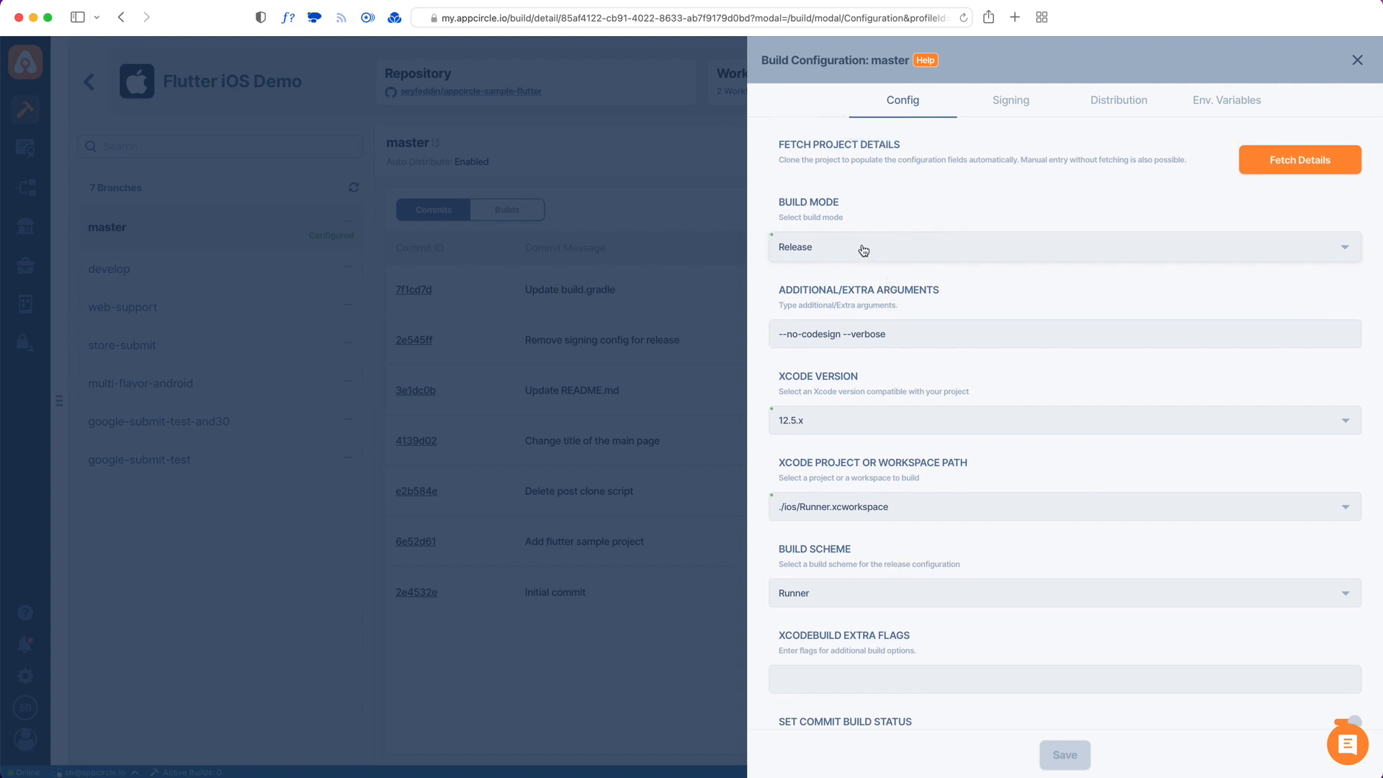
{"action": "mouse_move", "coordinate": [851, 254]}
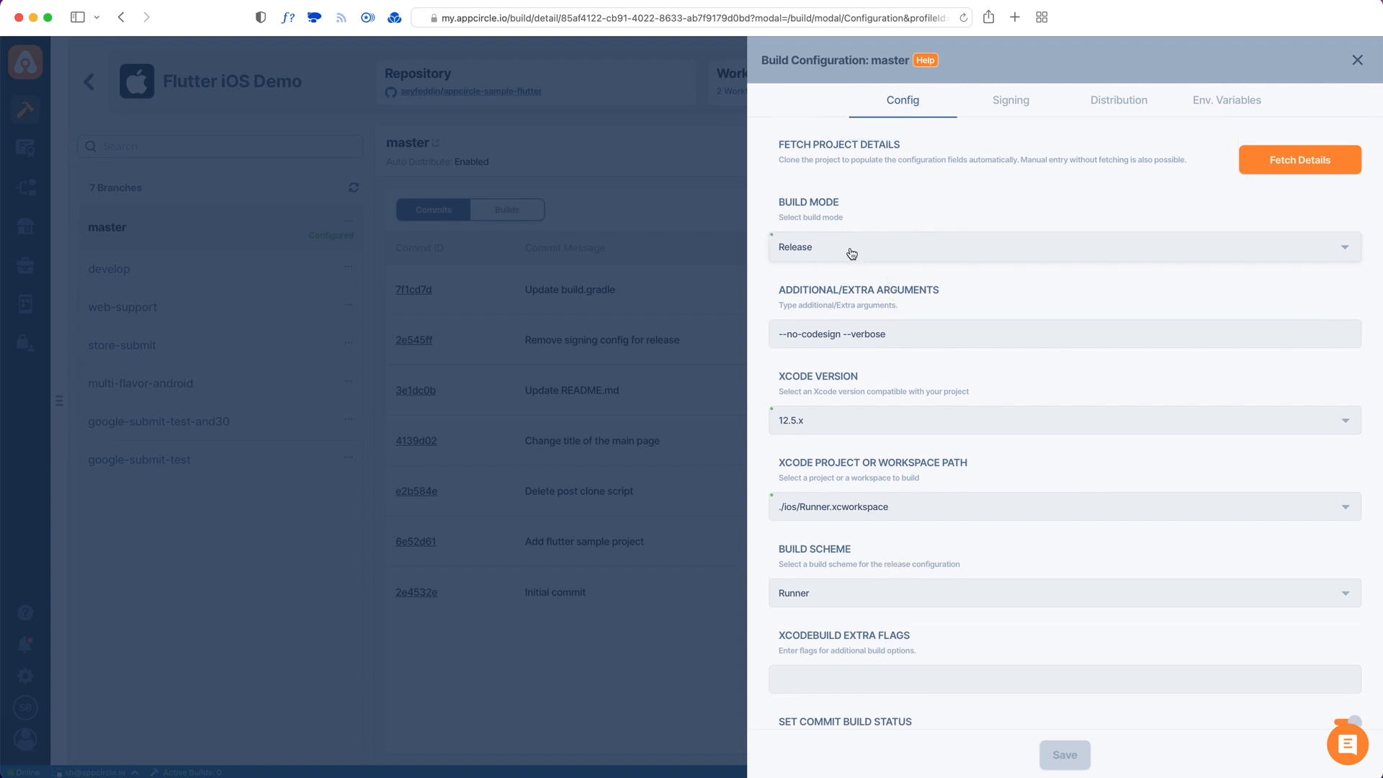
- Keep Release as the build mode and view the Signing settings
{"action": "left_click", "coordinate": [1057, 247]}
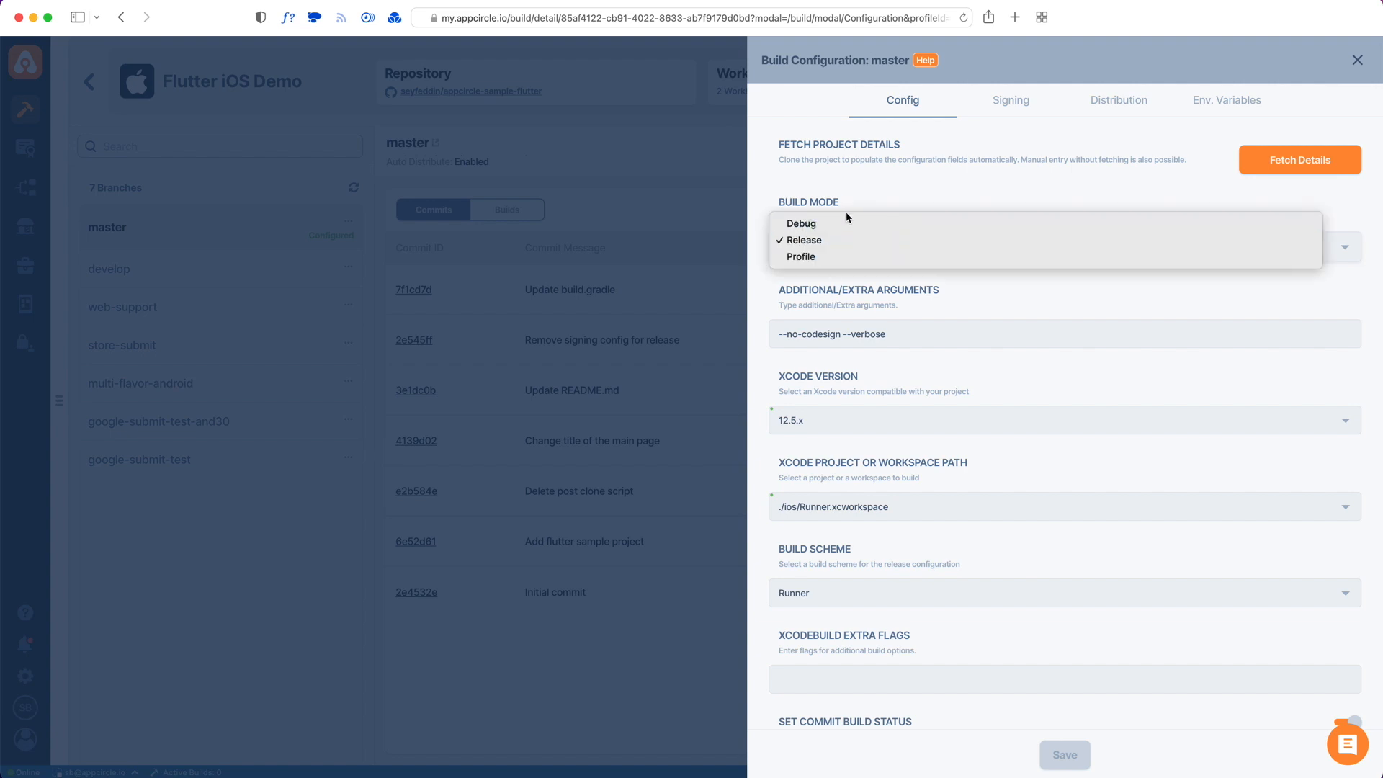
{"action": "left_click", "coordinate": [802, 240]}
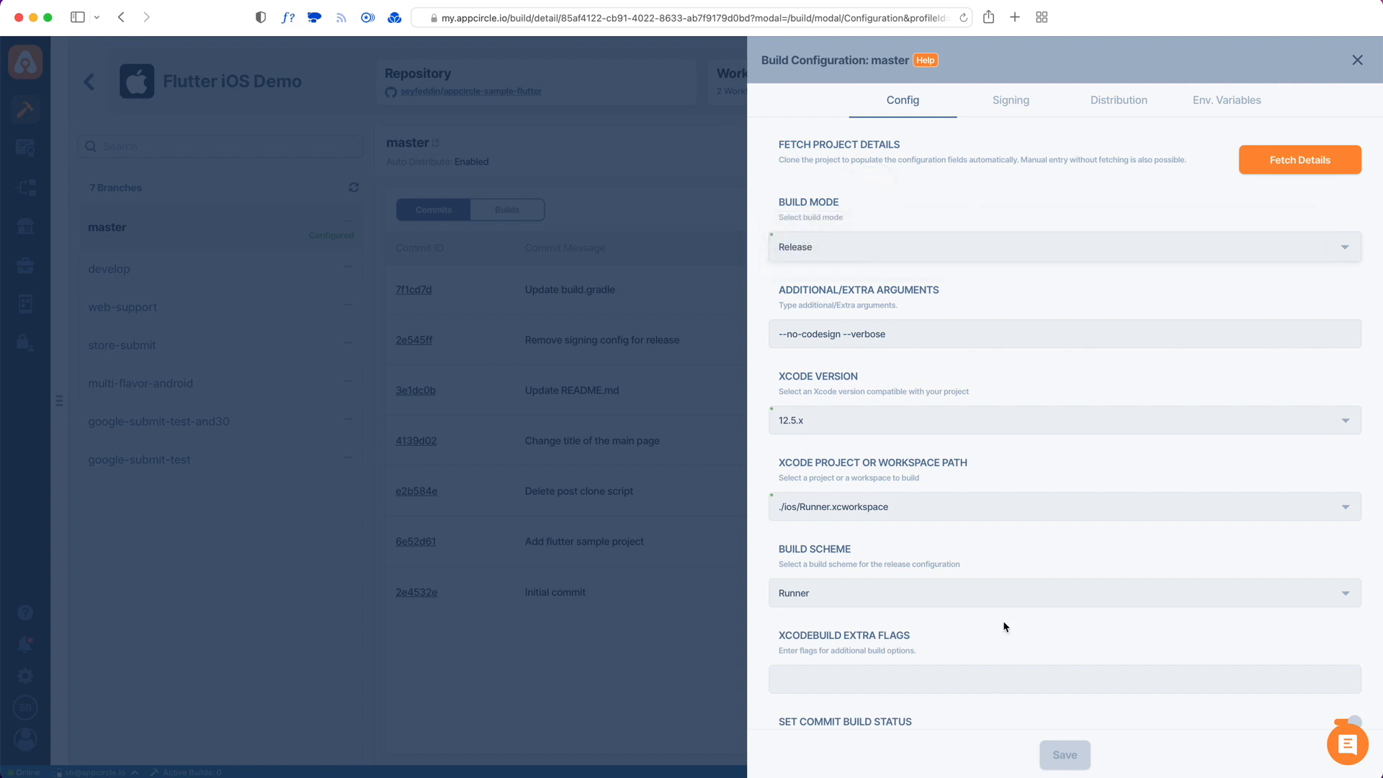
{"action": "mouse_move", "coordinate": [1035, 111]}
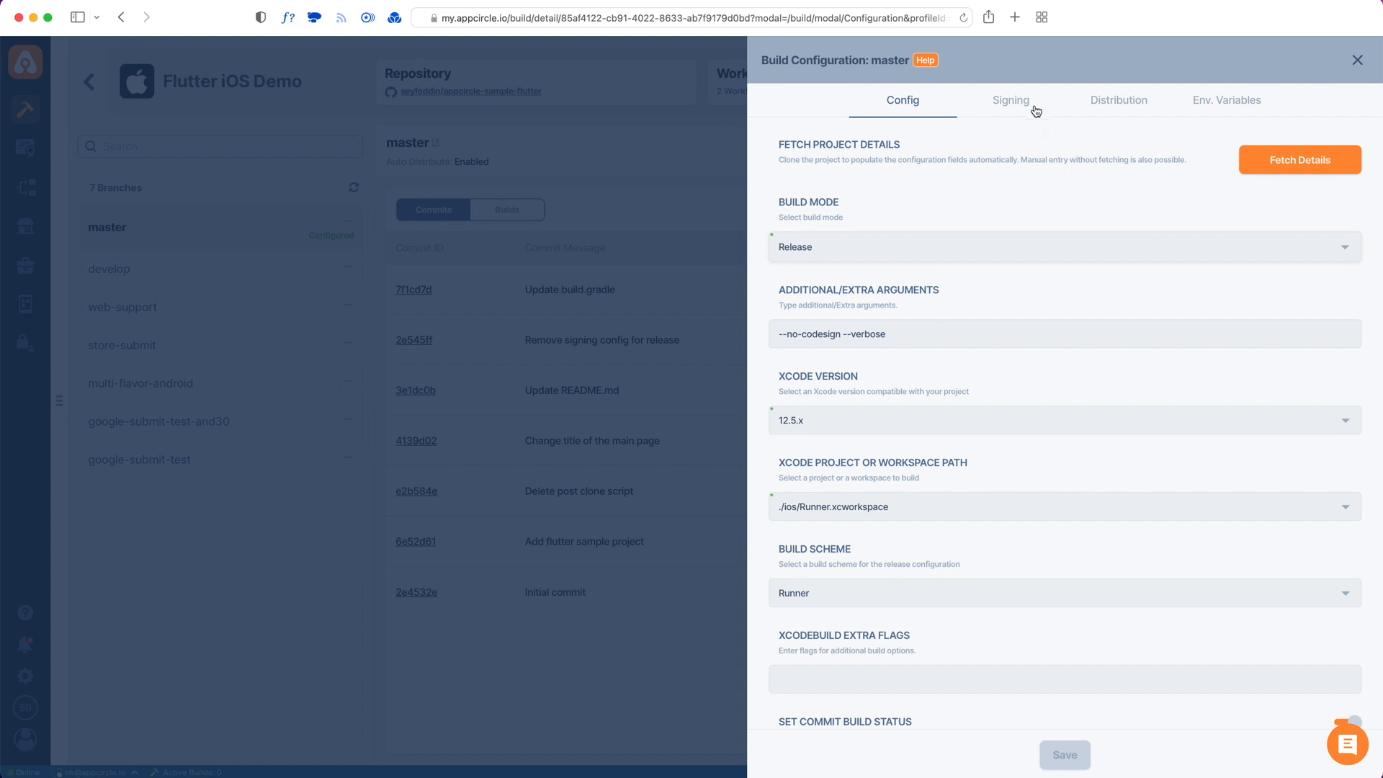
{"action": "mouse_move", "coordinate": [1082, 114]}
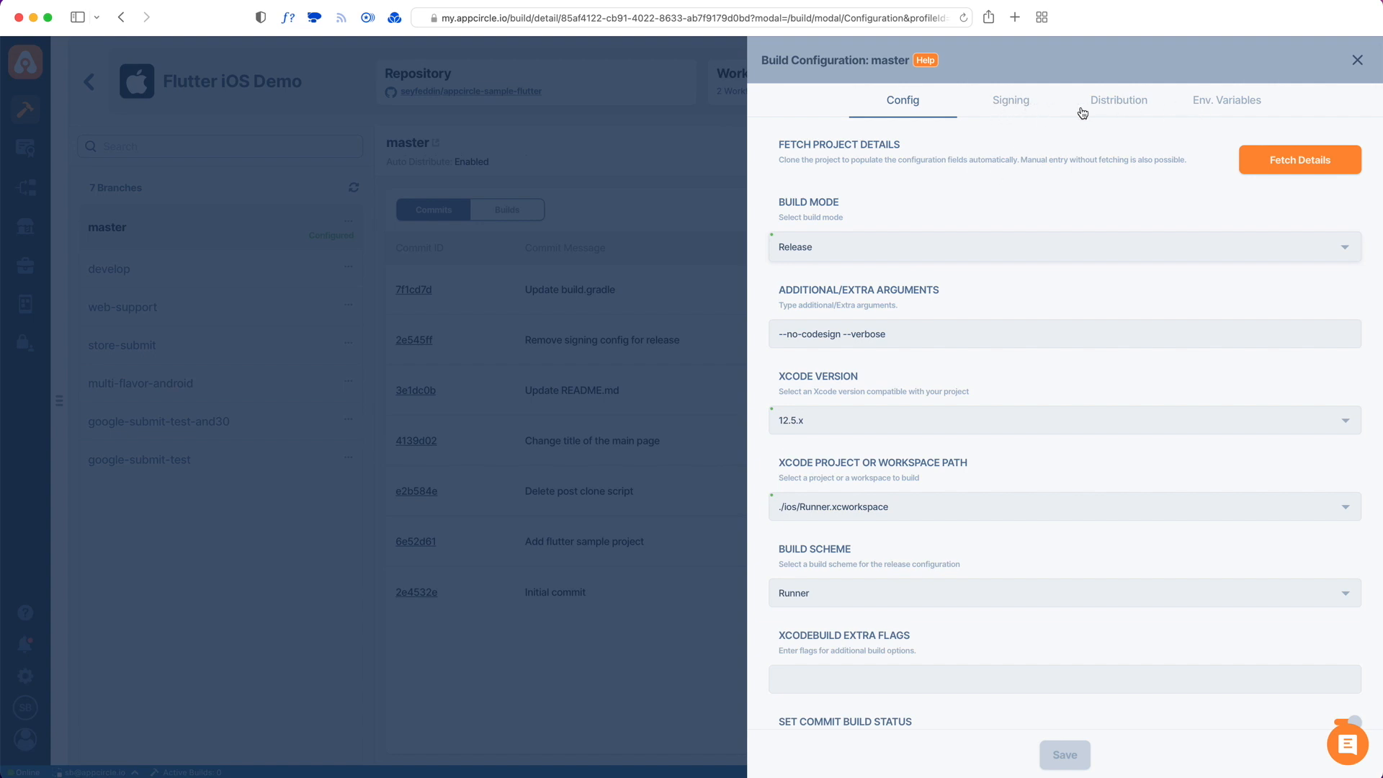
{"action": "mouse_move", "coordinate": [1014, 111]}
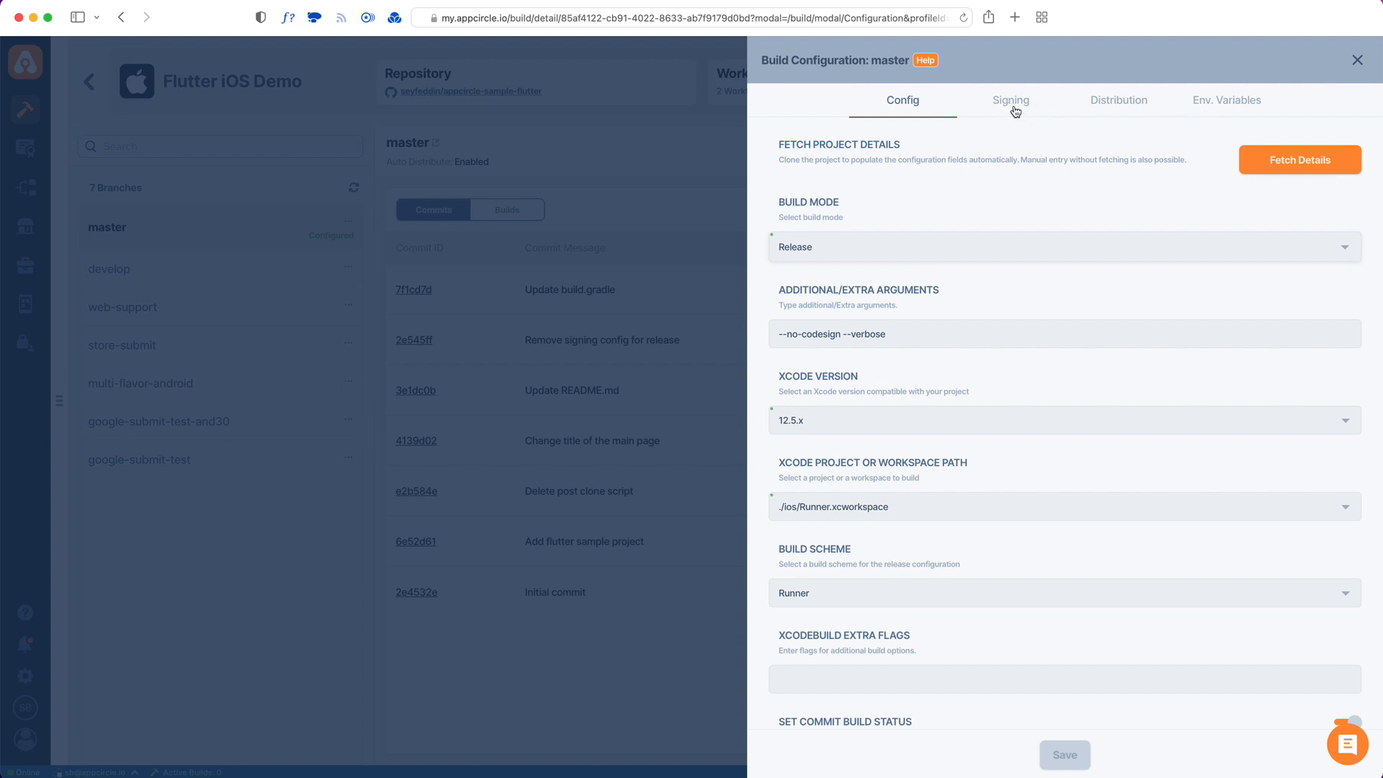
{"action": "left_click", "coordinate": [1010, 100]}
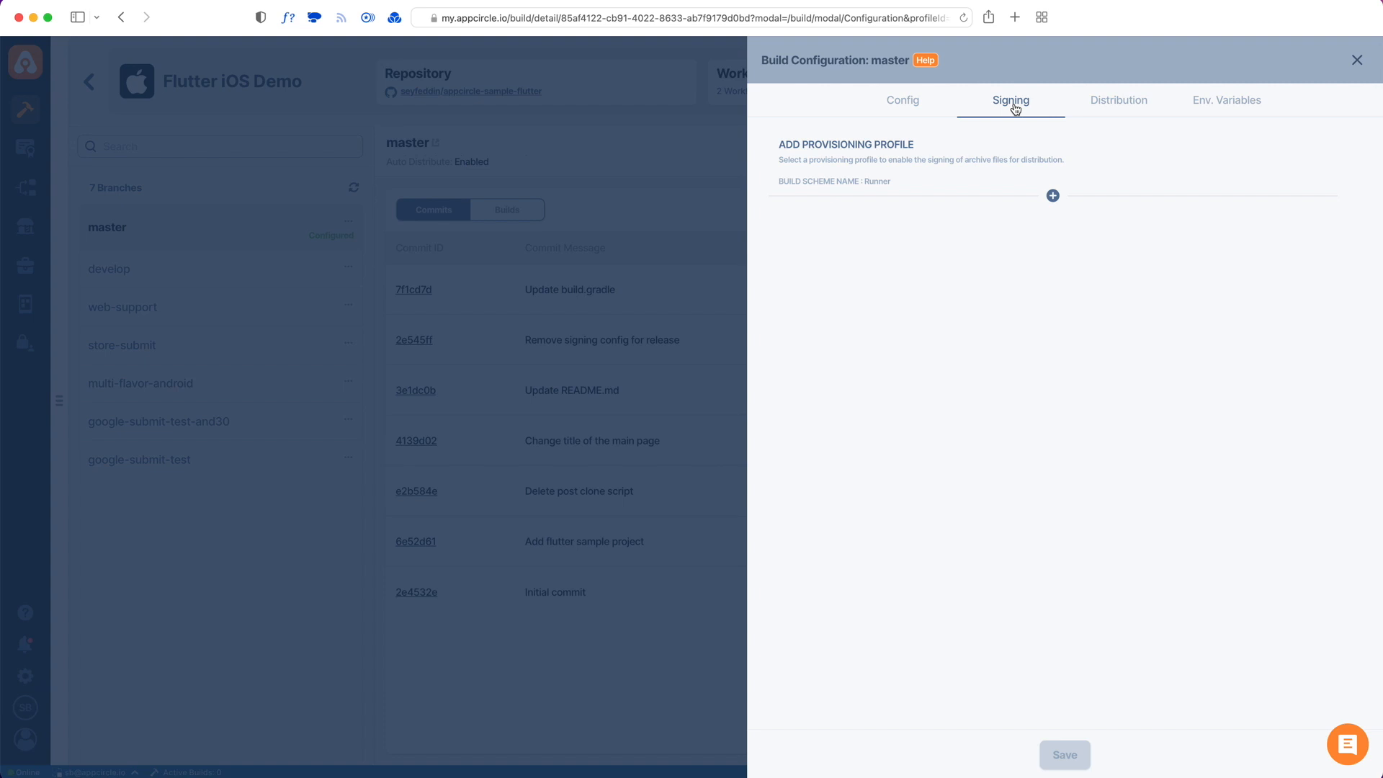
- Review master's Distribution and Env. Variables tabs, then go back to Config
{"action": "left_click", "coordinate": [1119, 99]}
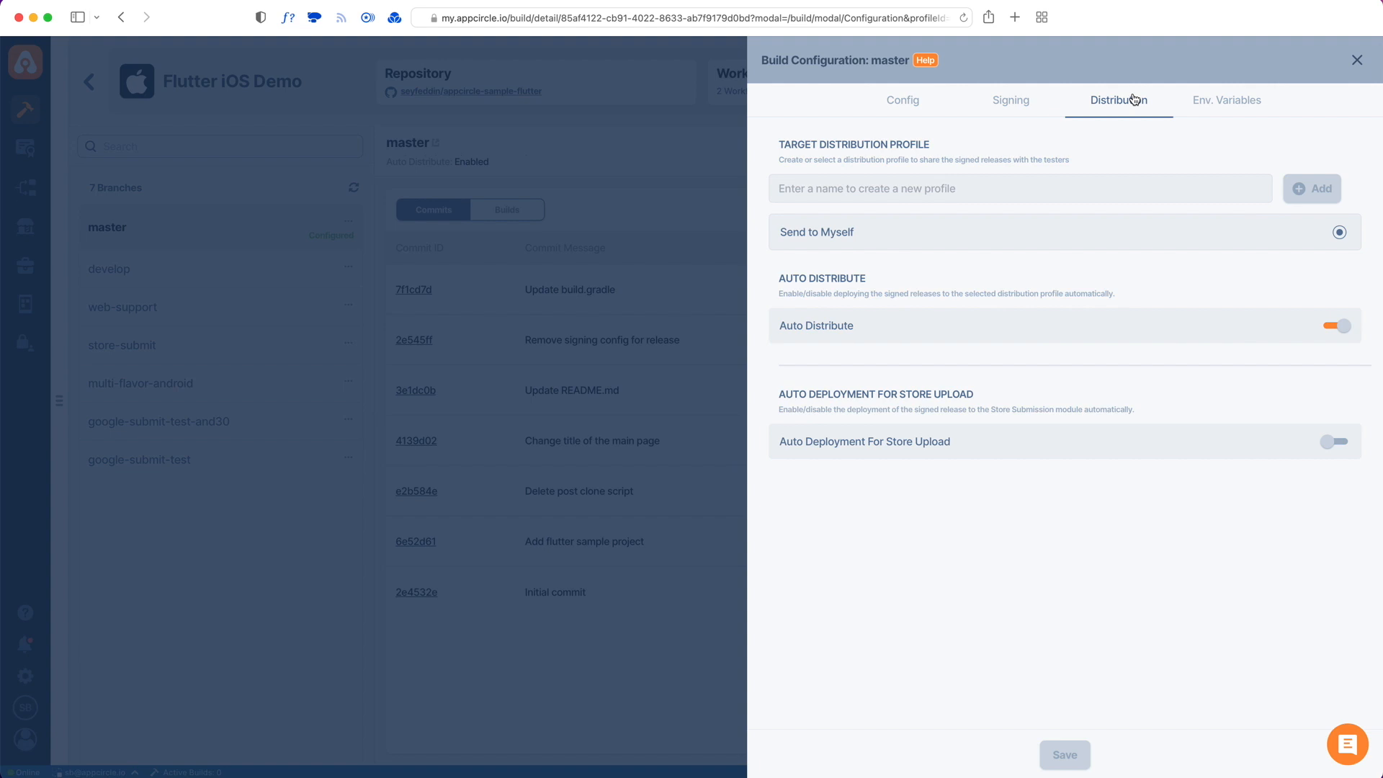
{"action": "mouse_move", "coordinate": [985, 219]}
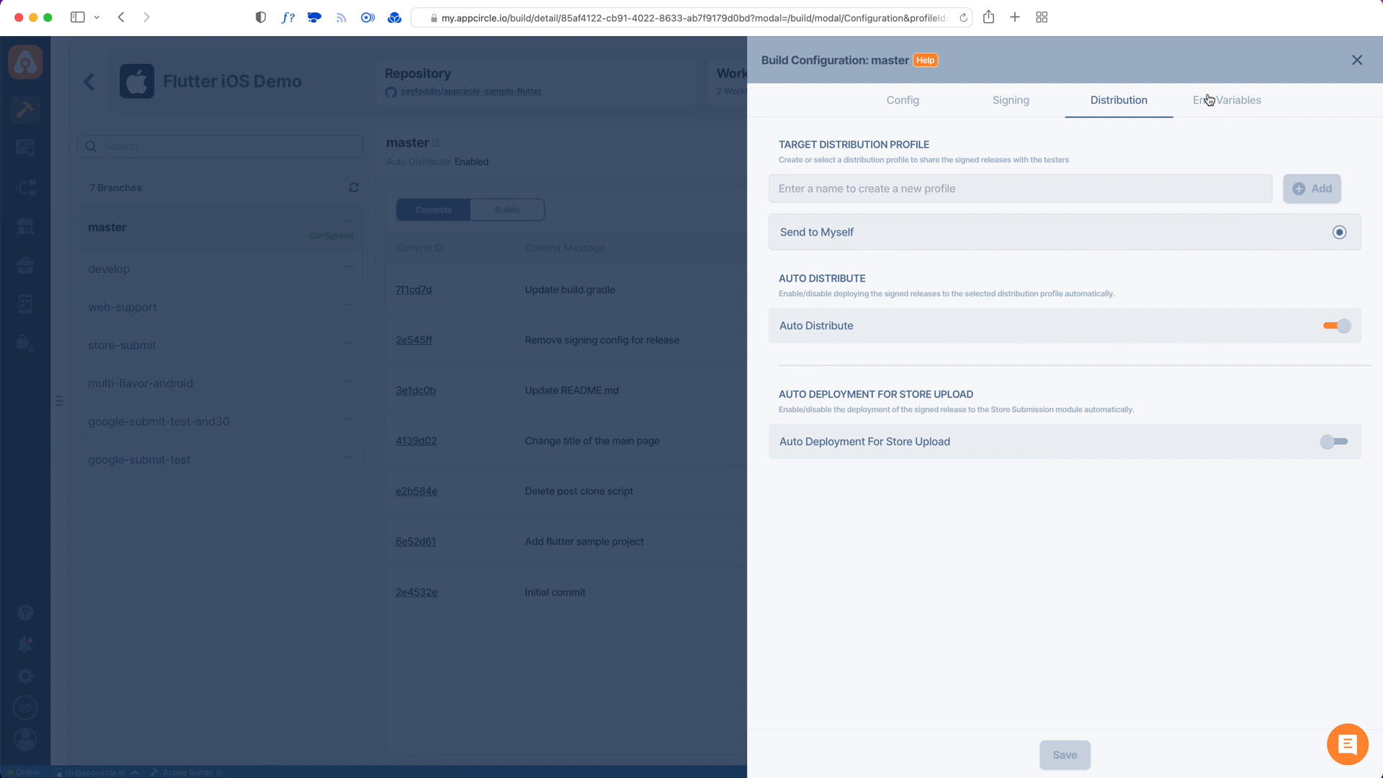
{"action": "left_click", "coordinate": [1226, 99]}
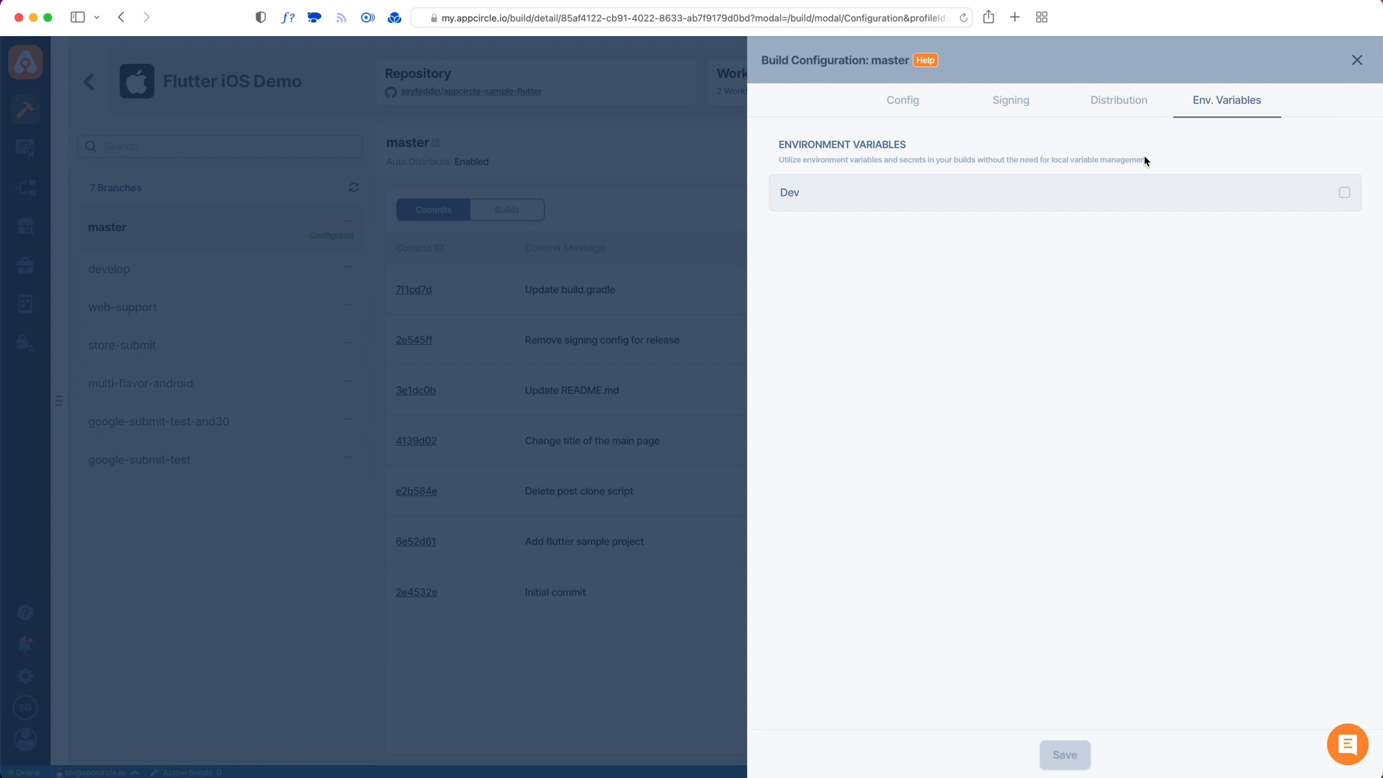
{"action": "left_click", "coordinate": [901, 100]}
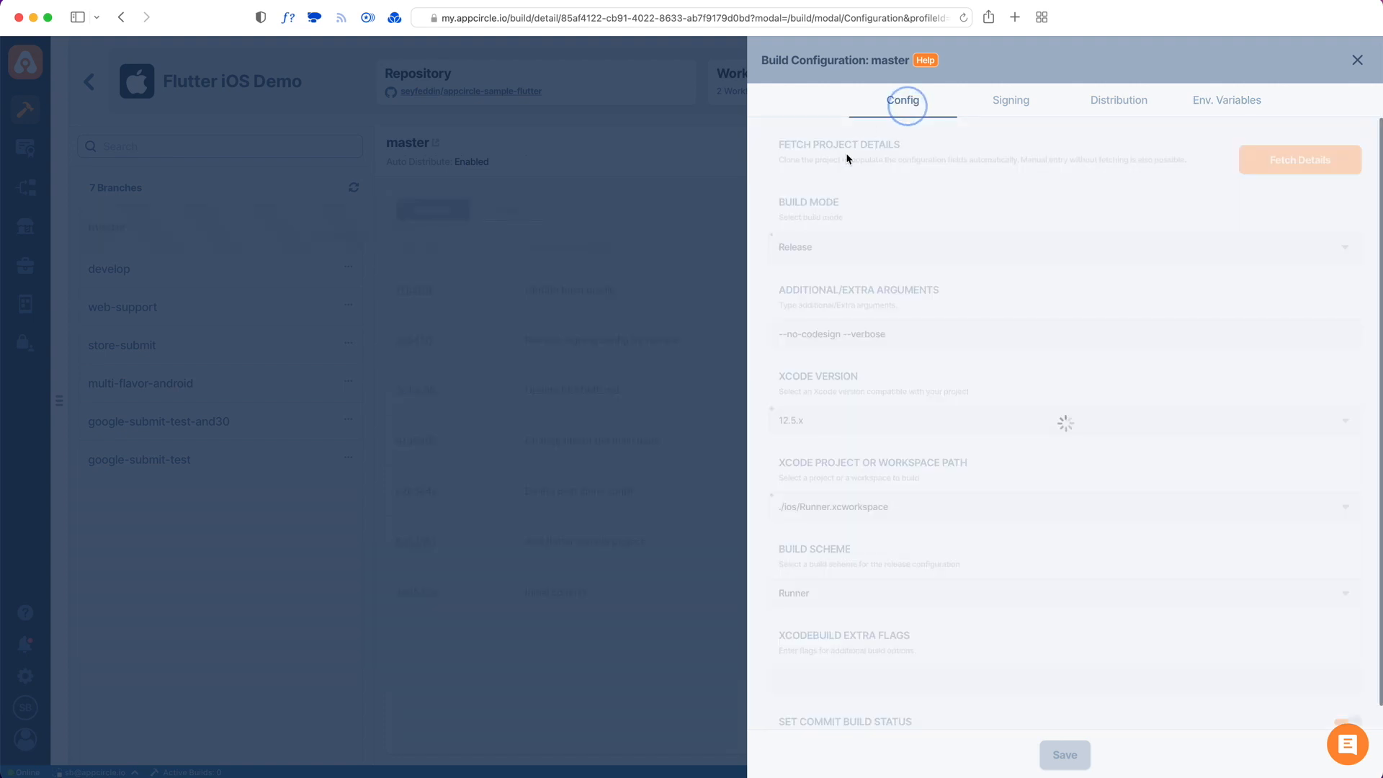
- Close the master Build Configuration panel, returning to branch commits
{"action": "left_click", "coordinate": [1356, 60]}
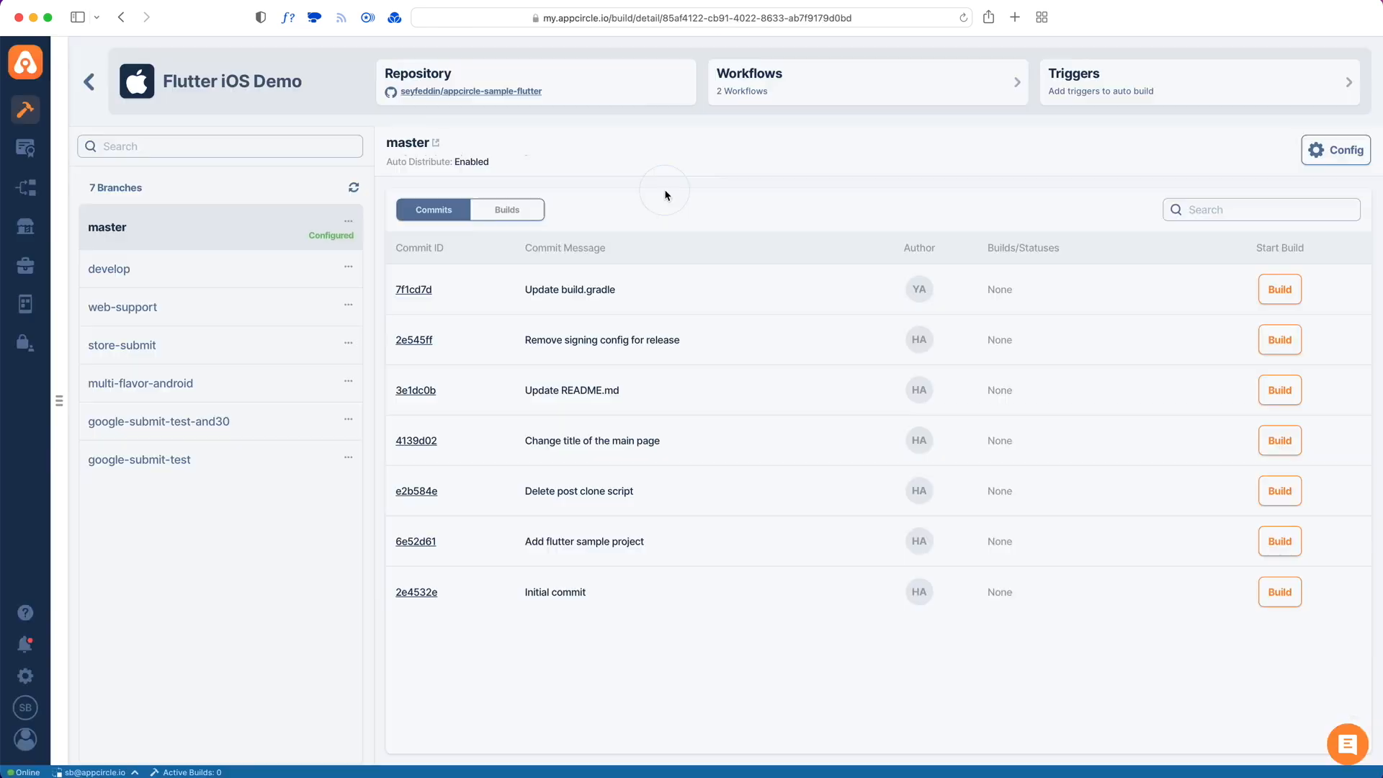
{"action": "mouse_move", "coordinate": [757, 99]}
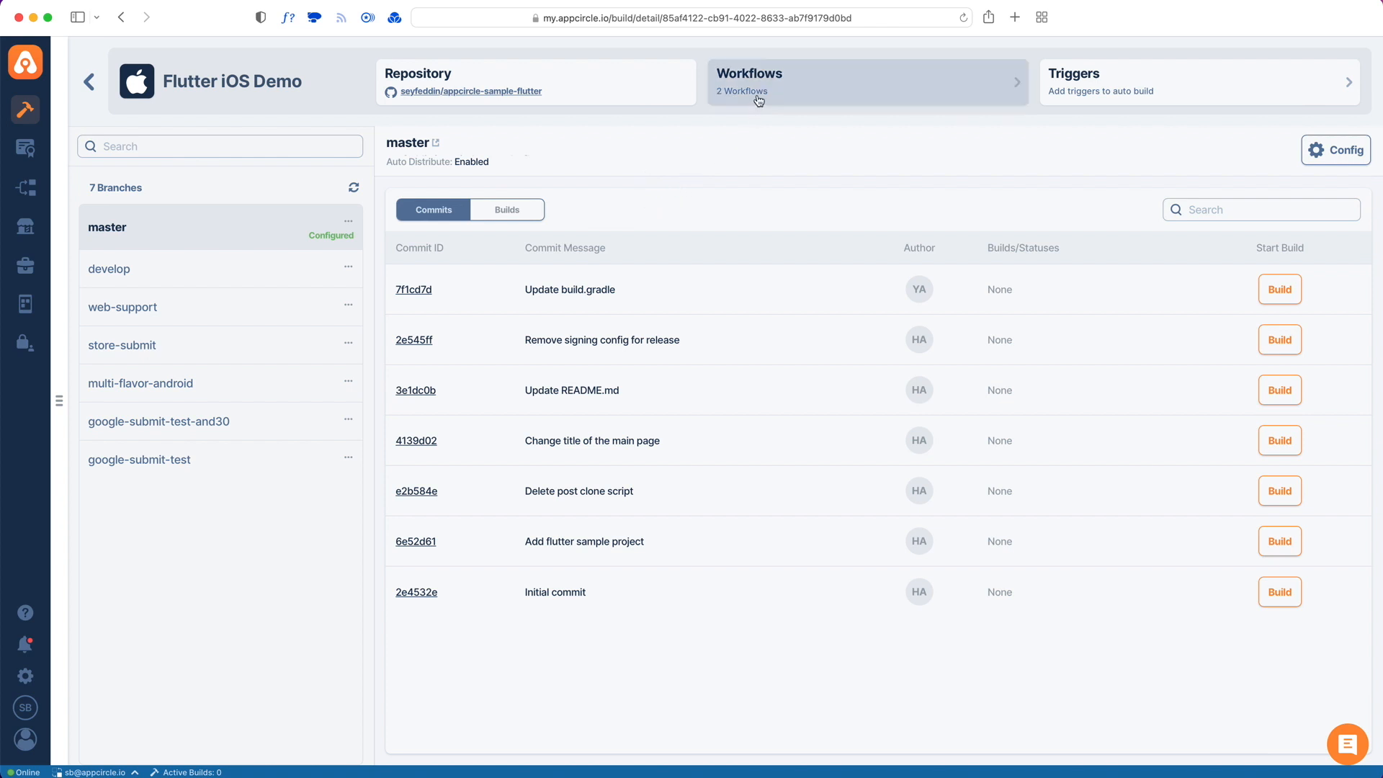
{"action": "mouse_move", "coordinate": [757, 101]}
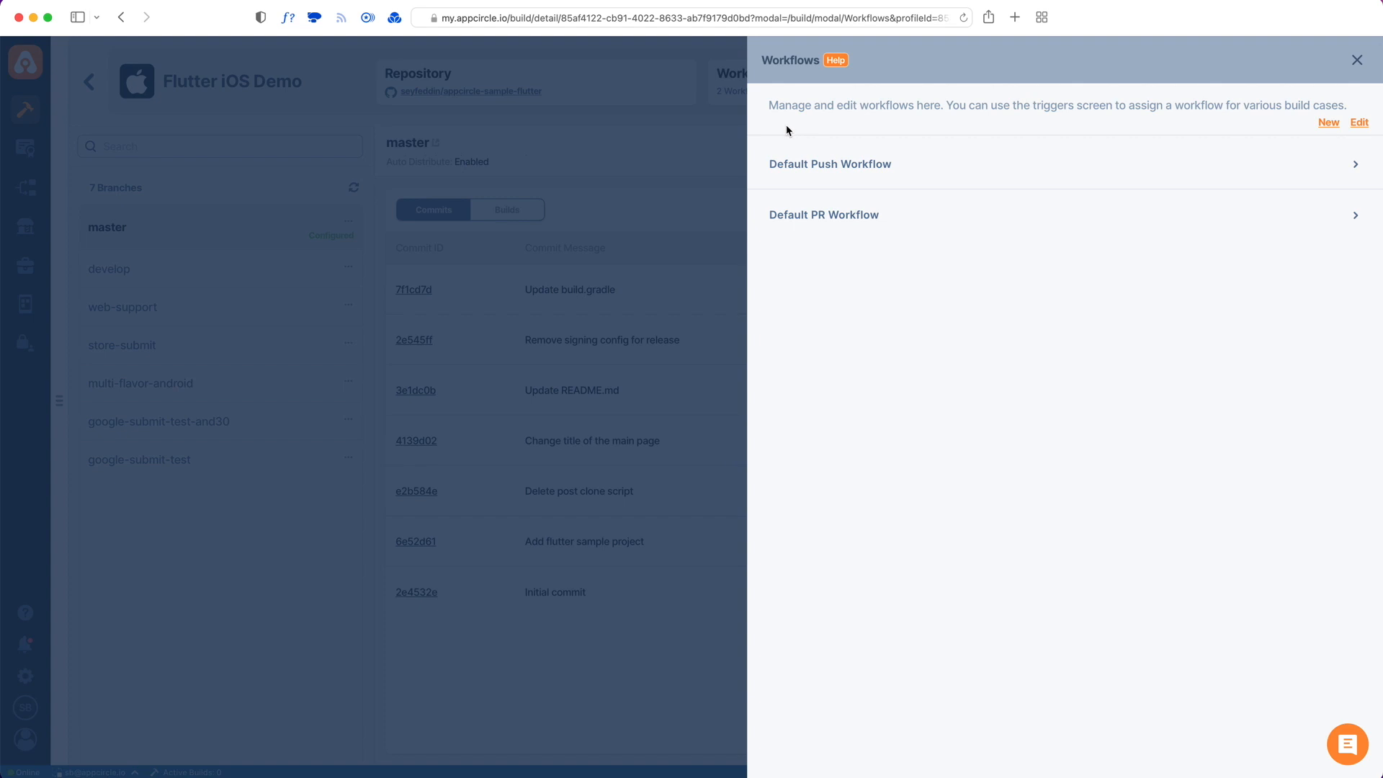
{"action": "mouse_move", "coordinate": [850, 182]}
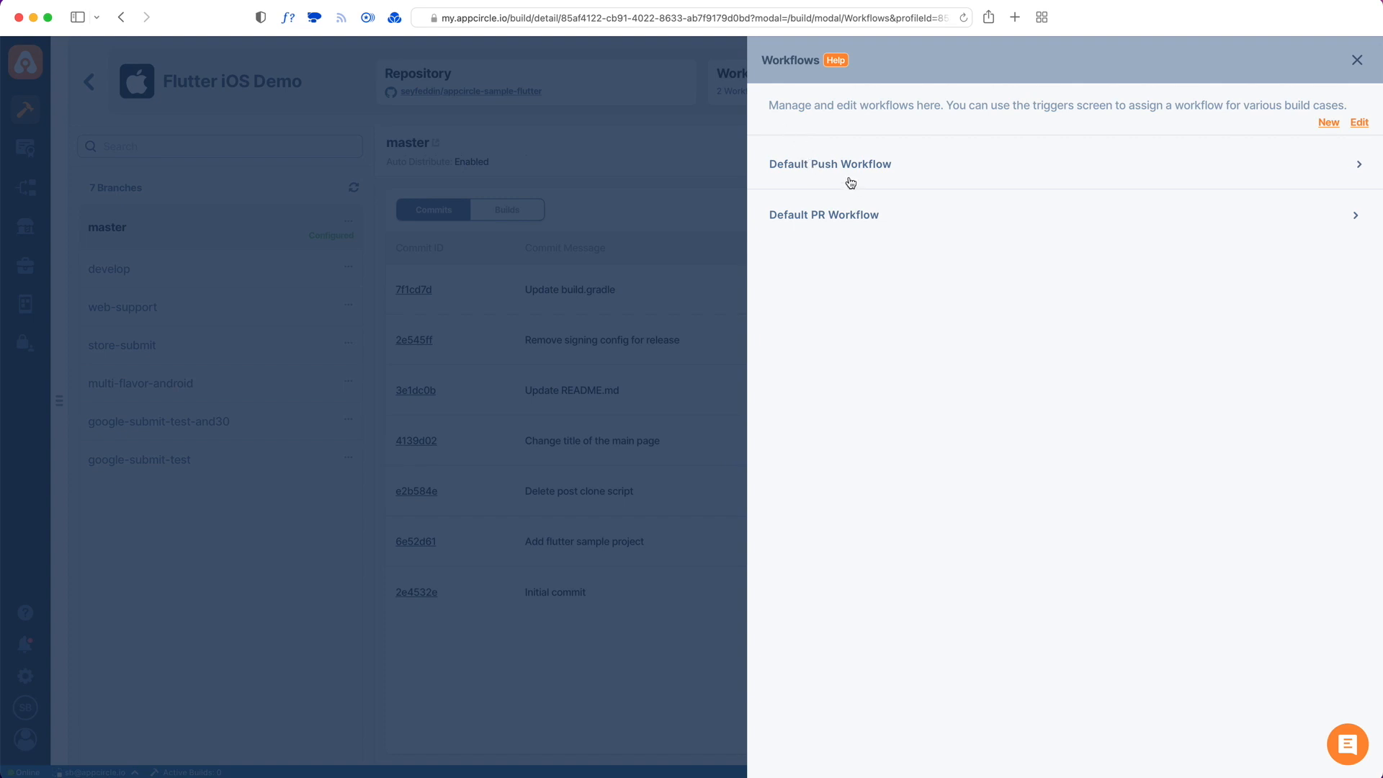
- Open the Default Push Workflow to see its steps
{"action": "left_click", "coordinate": [829, 163]}
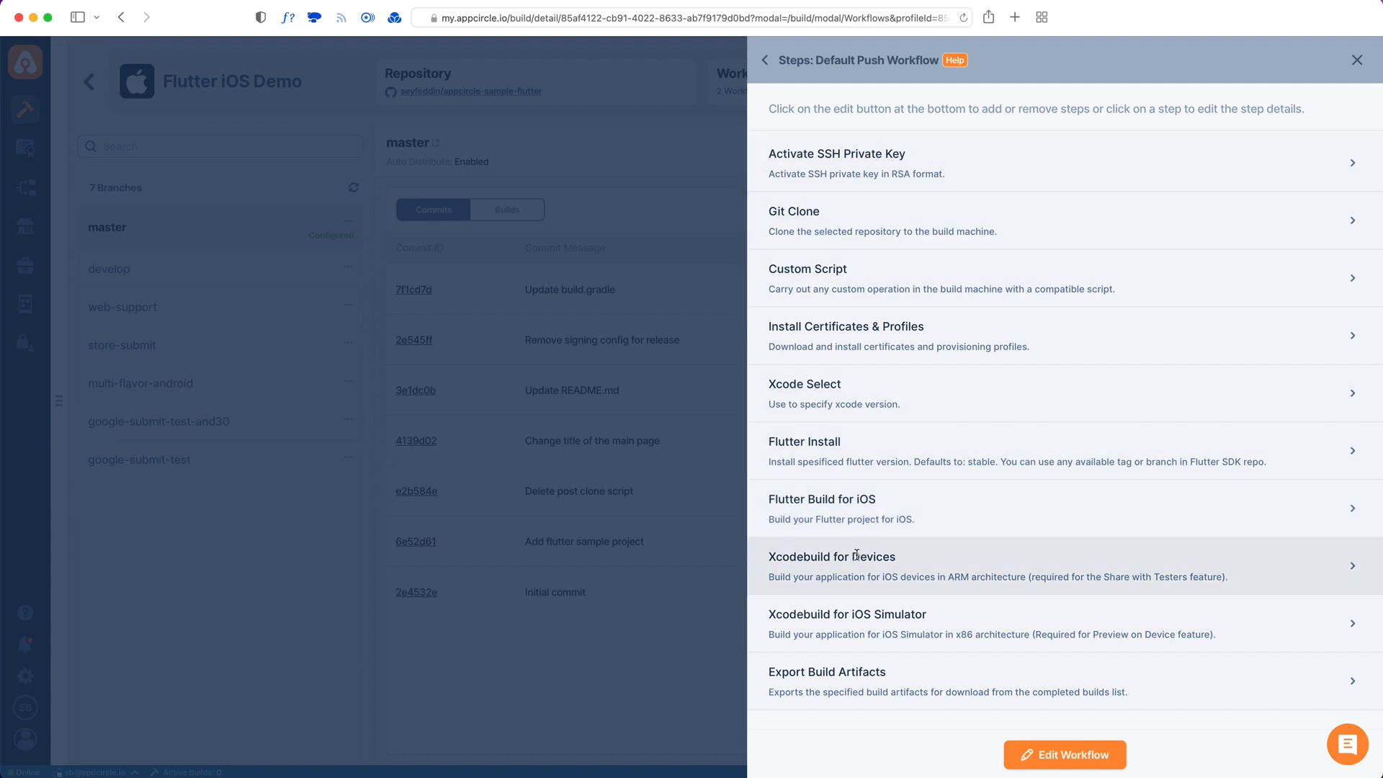
{"action": "mouse_move", "coordinate": [855, 628]}
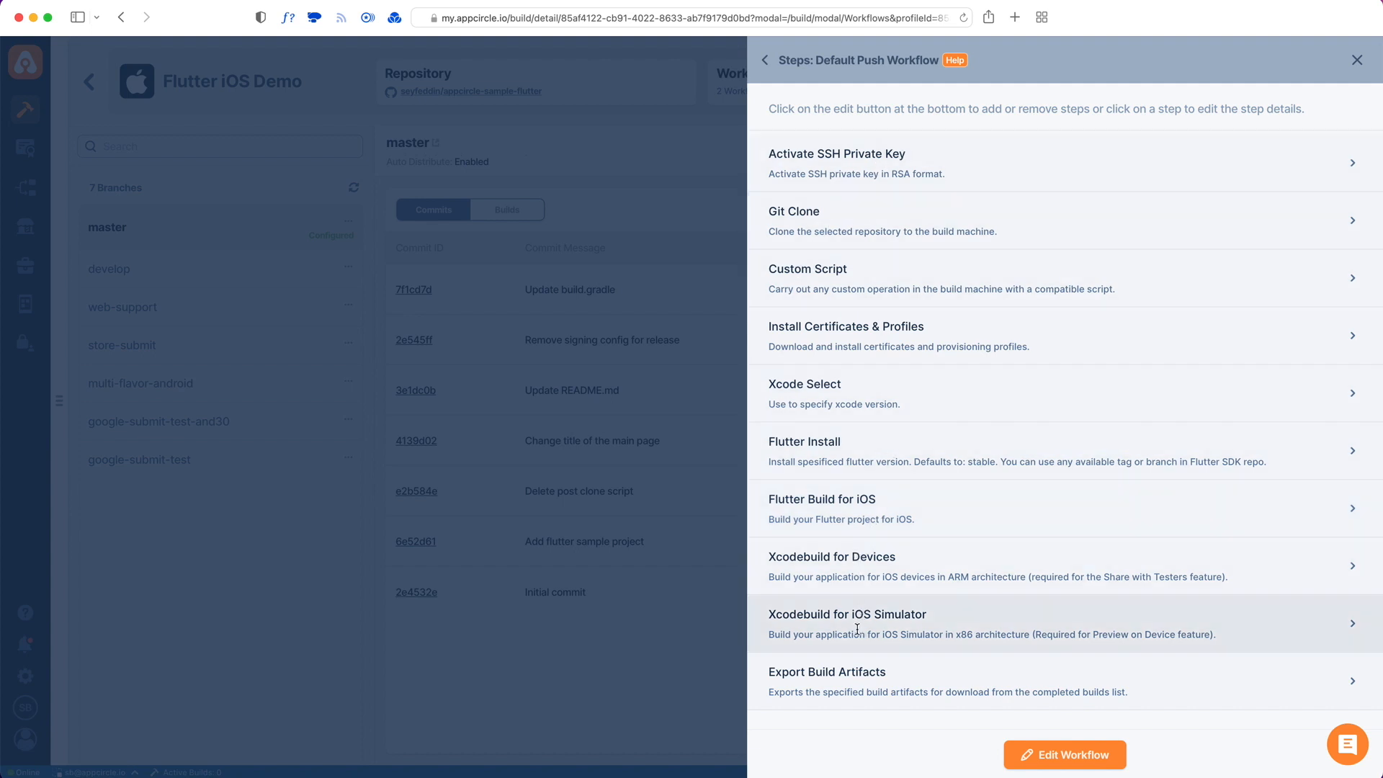
{"action": "mouse_move", "coordinate": [862, 614]}
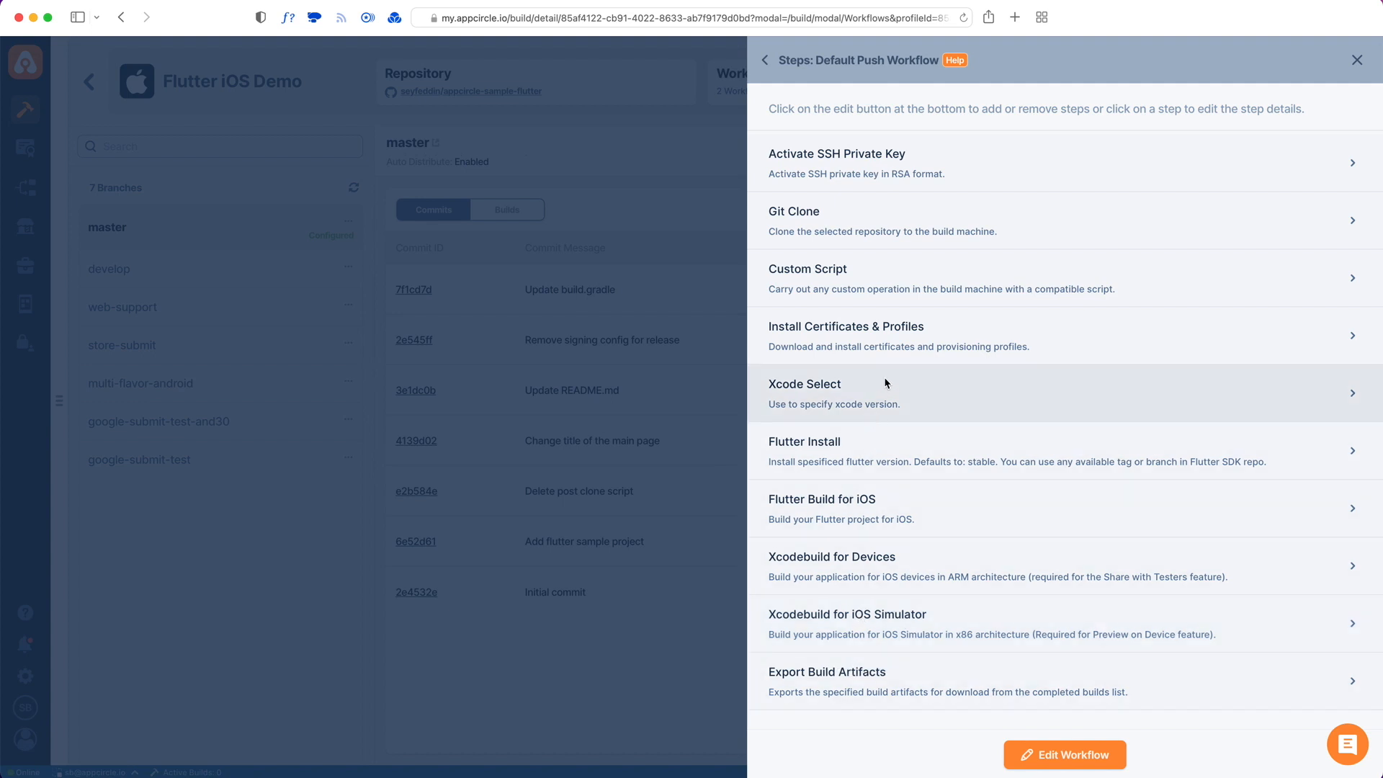
{"action": "mouse_move", "coordinate": [861, 458]}
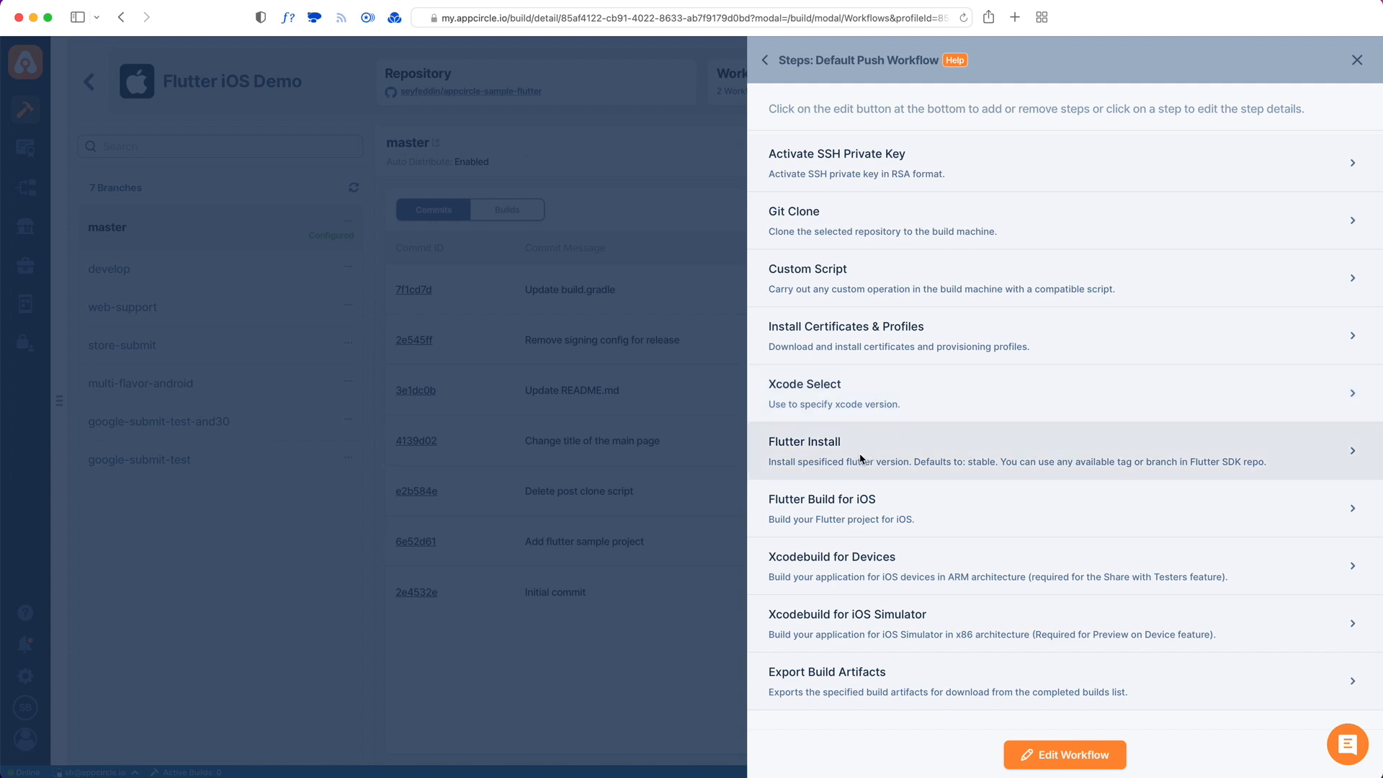
{"action": "mouse_move", "coordinate": [801, 441]}
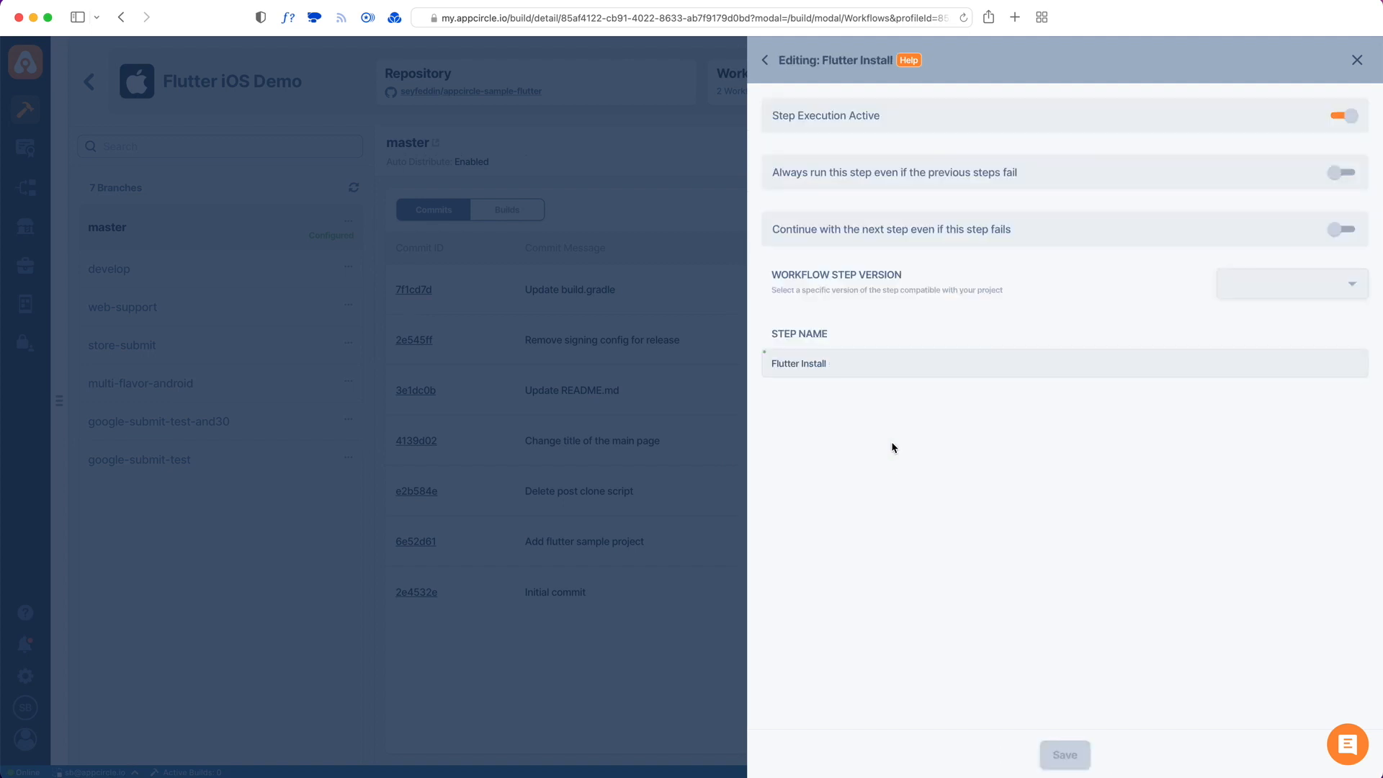
- Review the Flutter Install settings (version 1.0.*) and go back to the steps list
{"action": "left_click", "coordinate": [1290, 283]}
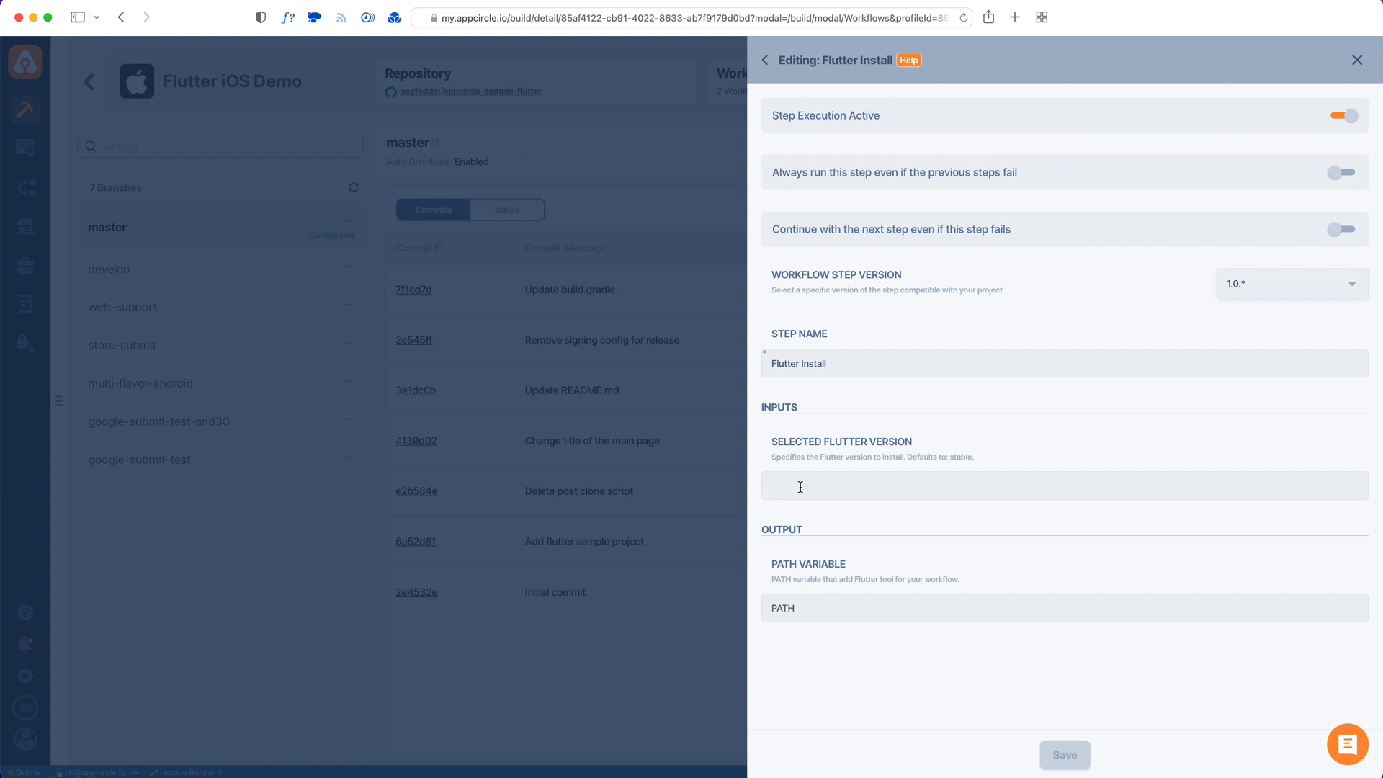
{"action": "mouse_move", "coordinate": [852, 182]}
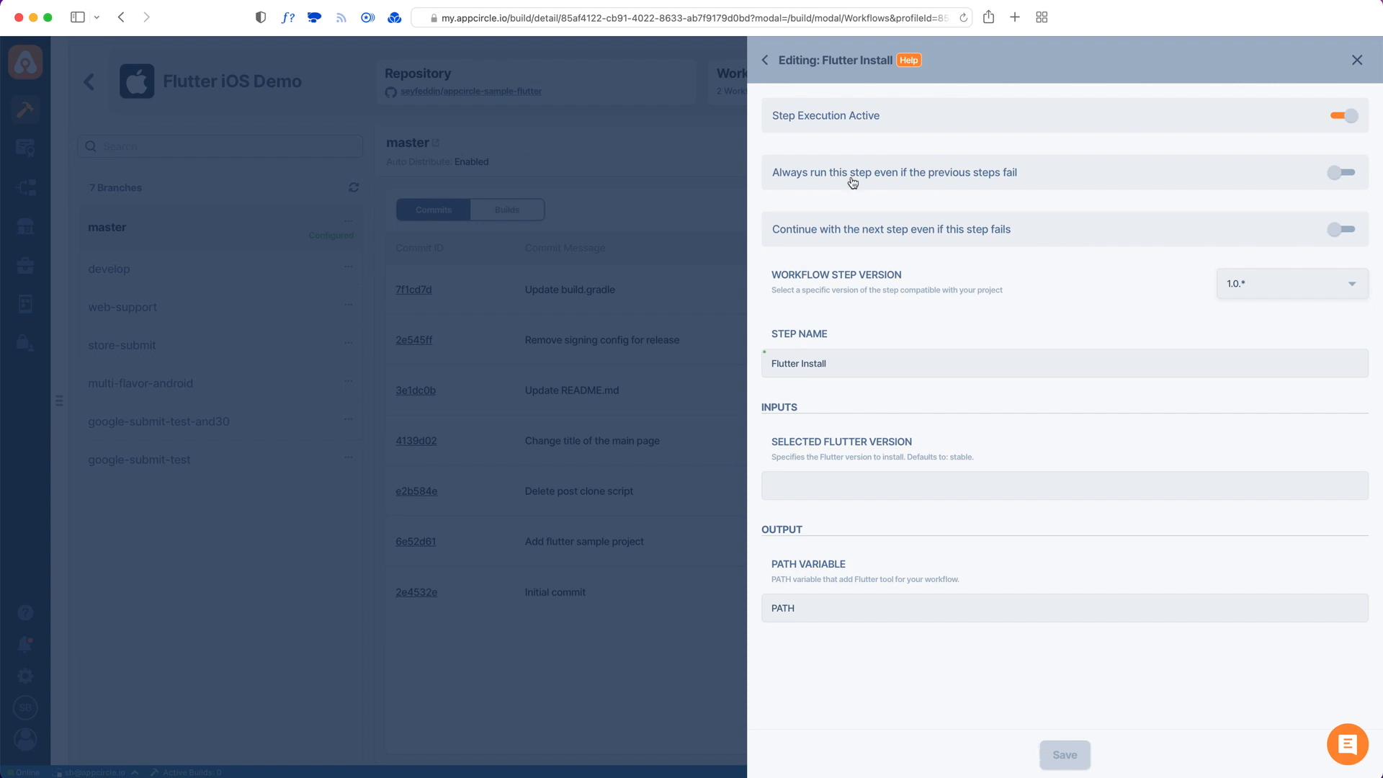
{"action": "left_click", "coordinate": [763, 59]}
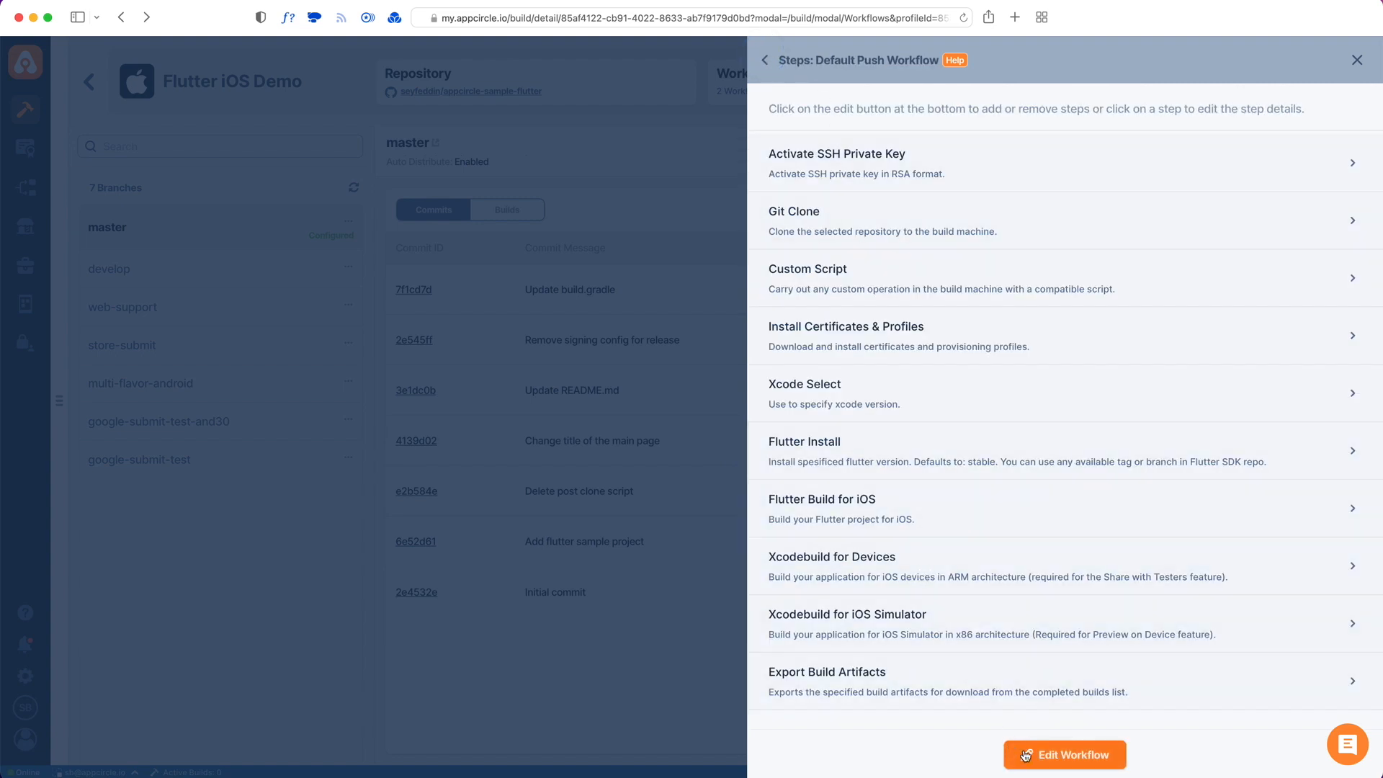
- Delete the Xcodebuild for iOS Simulator and for Devices steps, then save the workflow
{"action": "left_click", "coordinate": [1063, 754]}
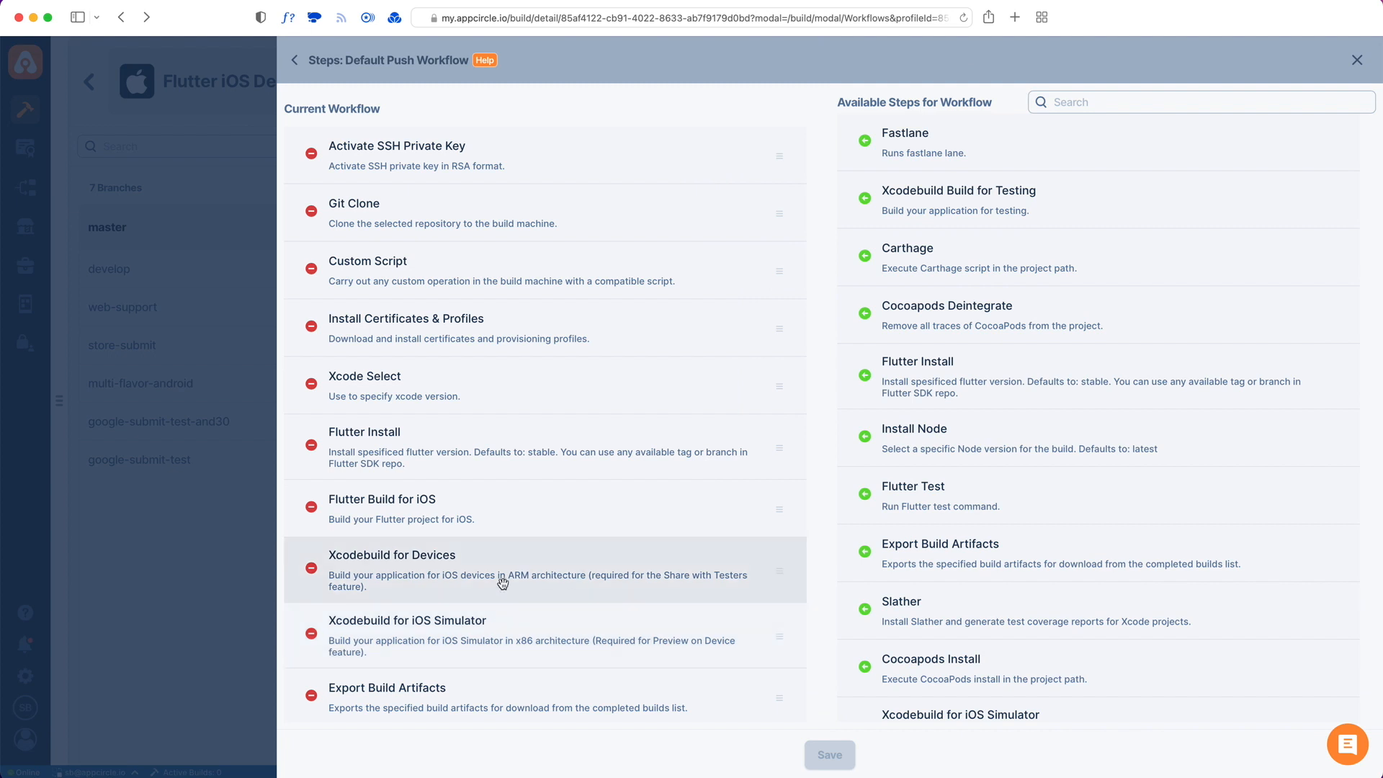
{"action": "mouse_move", "coordinate": [353, 585]}
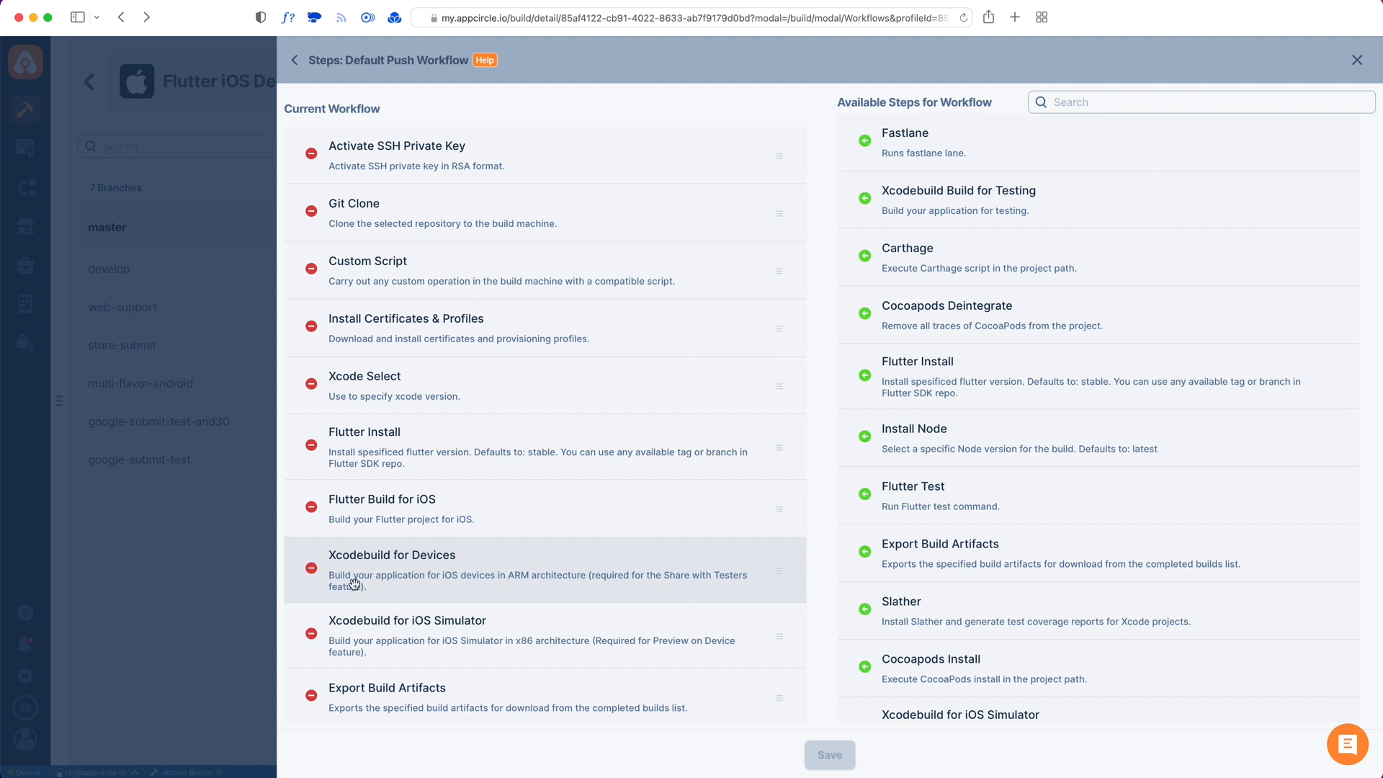
{"action": "mouse_move", "coordinate": [312, 641]}
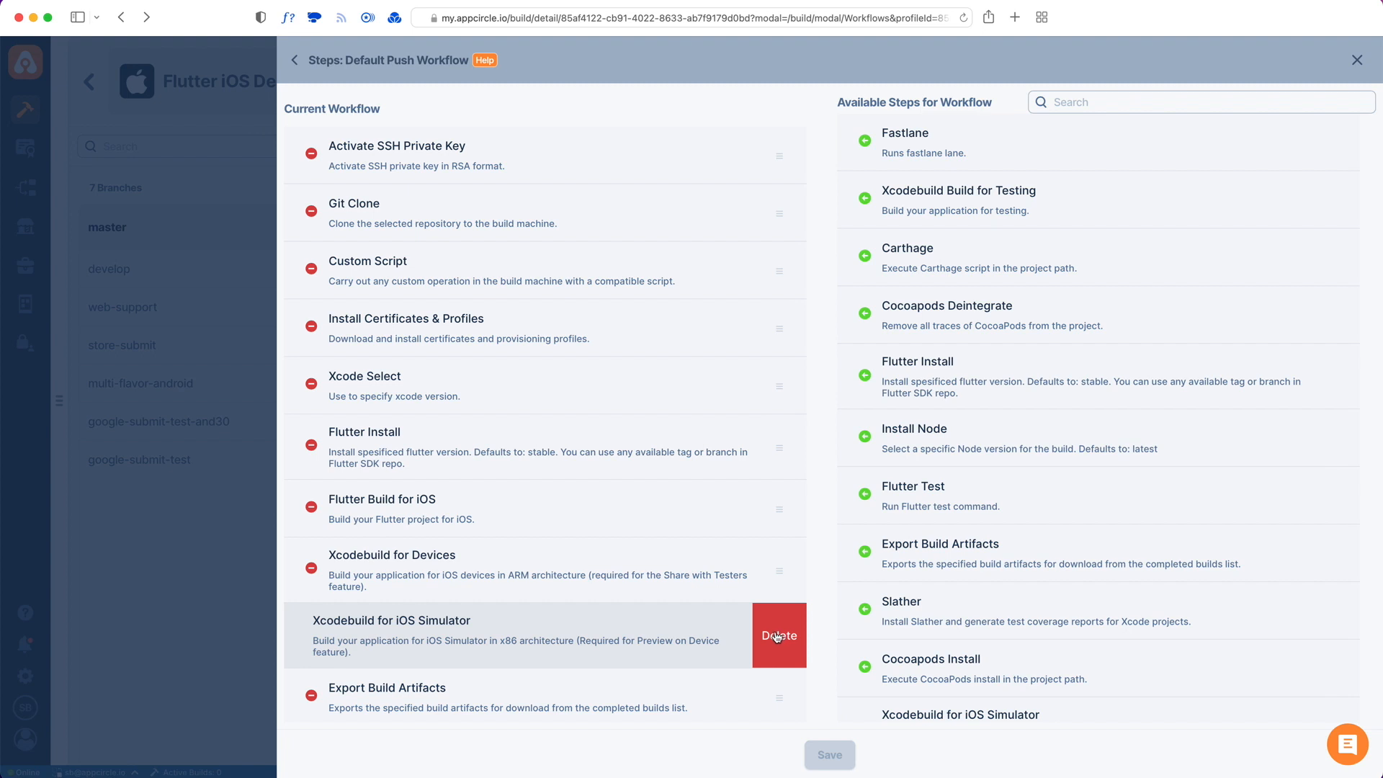
{"action": "left_click", "coordinate": [778, 635]}
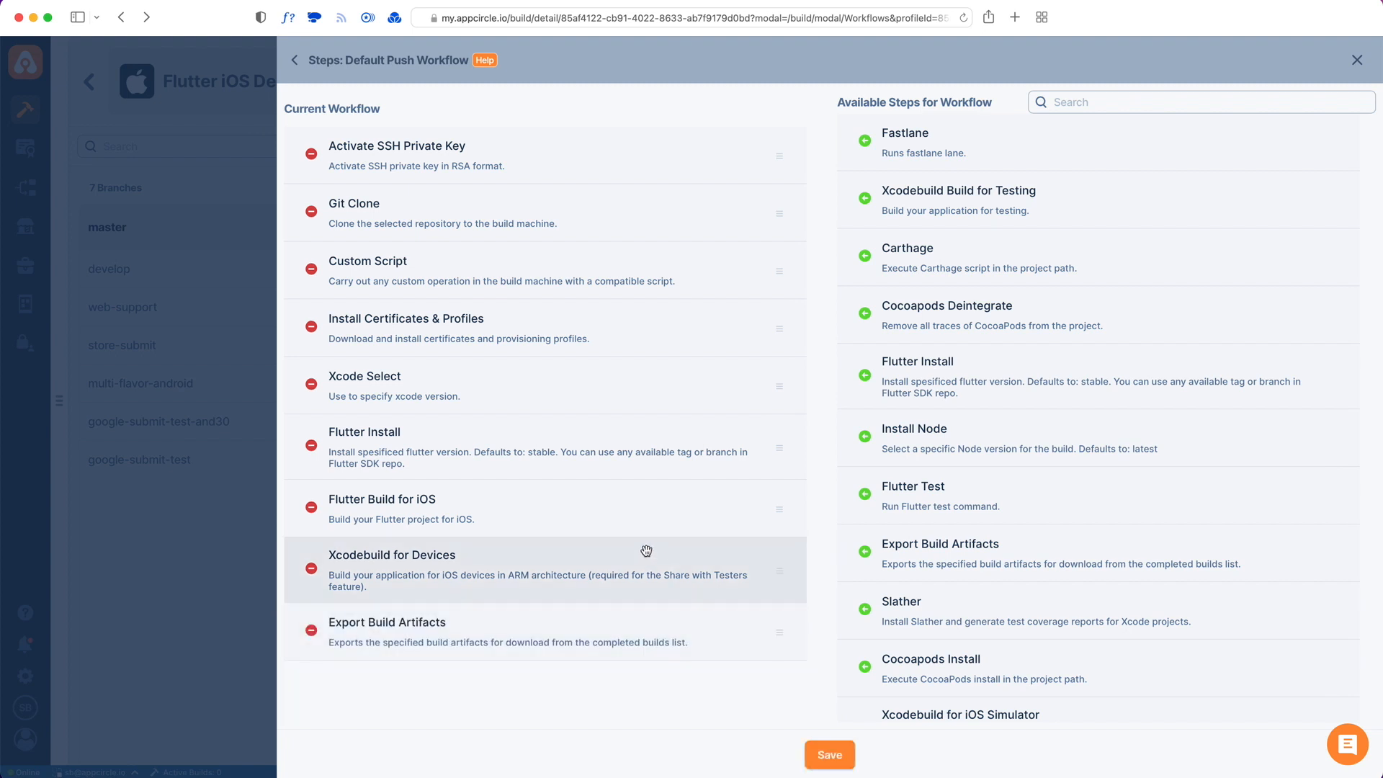
{"action": "mouse_move", "coordinate": [345, 569]}
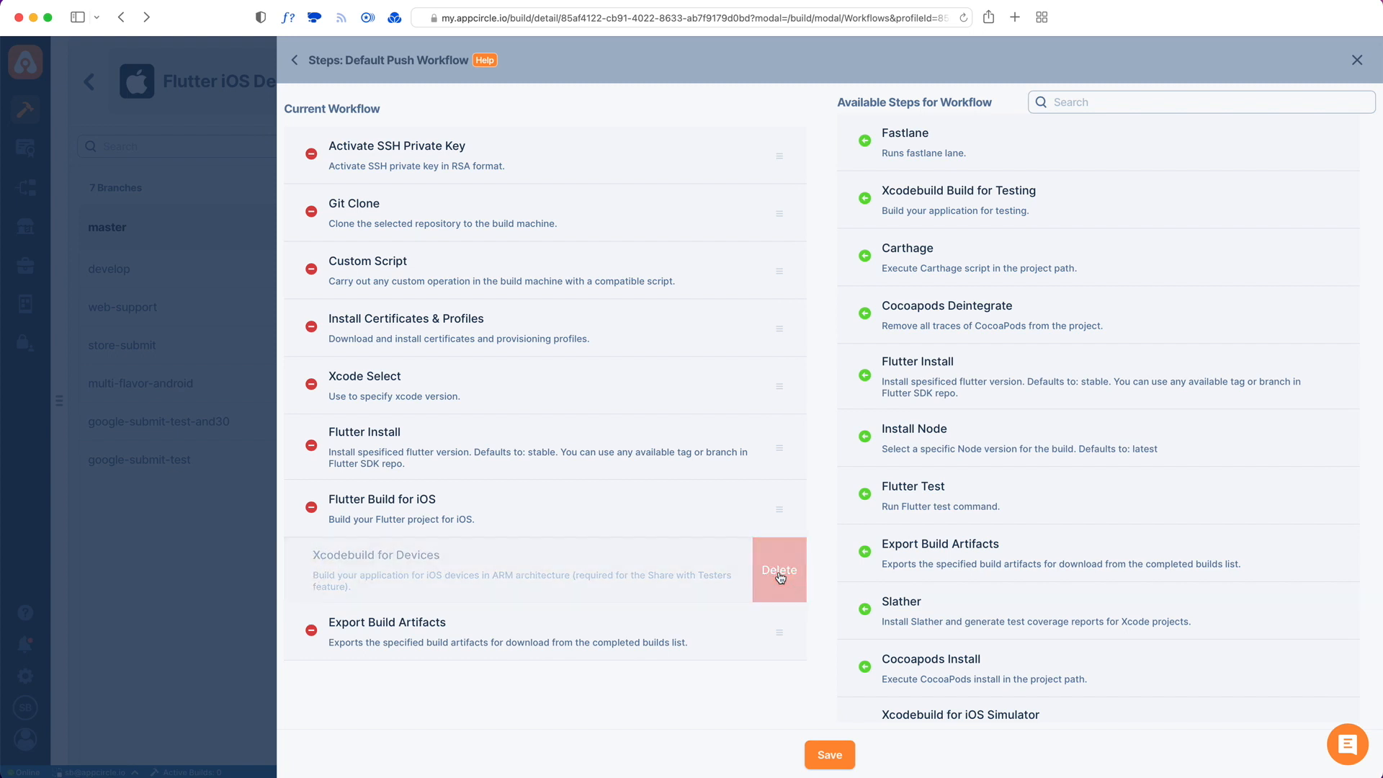
{"action": "left_click", "coordinate": [778, 569]}
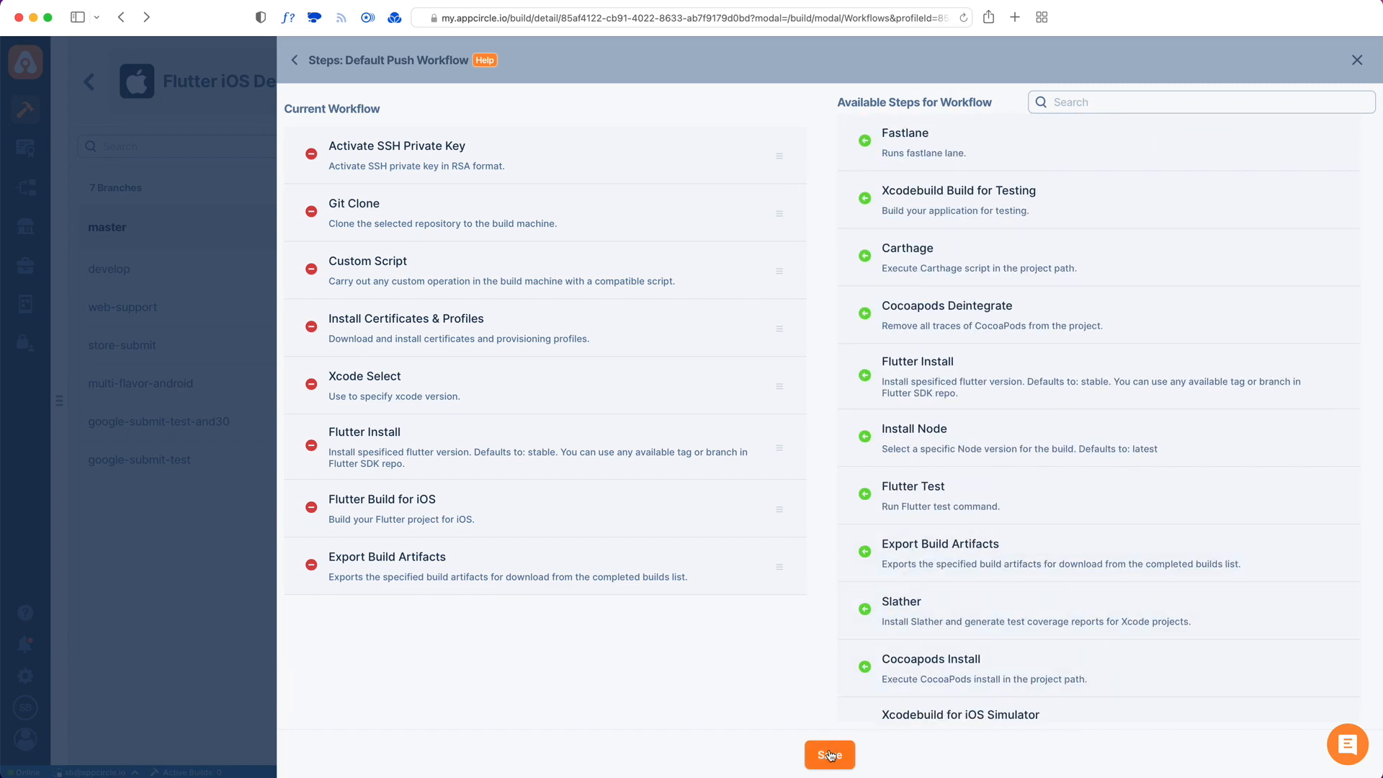
{"action": "left_click", "coordinate": [828, 754]}
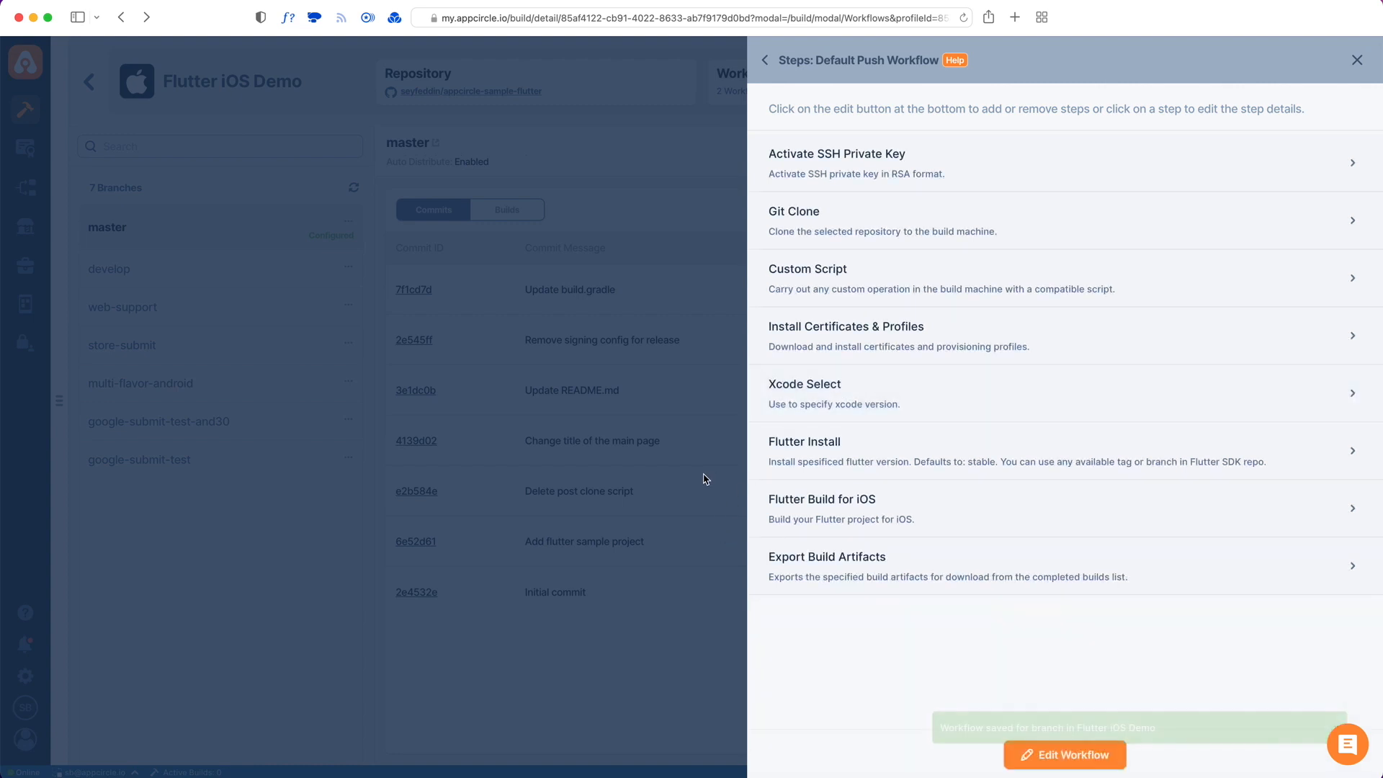
- Build the 'Update build.gradle' commit with Default Push Workflow after closing the workflow panel
{"action": "left_click", "coordinate": [1356, 60]}
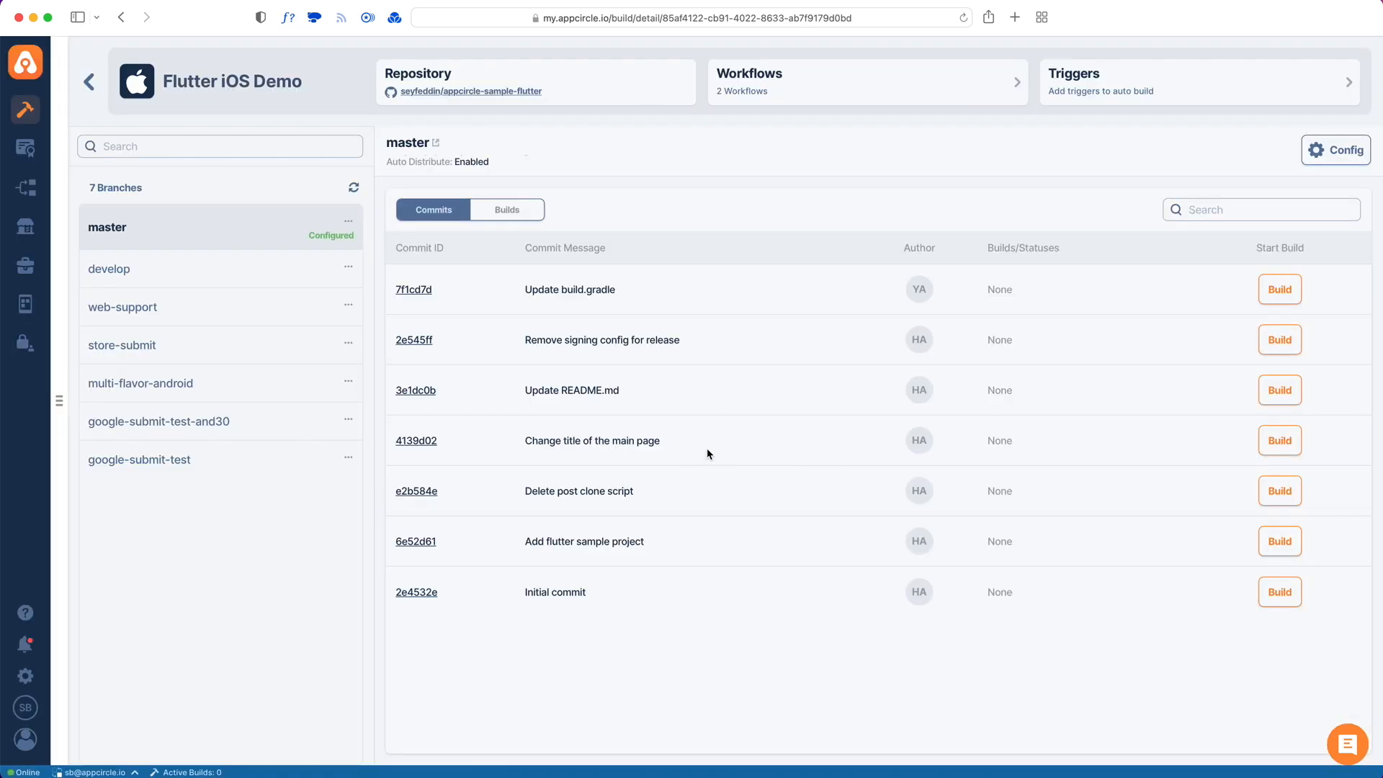
{"action": "mouse_move", "coordinate": [639, 306]}
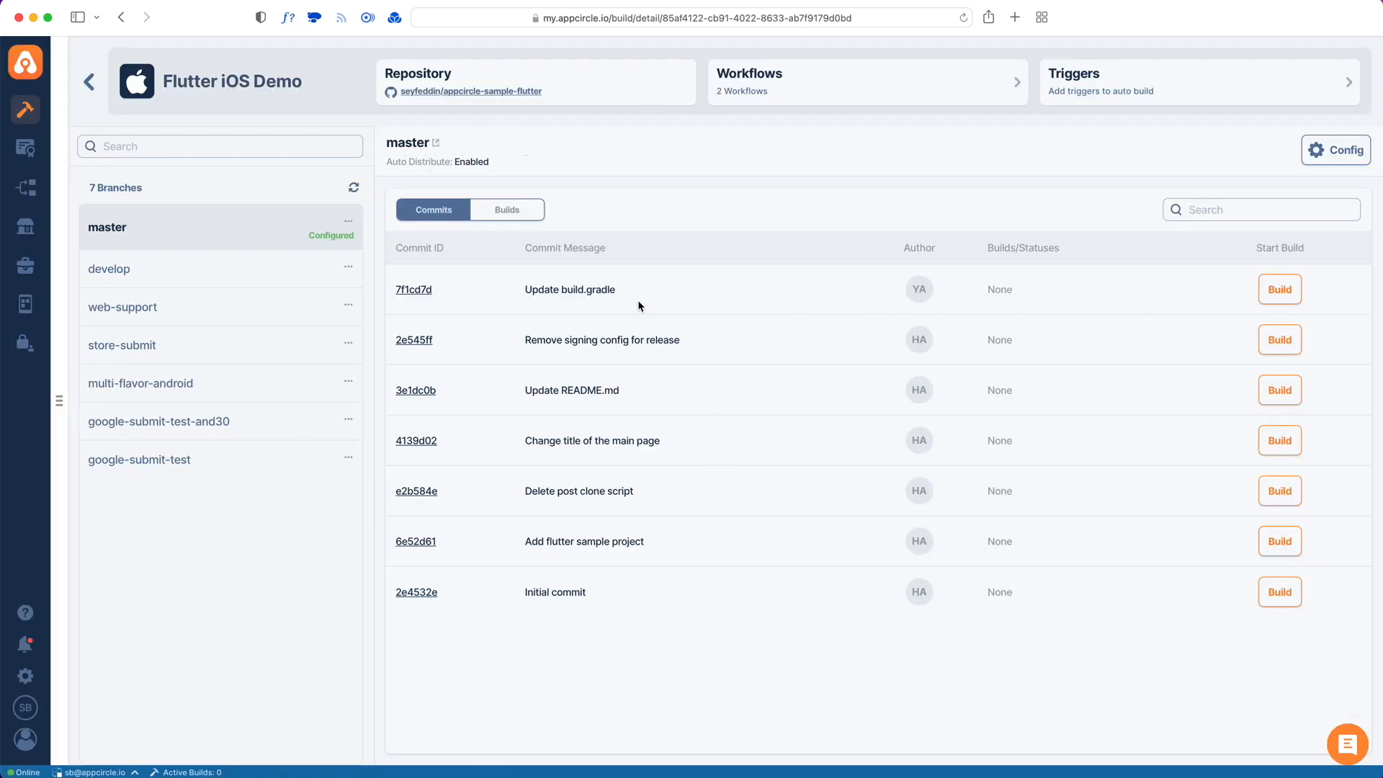
{"action": "left_click", "coordinate": [1277, 288]}
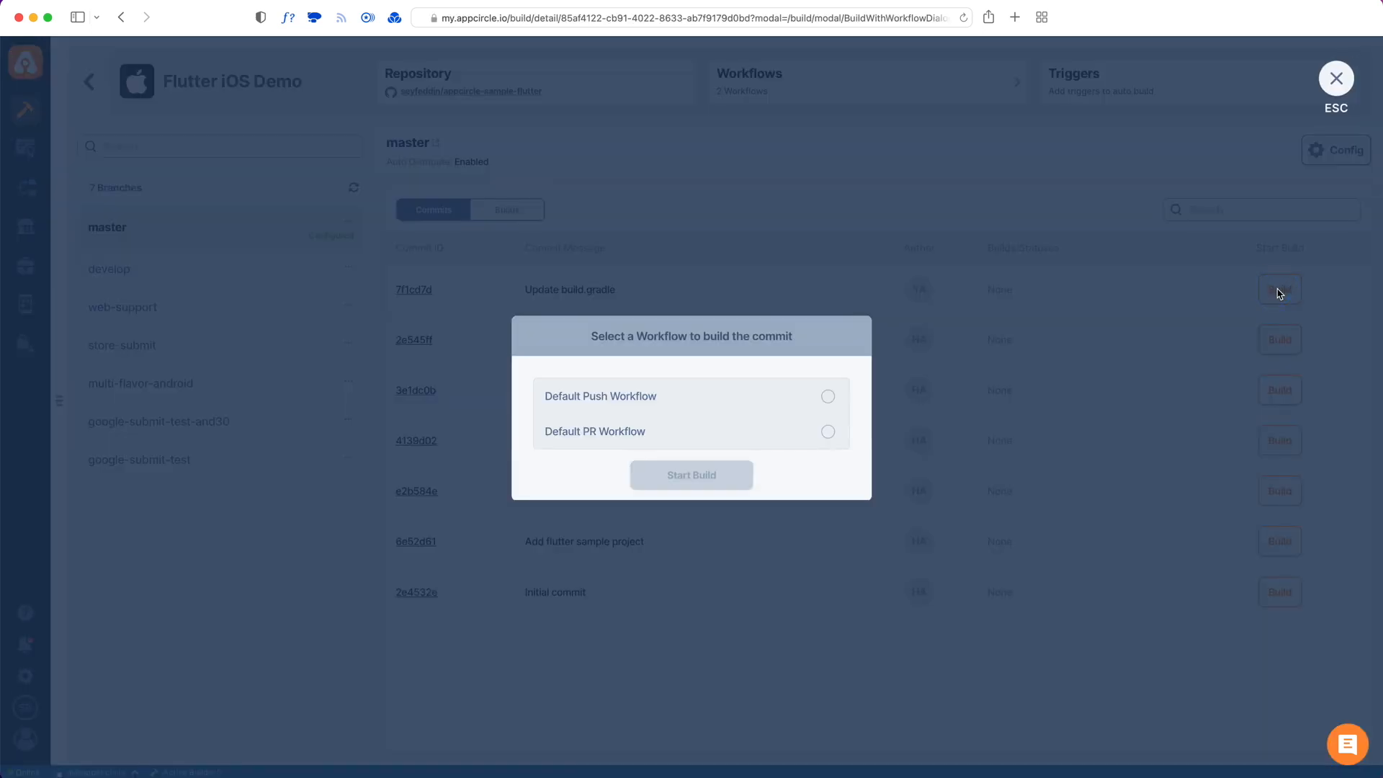
{"action": "left_click", "coordinate": [826, 396]}
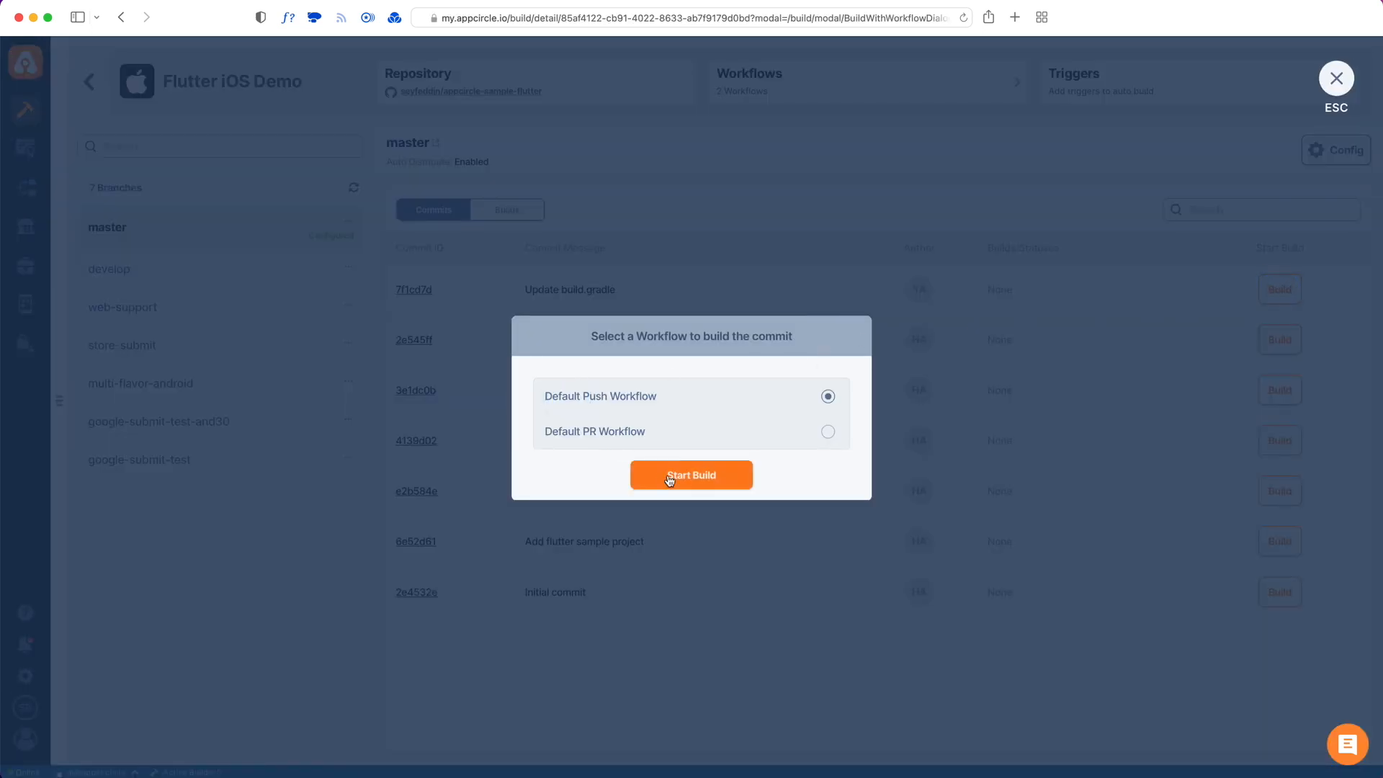
{"action": "left_click", "coordinate": [690, 475]}
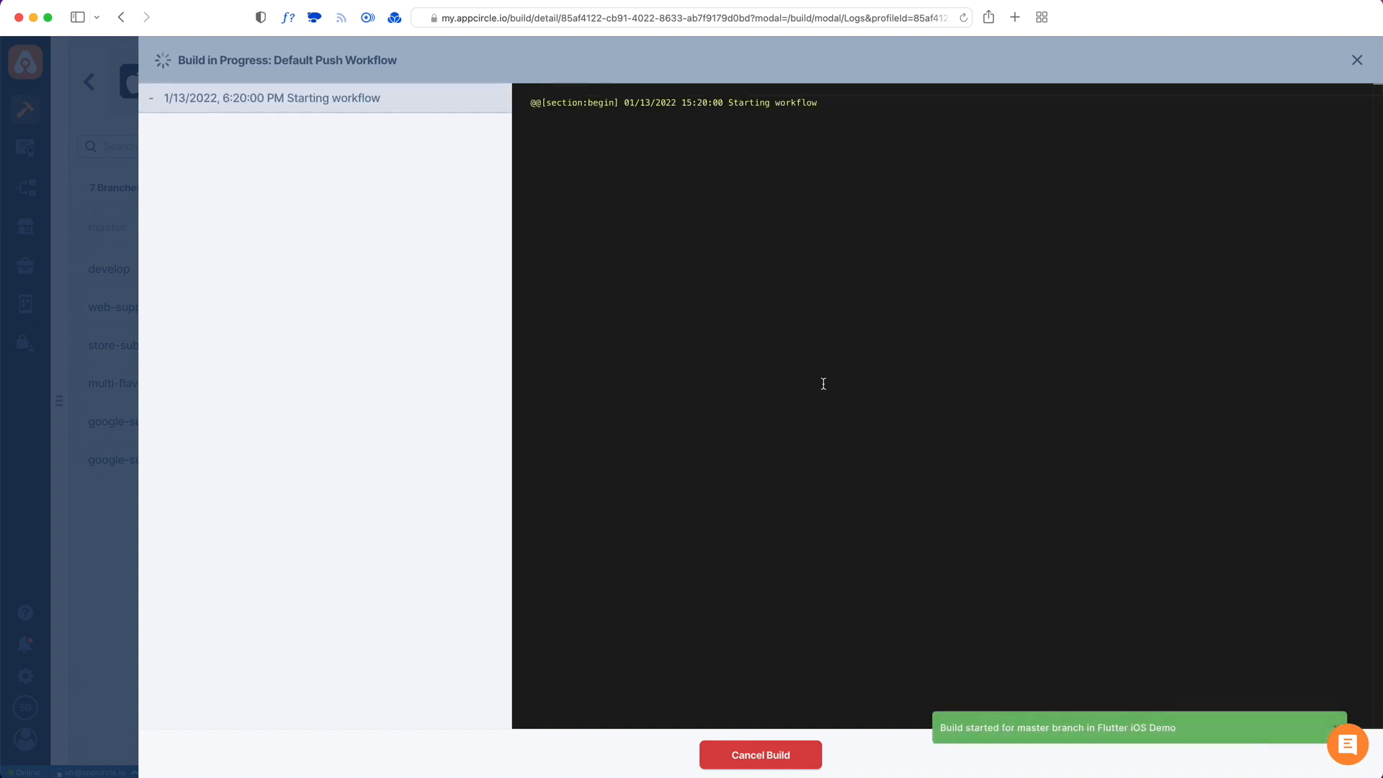
- Dismiss the Build in Progress log and bring up the Triggers settings
{"action": "left_click", "coordinate": [1356, 60]}
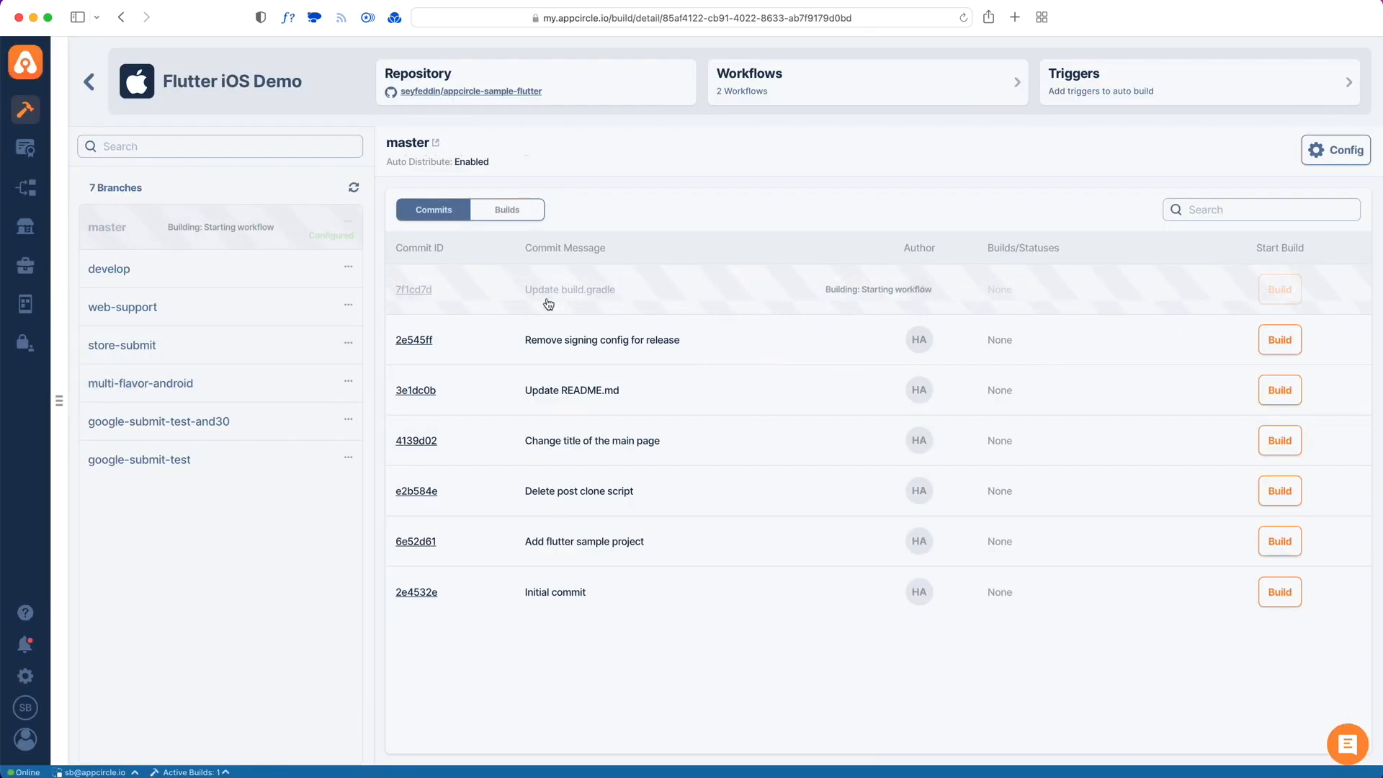
{"action": "mouse_move", "coordinate": [971, 121]}
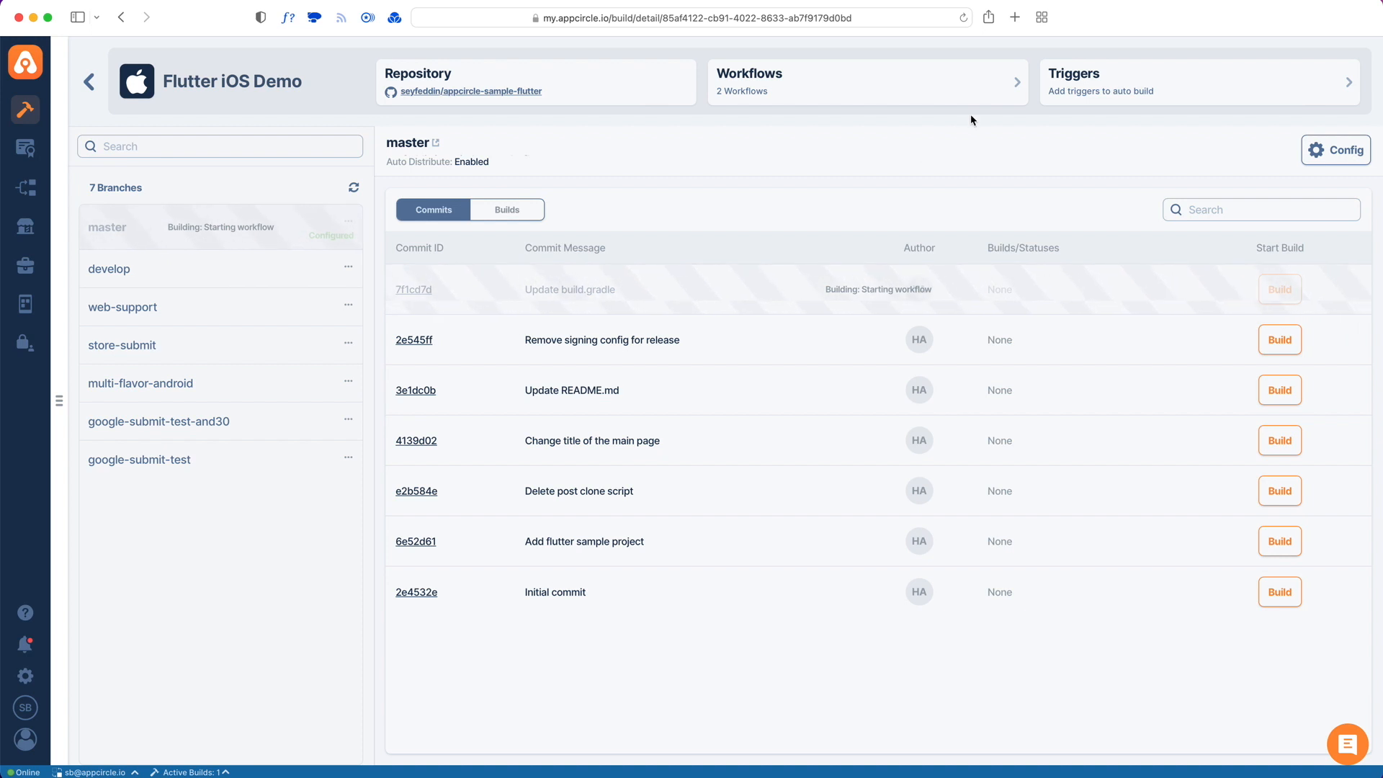
{"action": "left_click", "coordinate": [1199, 81]}
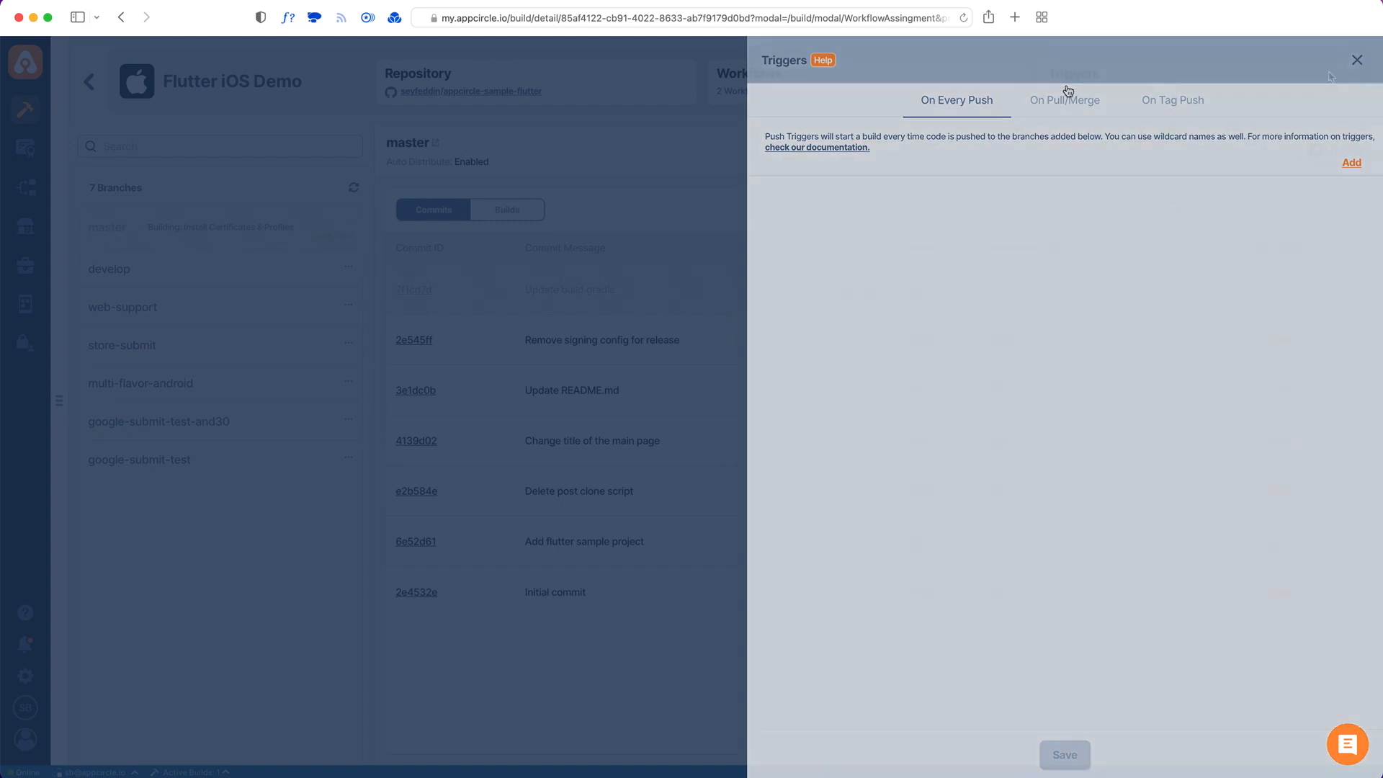
- Close the Triggers panel and return to the Appcircle welcome dashboard
{"action": "left_click", "coordinate": [1356, 60]}
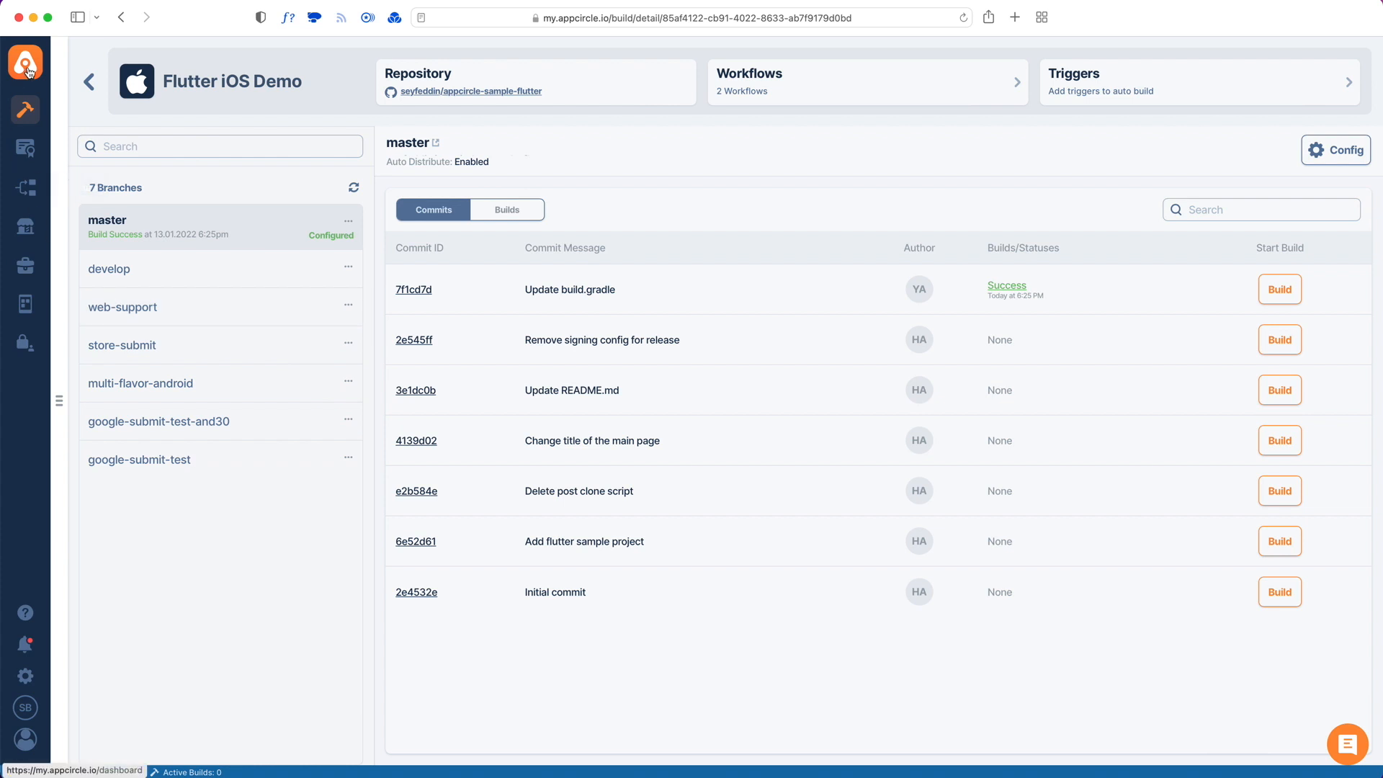
{"action": "left_click", "coordinate": [24, 62]}
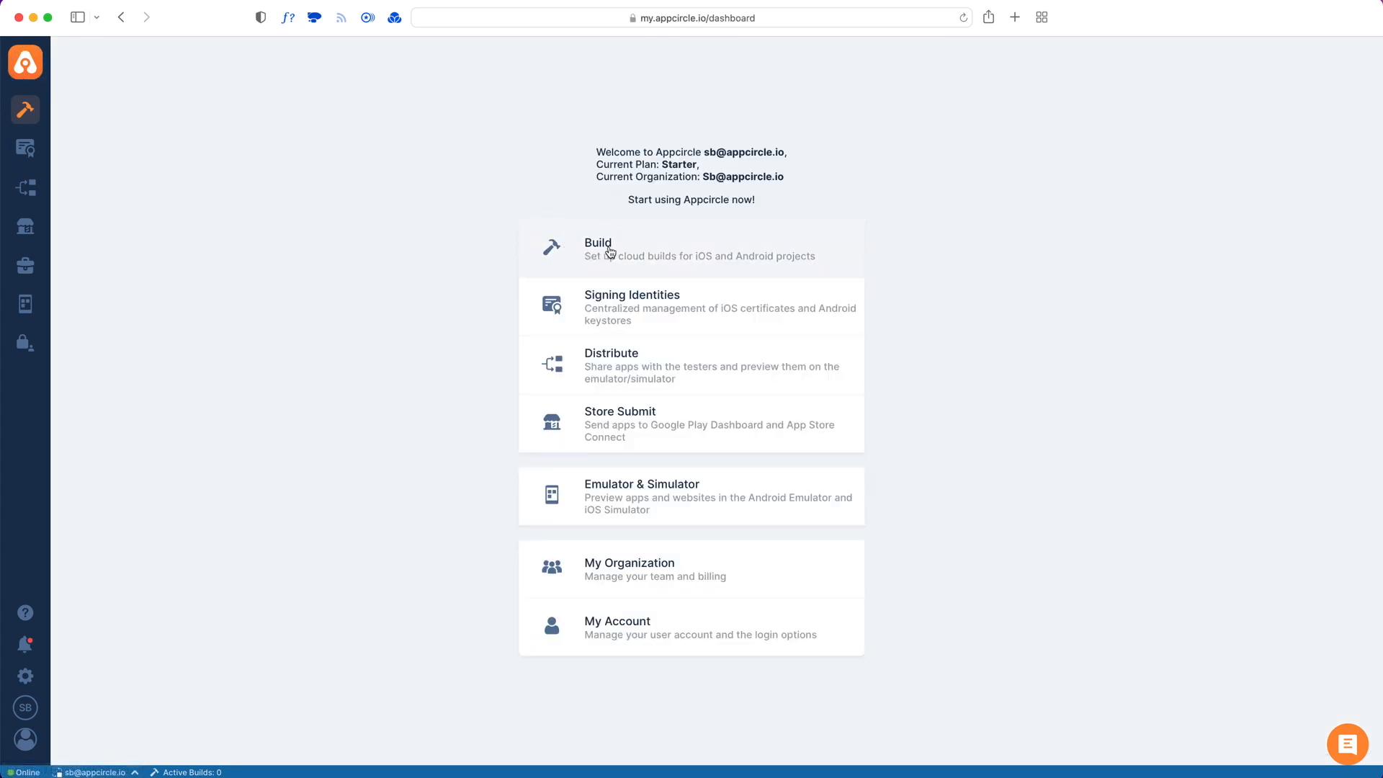
- Create a build profile named 'Flutter Android Demo' targeting Android with Flutter
{"action": "left_click", "coordinate": [598, 248]}
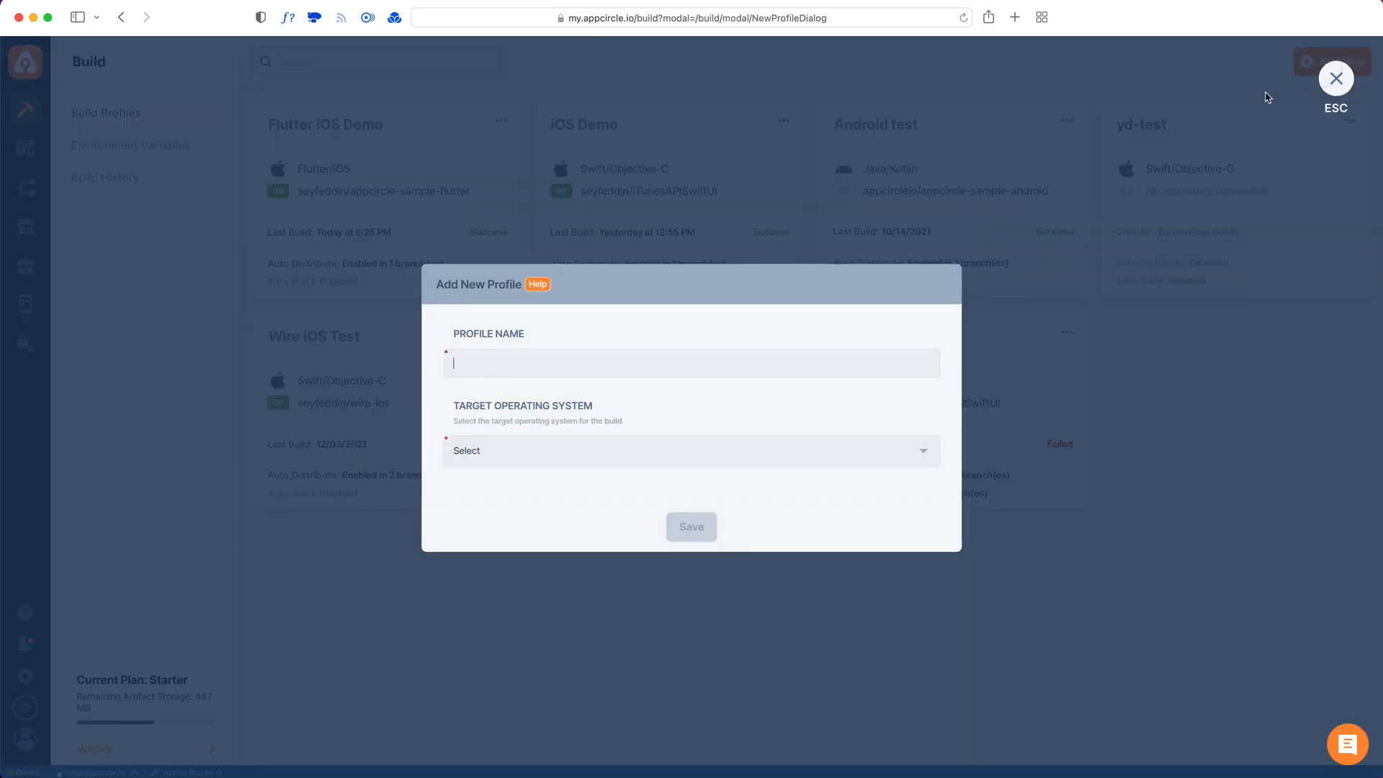
{"action": "left_click", "coordinate": [691, 450]}
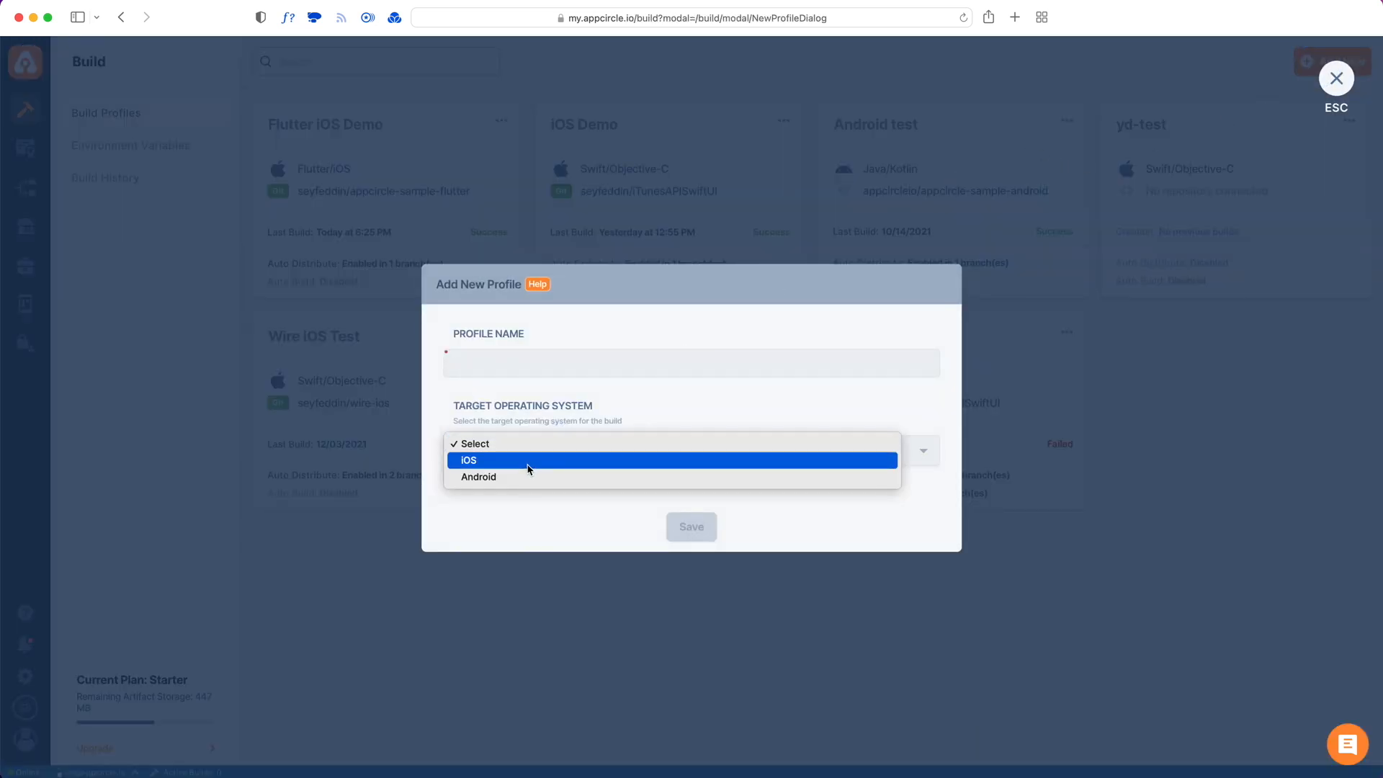
{"action": "left_click", "coordinate": [478, 476]}
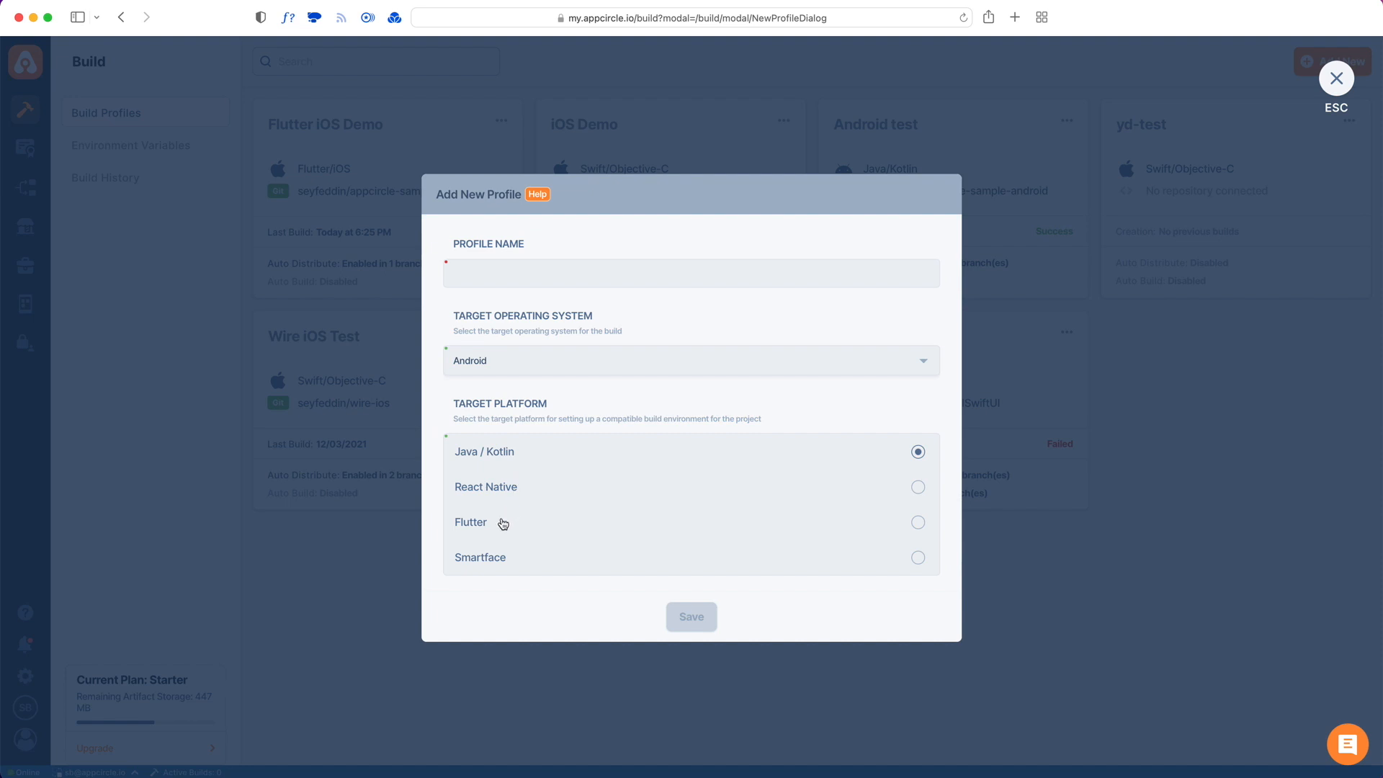
{"action": "left_click", "coordinate": [916, 522]}
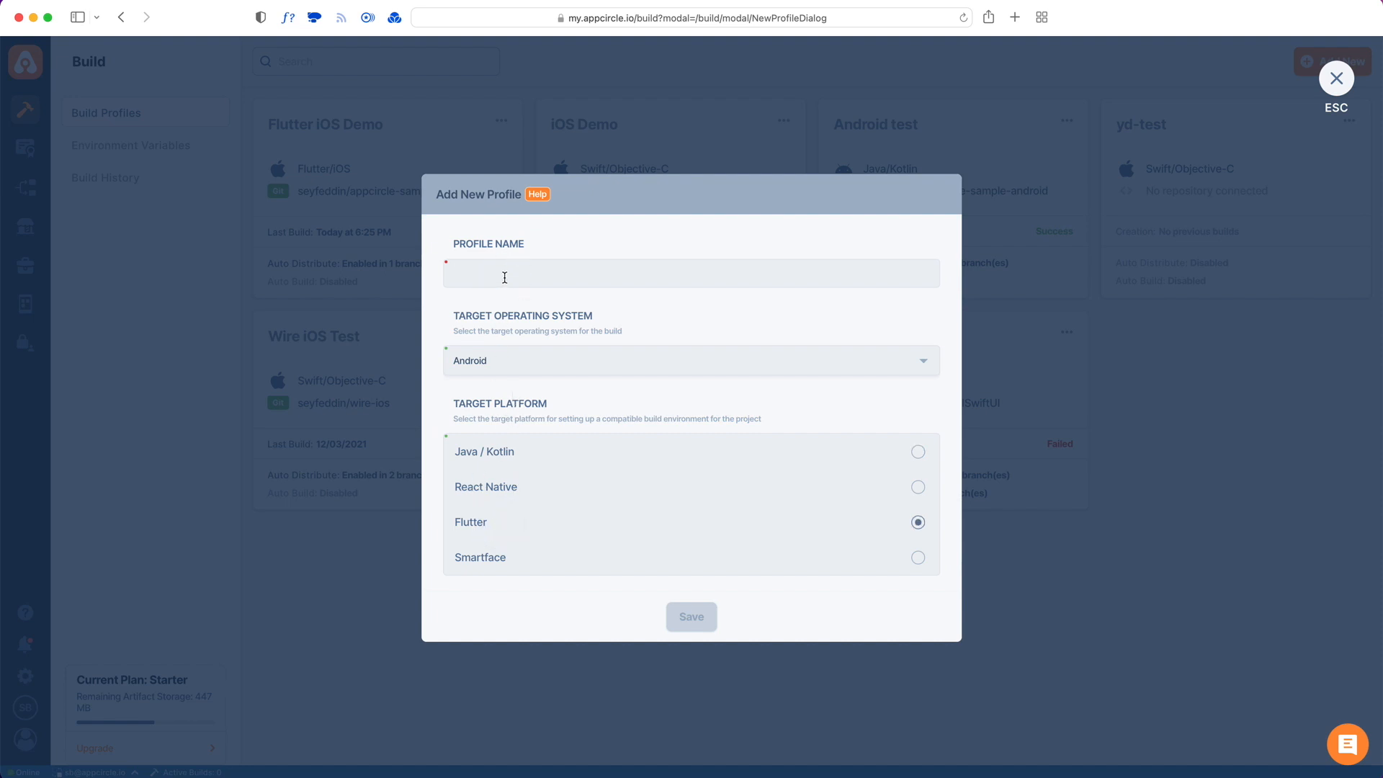
{"action": "type", "text": "Flutter"}
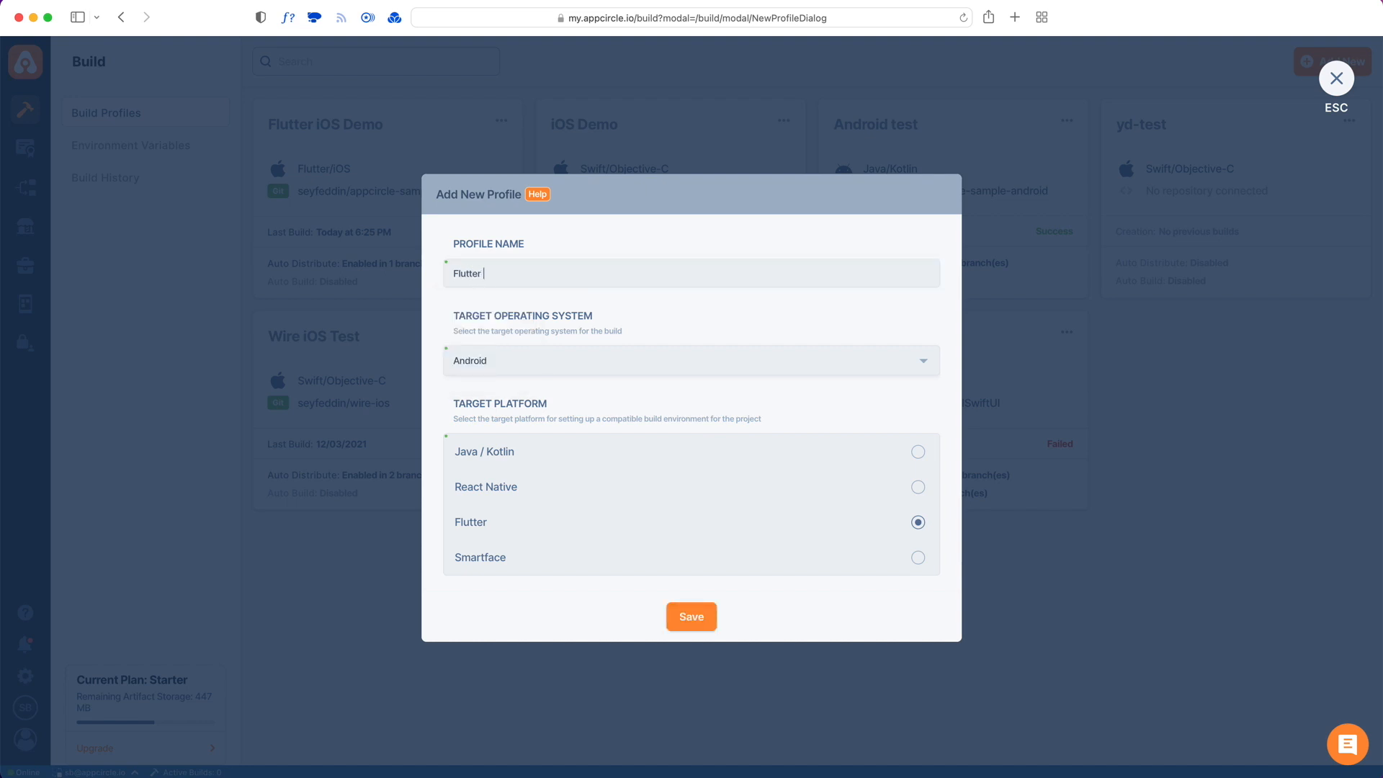
{"action": "type", "text": "Android Demo"}
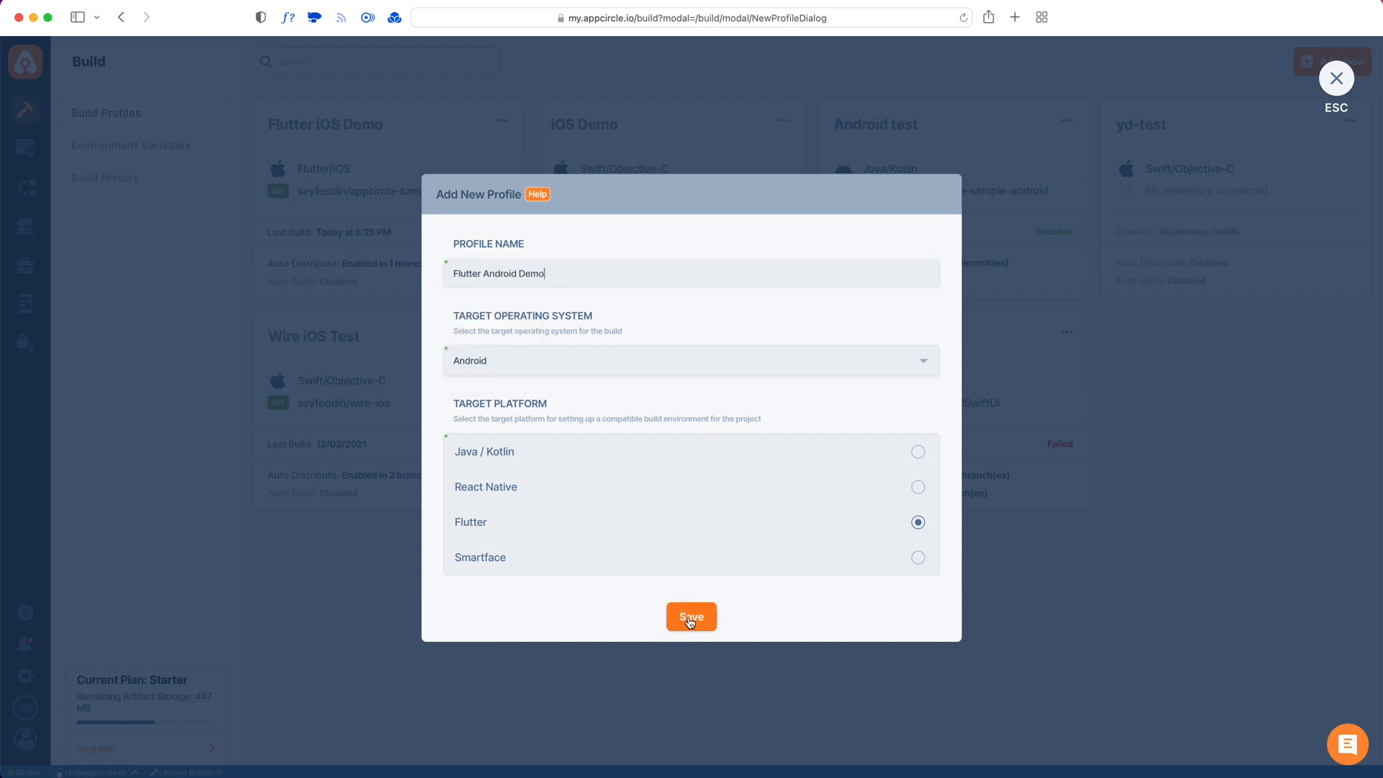
{"action": "left_click", "coordinate": [691, 615]}
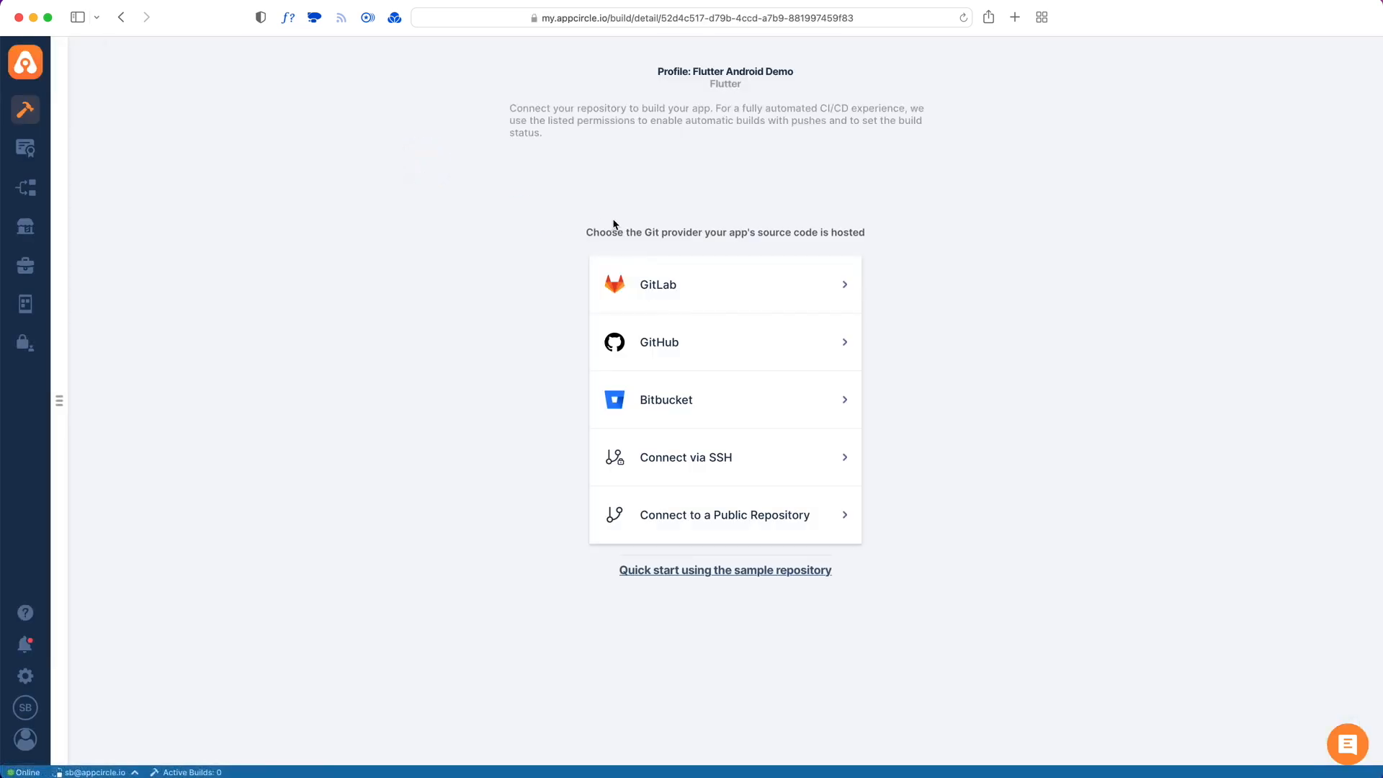
- Choose GitHub and fetch its repositories to link appcircle-sample-flutter
{"action": "left_click", "coordinate": [658, 342]}
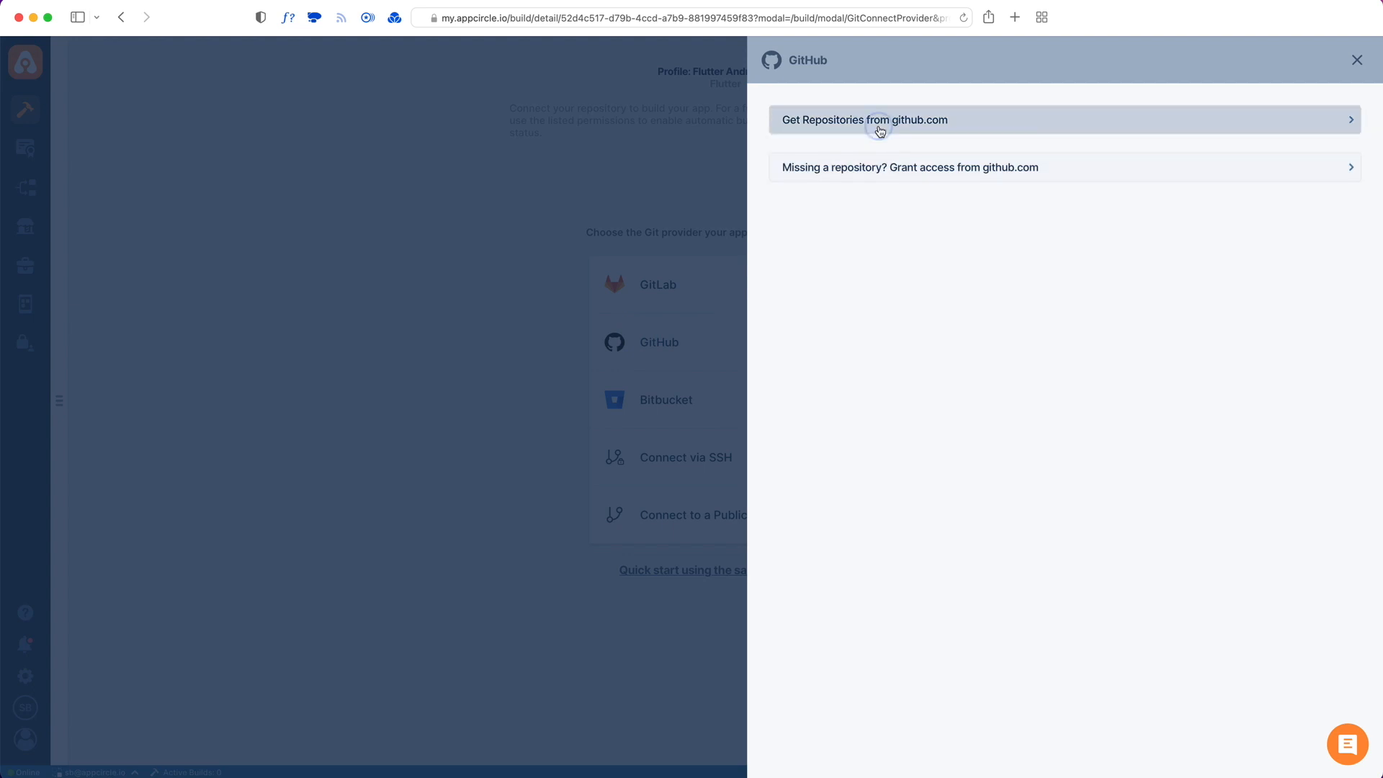
{"action": "left_click", "coordinate": [864, 121]}
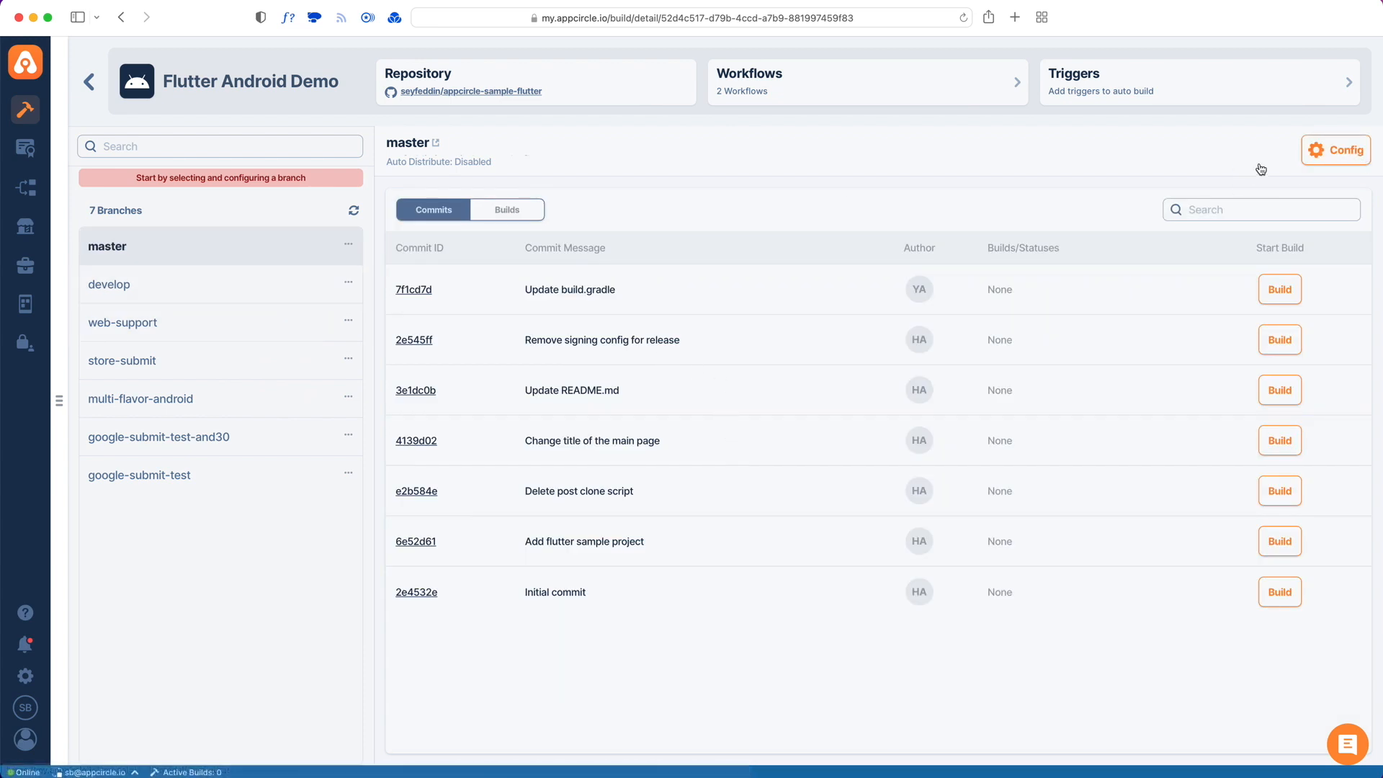
- Save master's build configuration with APK output and Debug build mode, then close it
{"action": "left_click", "coordinate": [1334, 150]}
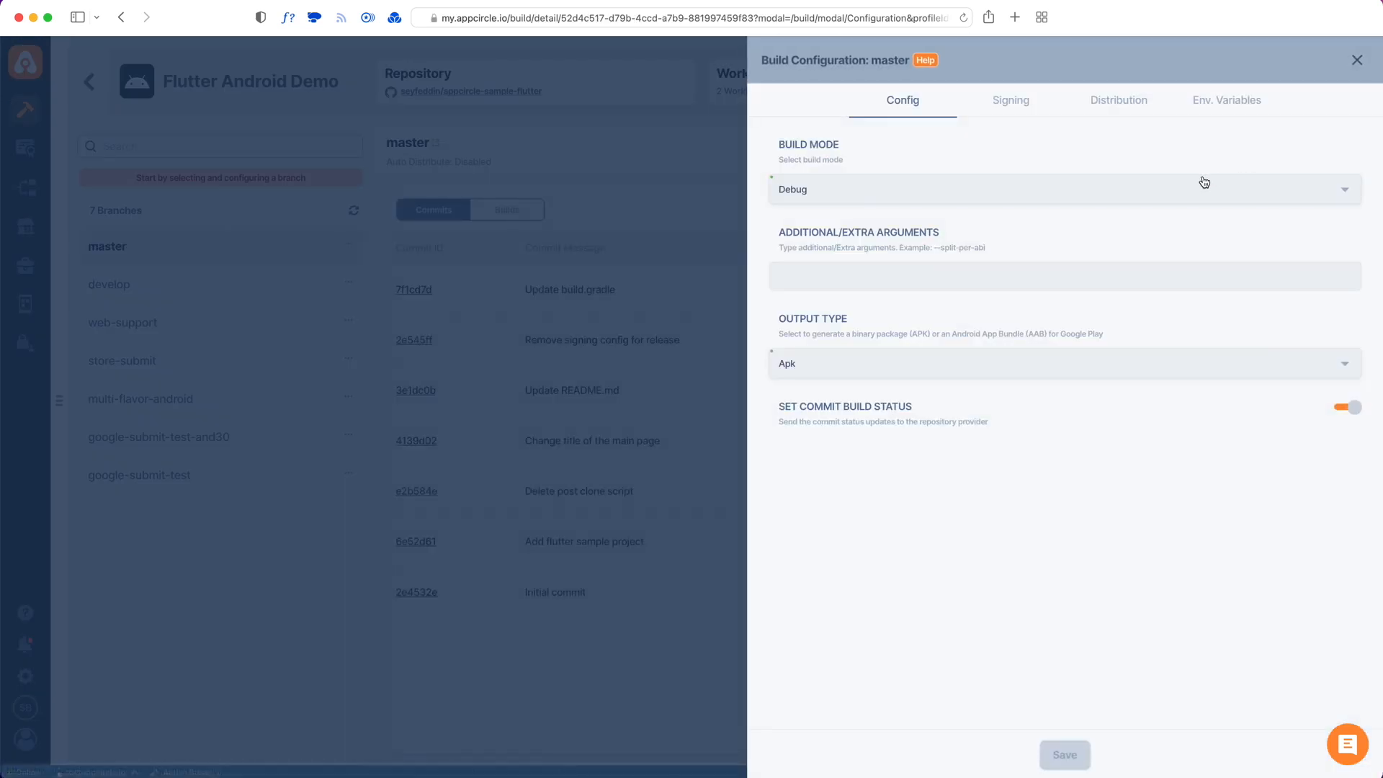
{"action": "mouse_move", "coordinate": [798, 449]}
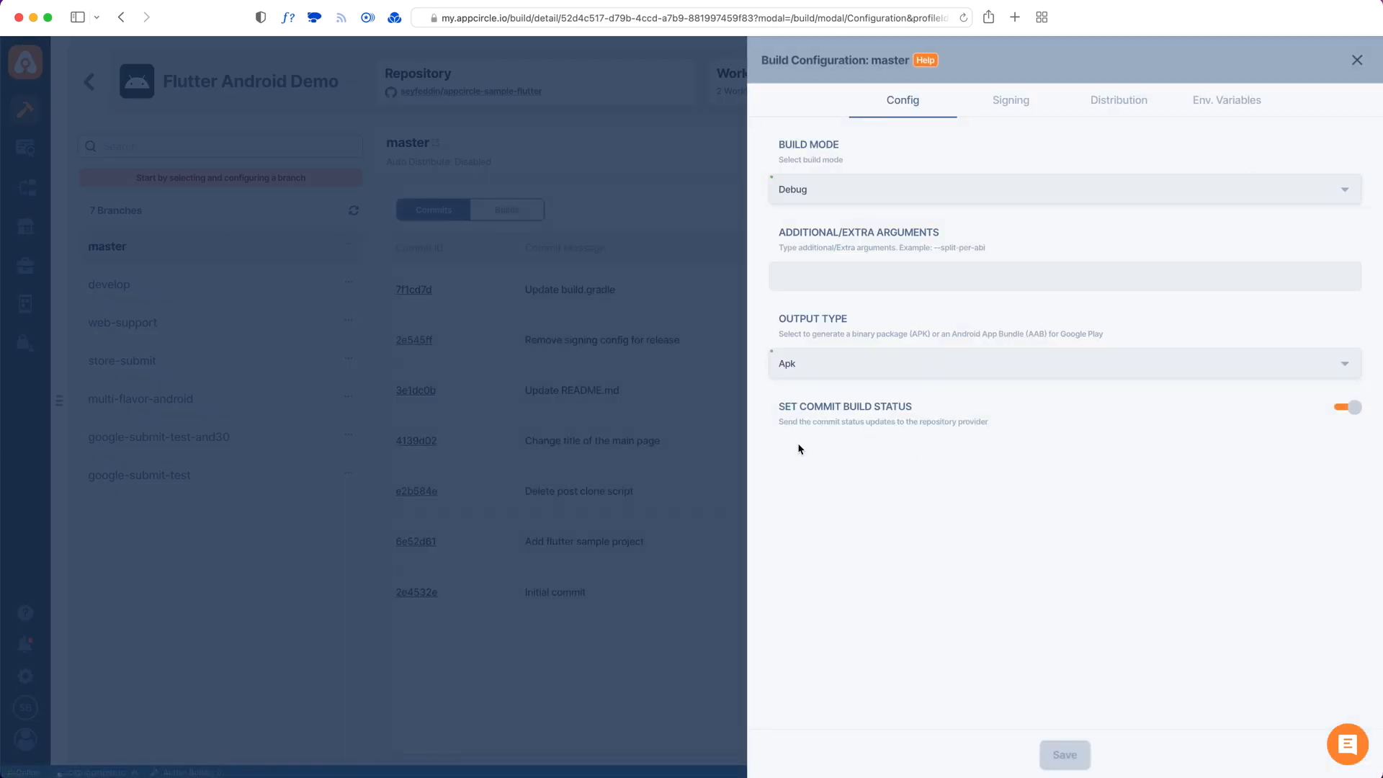
{"action": "mouse_move", "coordinate": [1287, 156]}
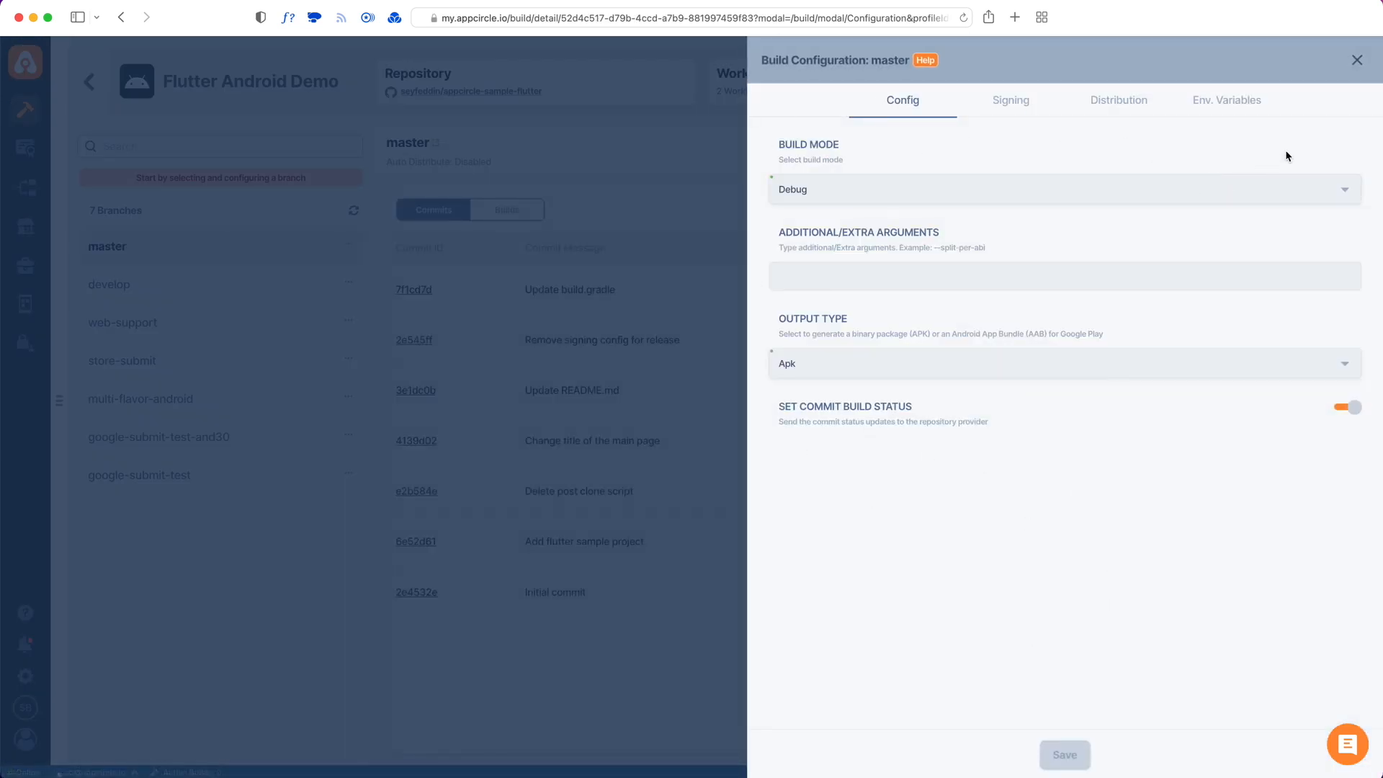
{"action": "mouse_move", "coordinate": [1116, 283]}
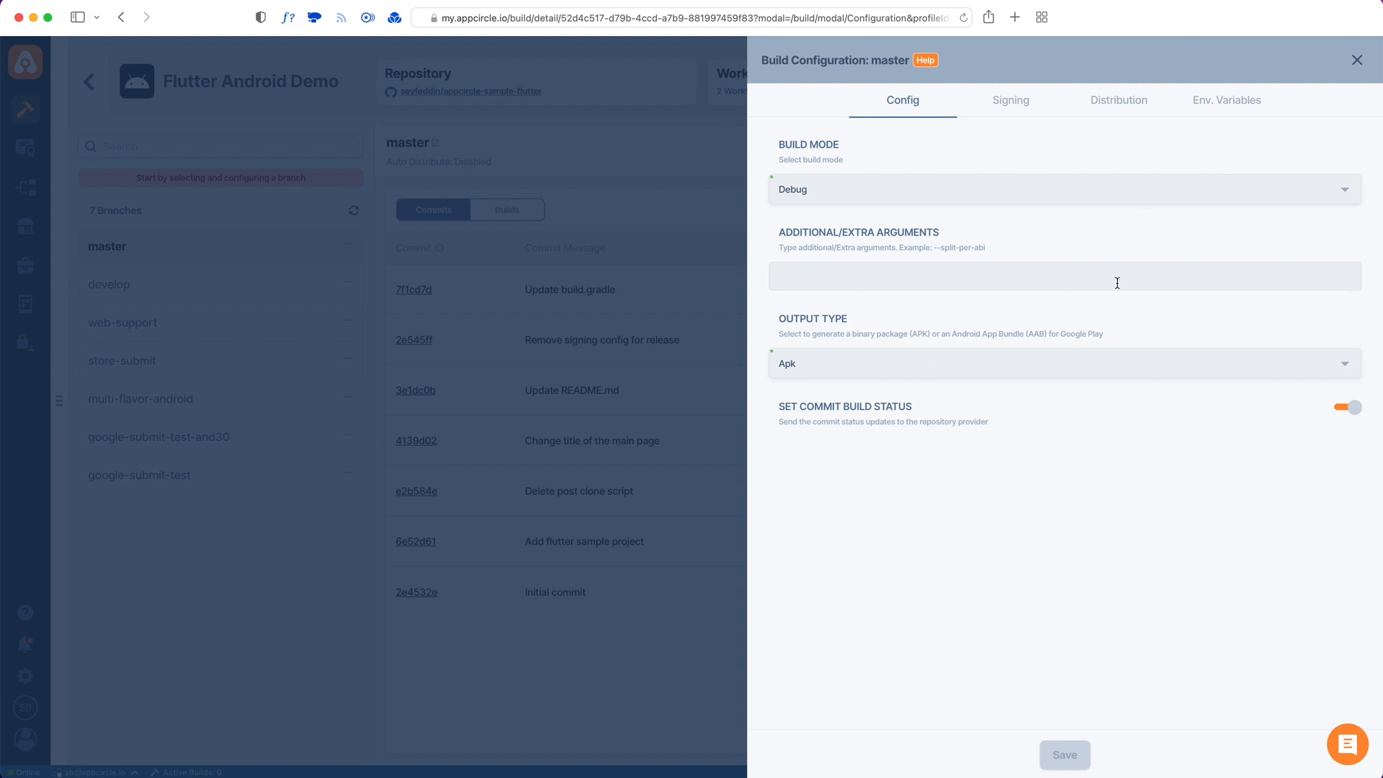
{"action": "mouse_move", "coordinate": [957, 361]}
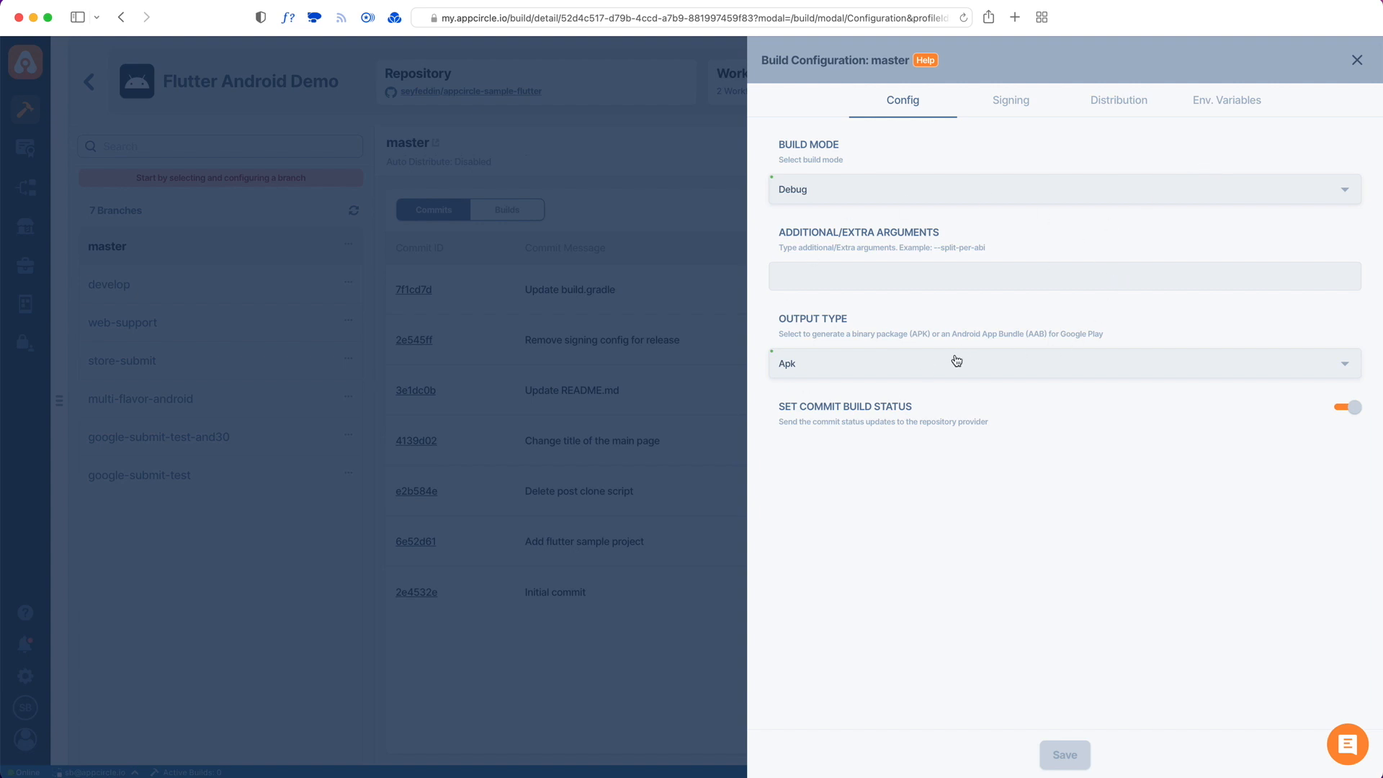
{"action": "mouse_move", "coordinate": [808, 370]}
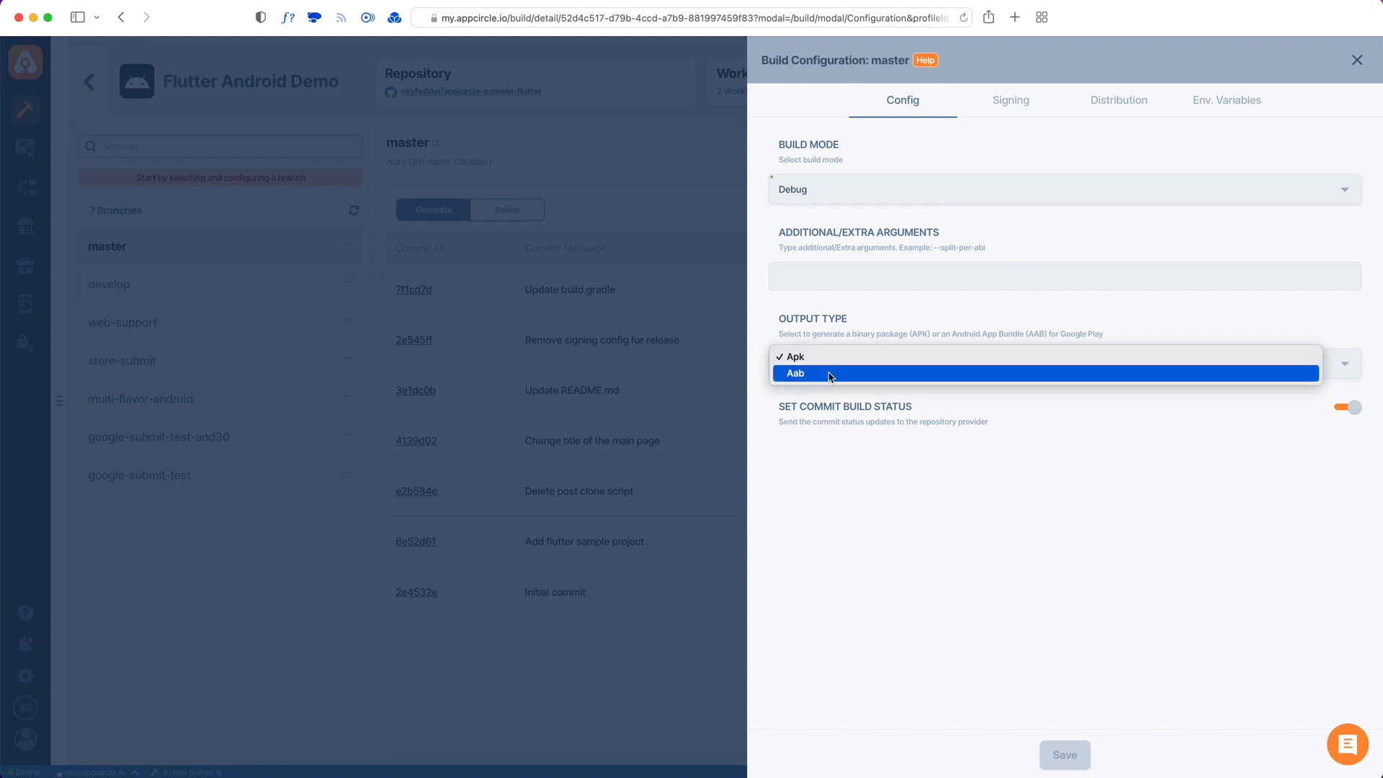
{"action": "left_click", "coordinate": [794, 357]}
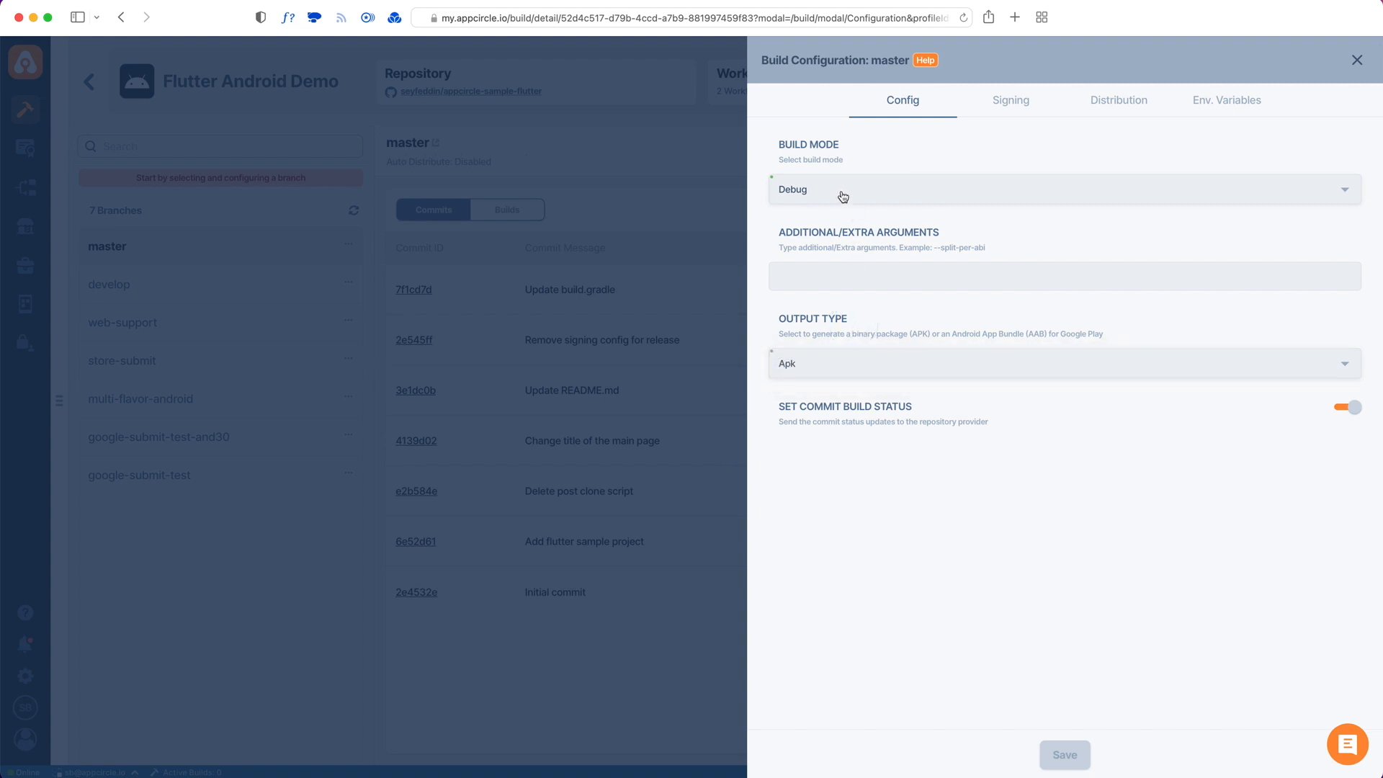
{"action": "left_click", "coordinate": [1062, 188]}
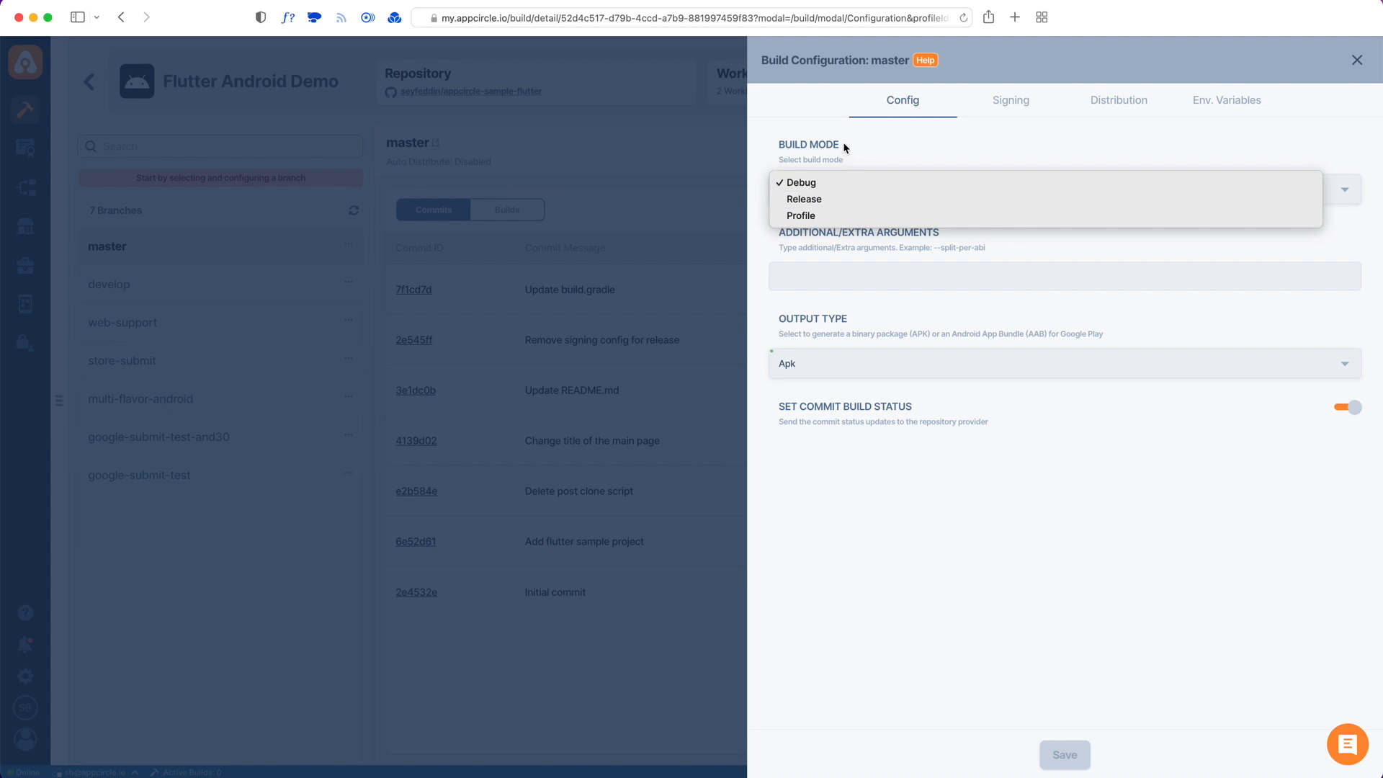
{"action": "left_click", "coordinate": [804, 199]}
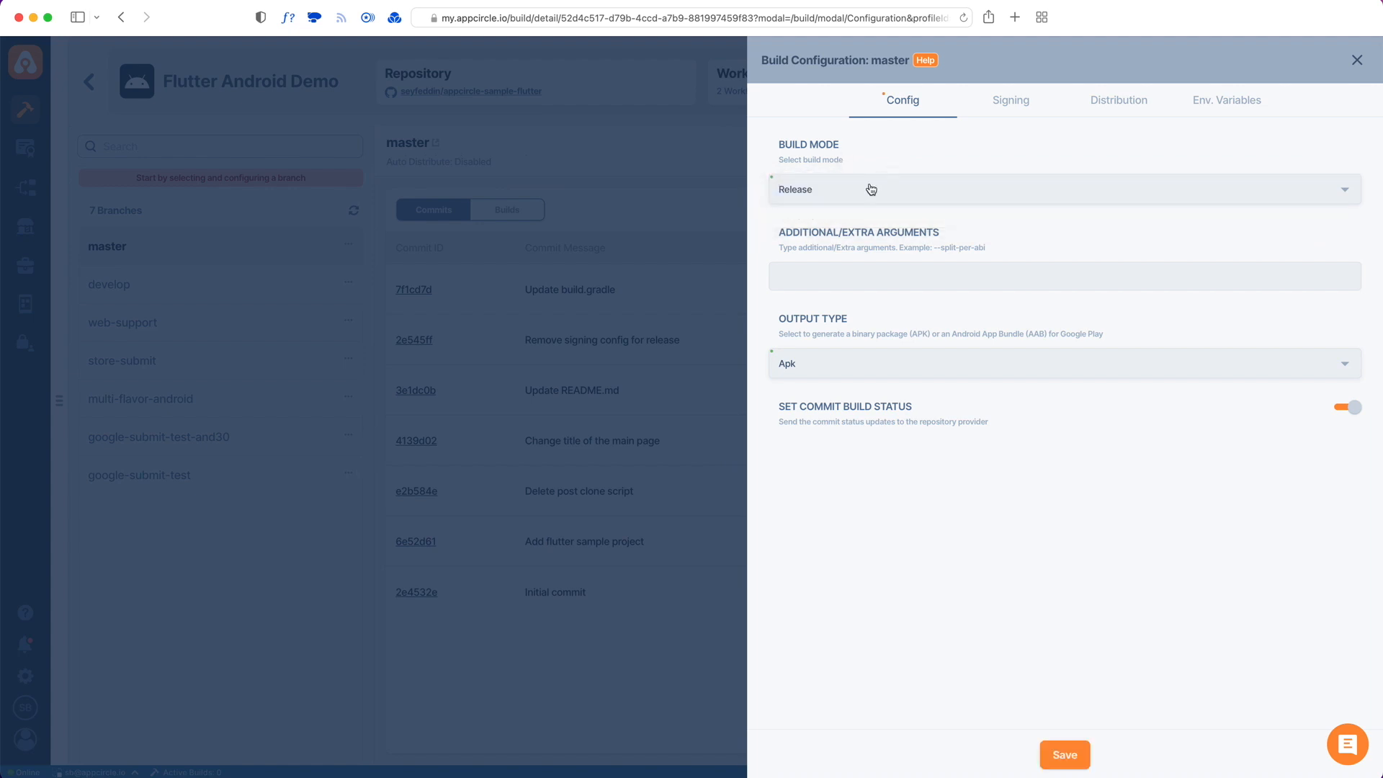
{"action": "left_click", "coordinate": [1063, 188]}
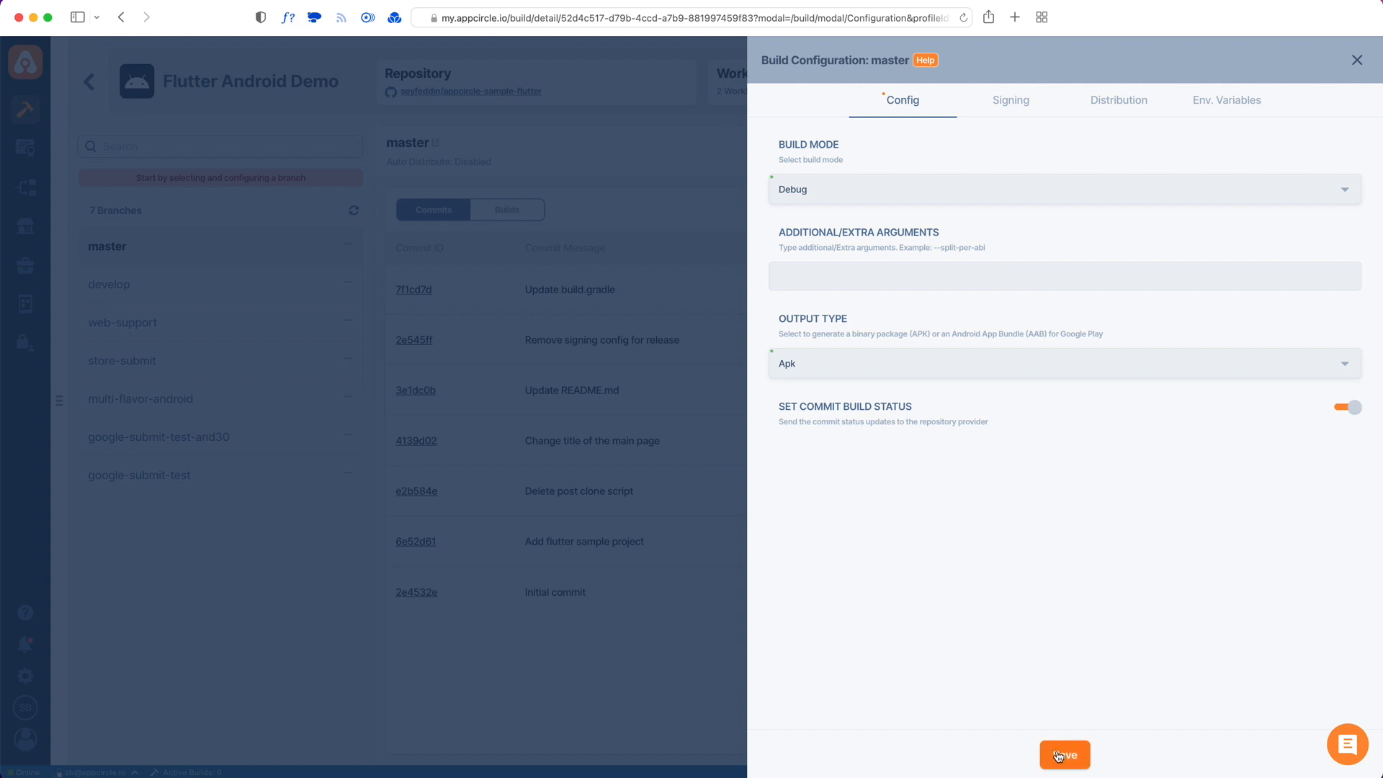
{"action": "left_click", "coordinate": [1063, 754]}
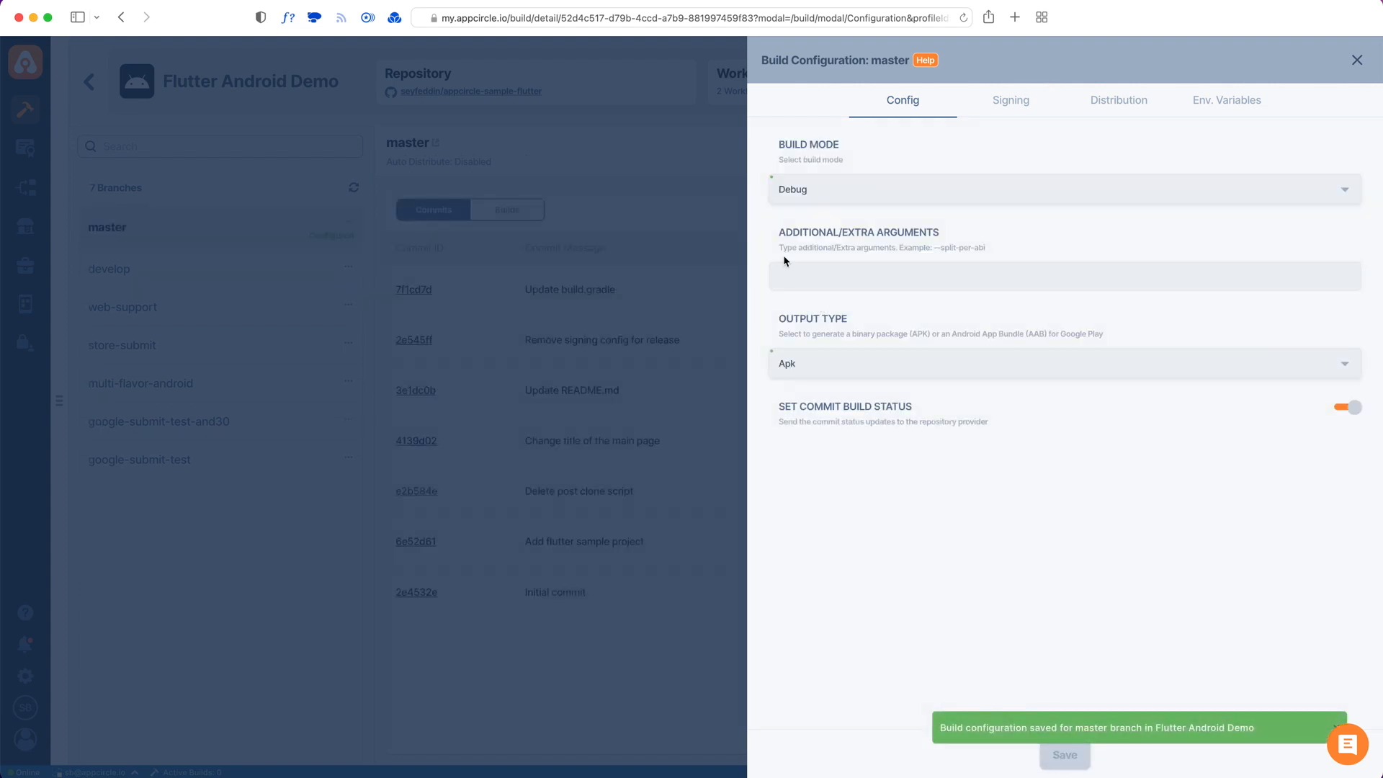
{"action": "left_click", "coordinate": [1356, 60]}
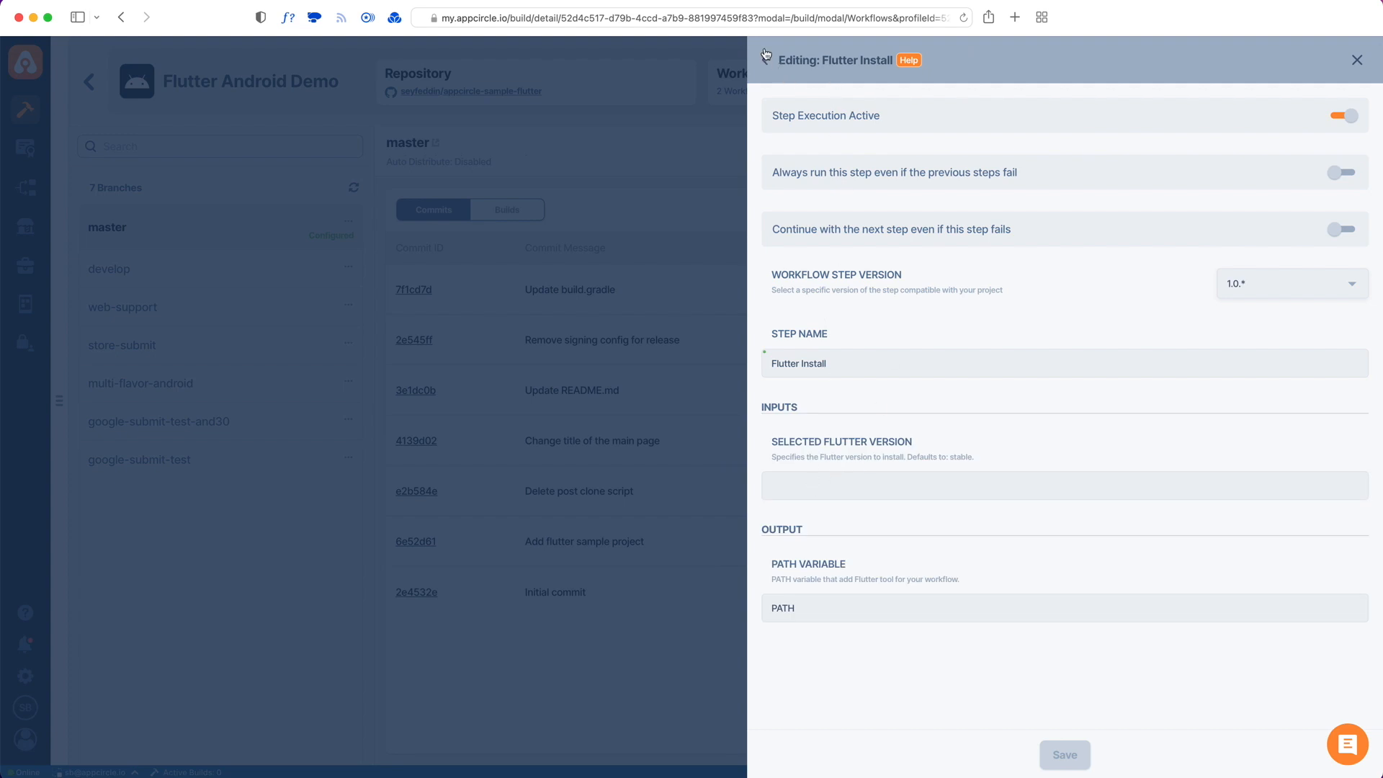
- Review the Android Sign step's keystore inputs and V2 sign setting, then go back
{"action": "left_click", "coordinate": [765, 60]}
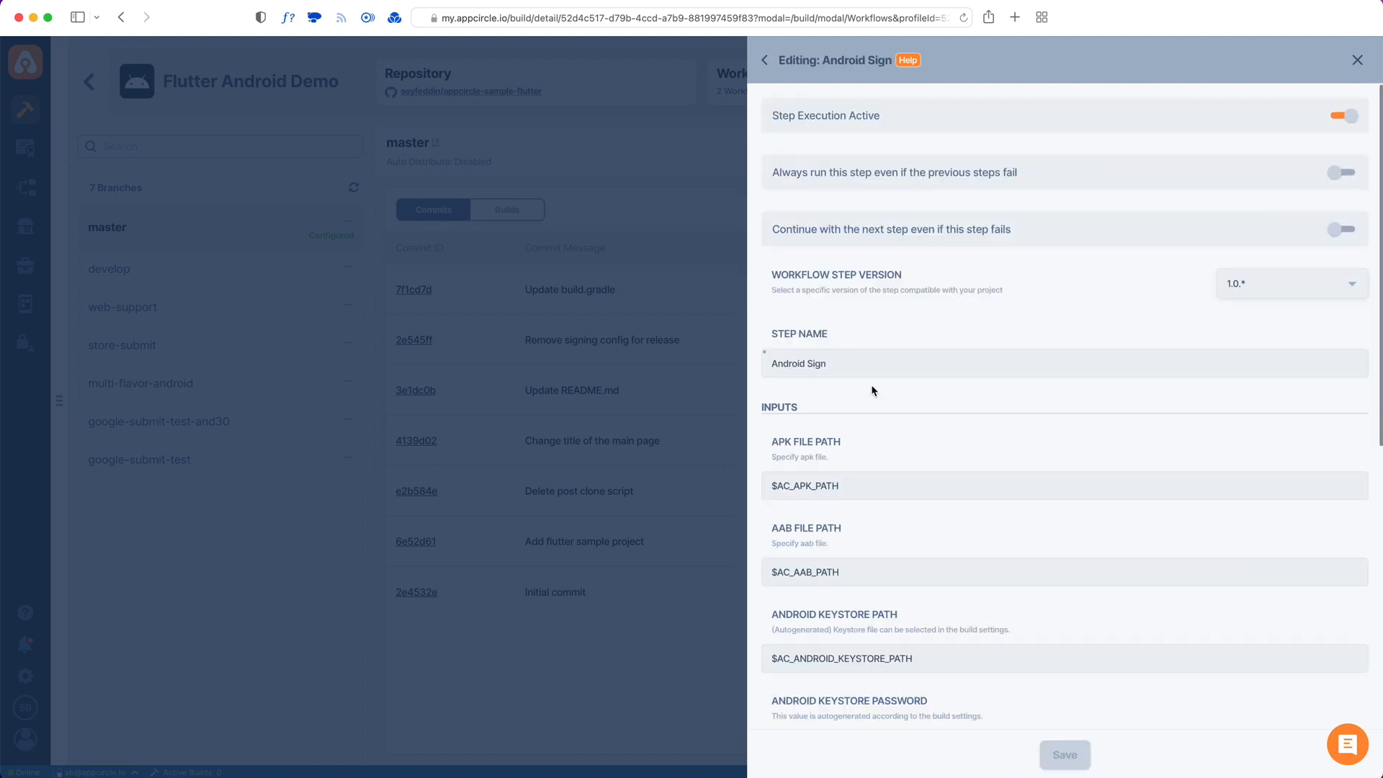
{"action": "scroll", "scroll_direction": "down", "scroll_amount": 3}
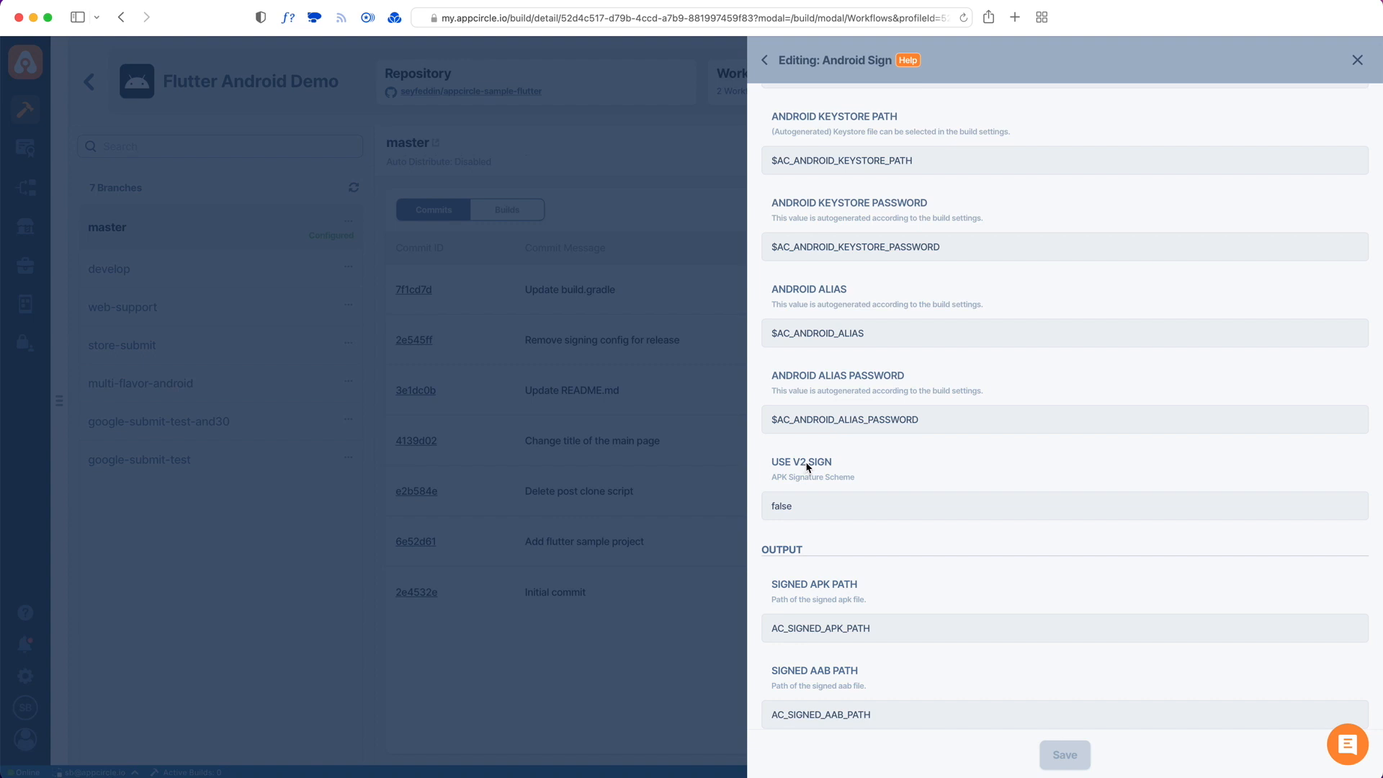
{"action": "mouse_move", "coordinate": [804, 355]}
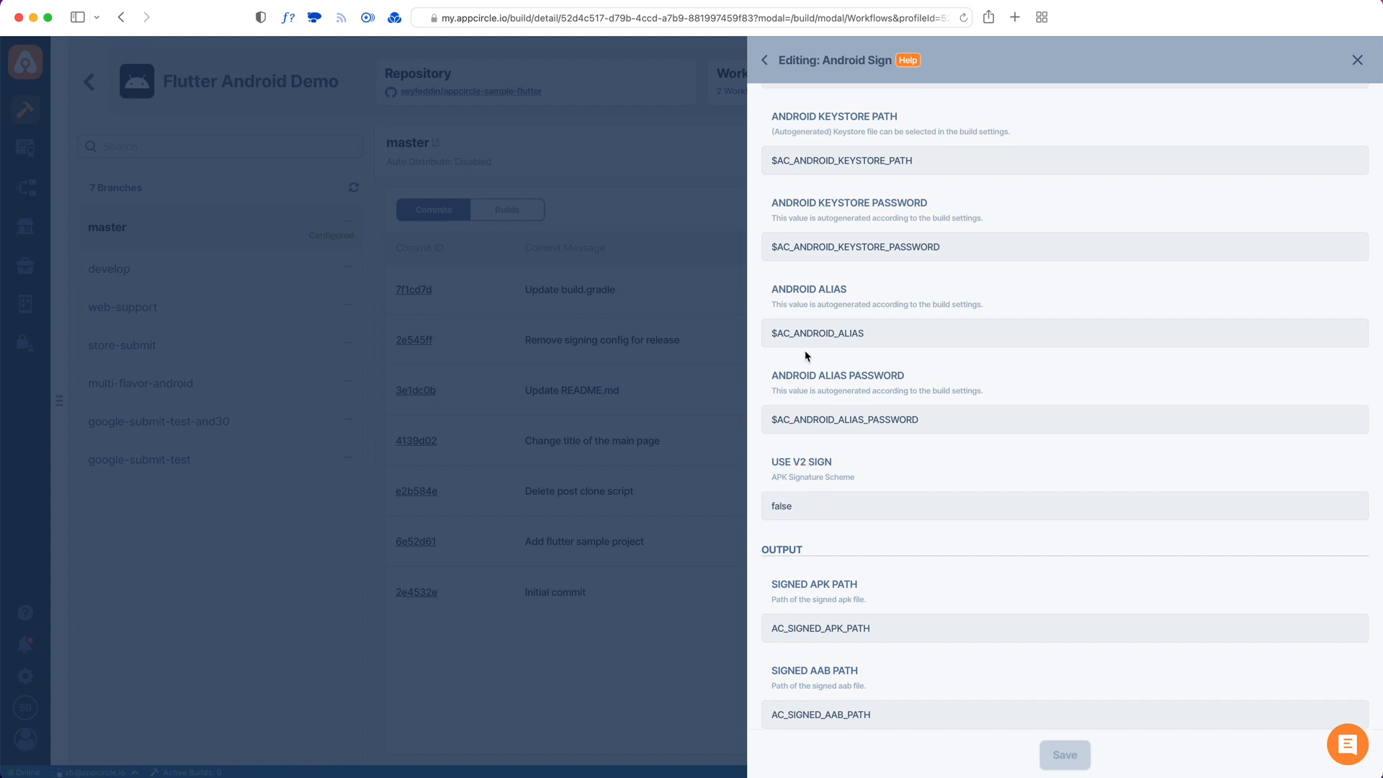
{"action": "left_click", "coordinate": [763, 60]}
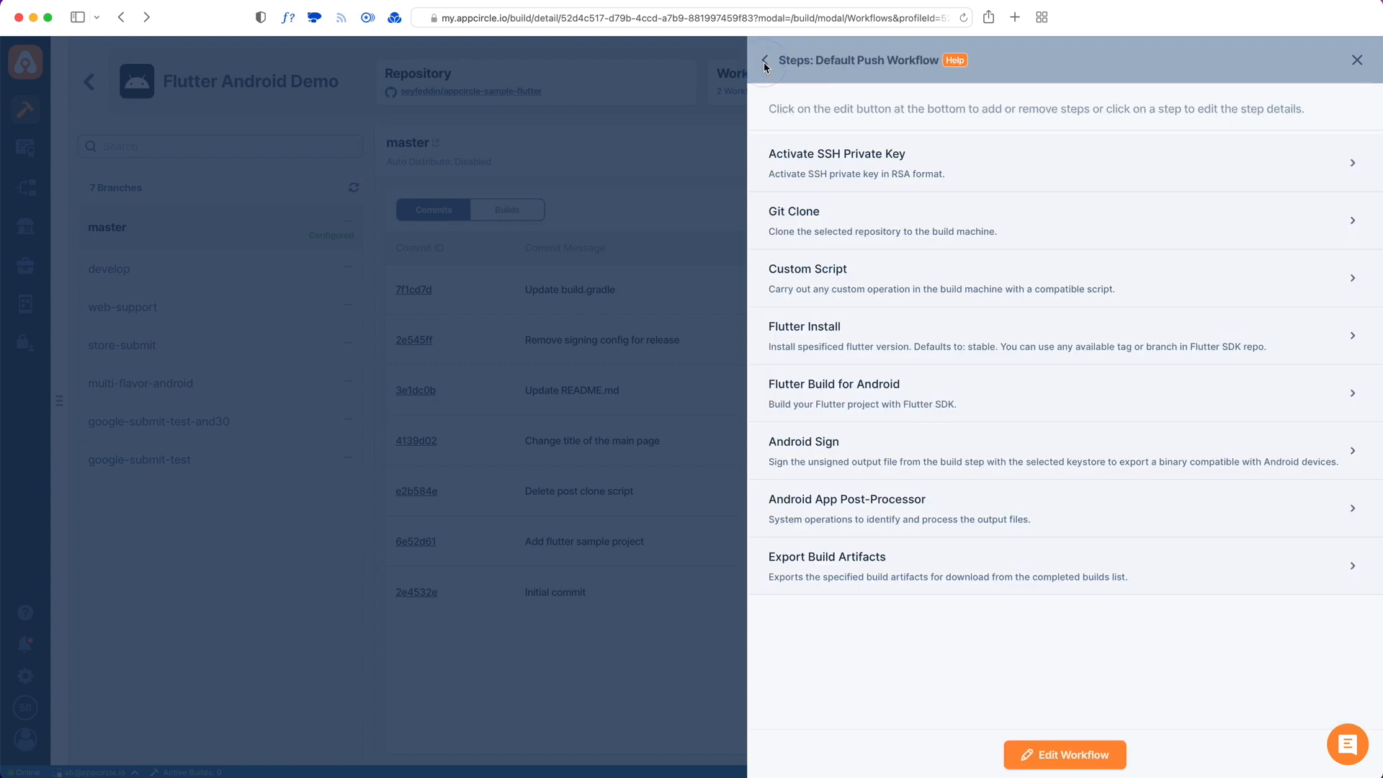
{"action": "mouse_move", "coordinate": [815, 289]}
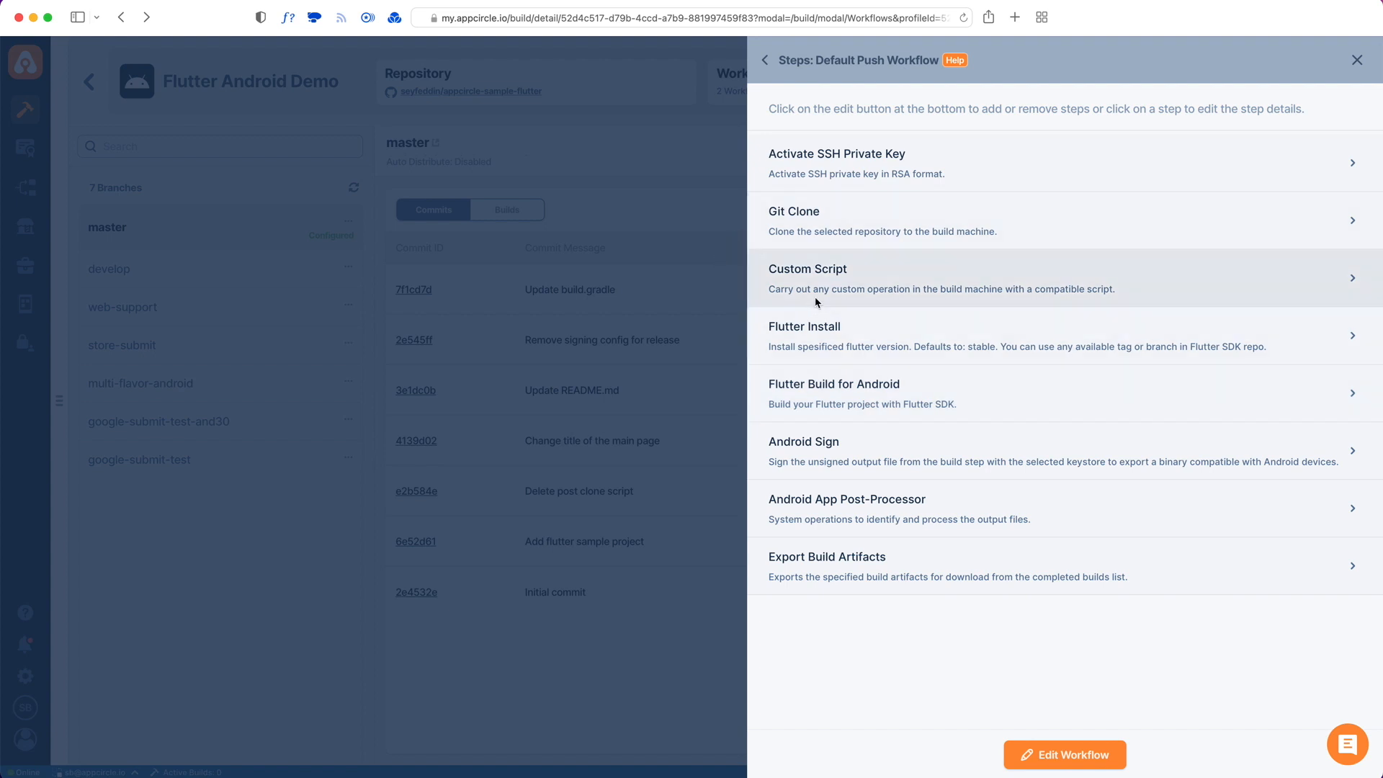
{"action": "mouse_move", "coordinate": [928, 510]}
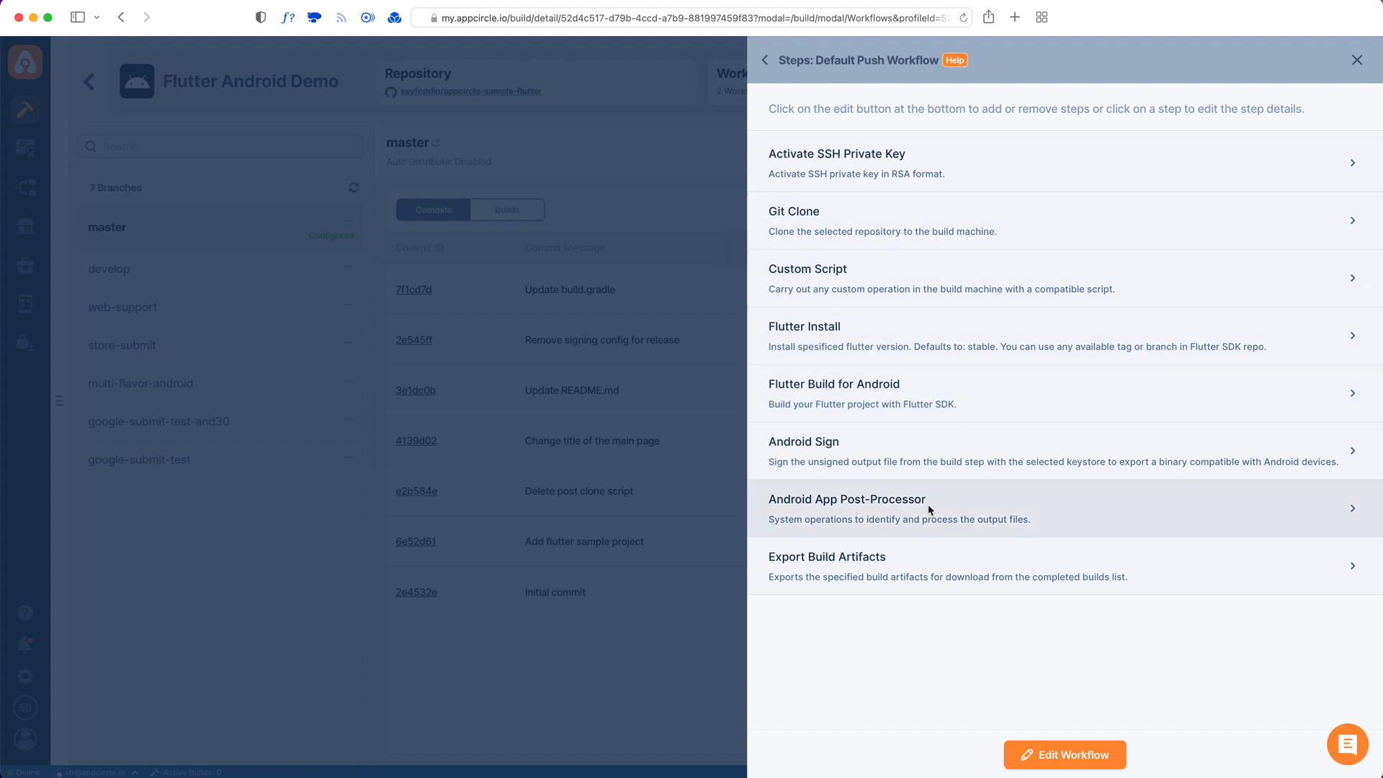
{"action": "mouse_move", "coordinate": [691, 480]}
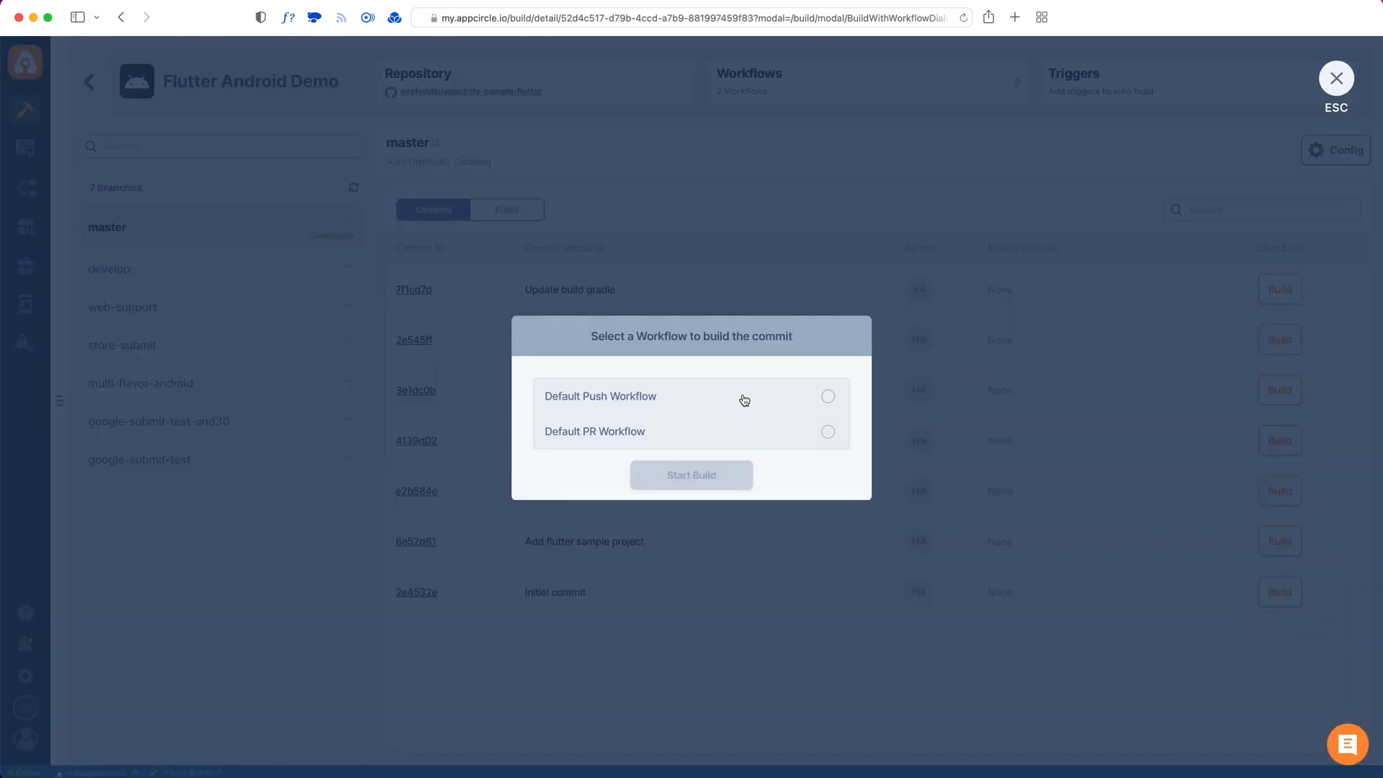
- Launch the commit build using the Default Push Workflow
{"action": "left_click", "coordinate": [690, 474]}
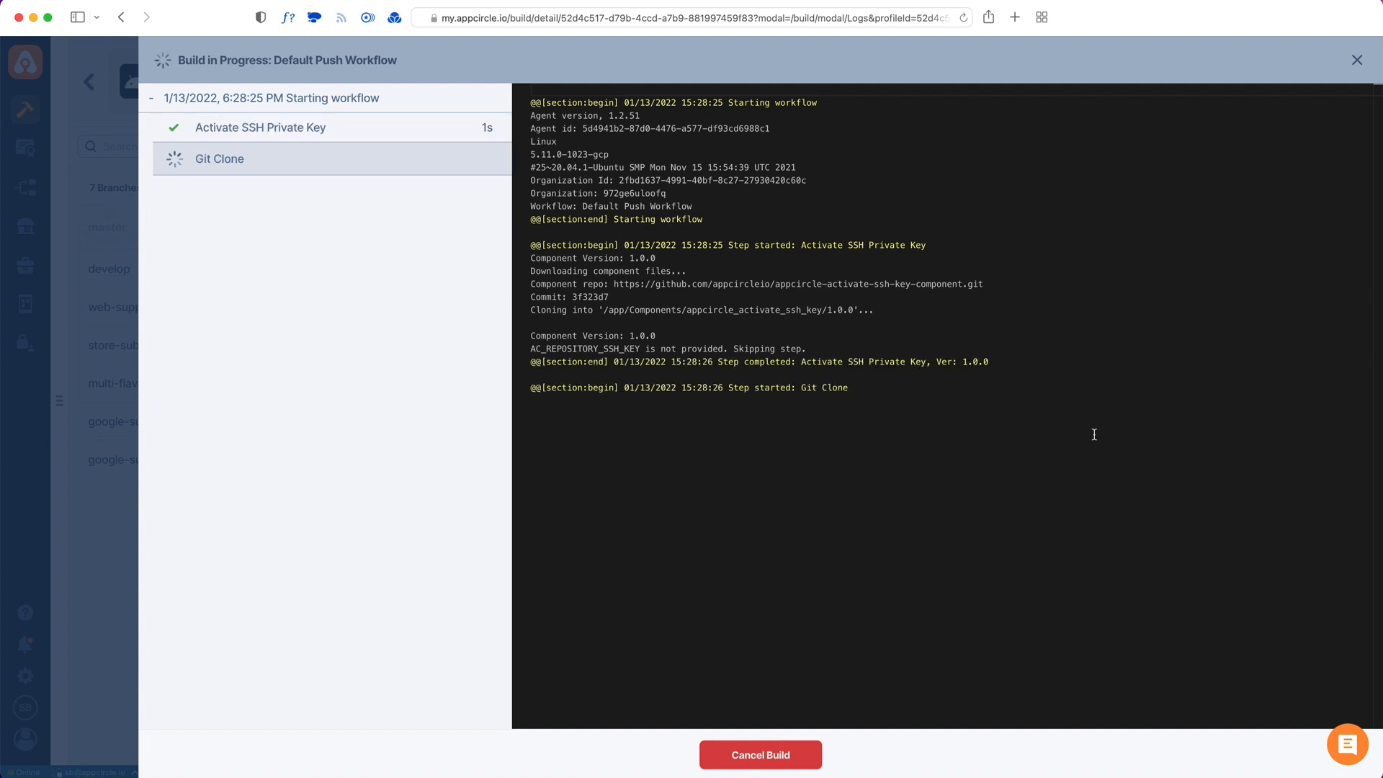
{"action": "mouse_move", "coordinate": [795, 283]}
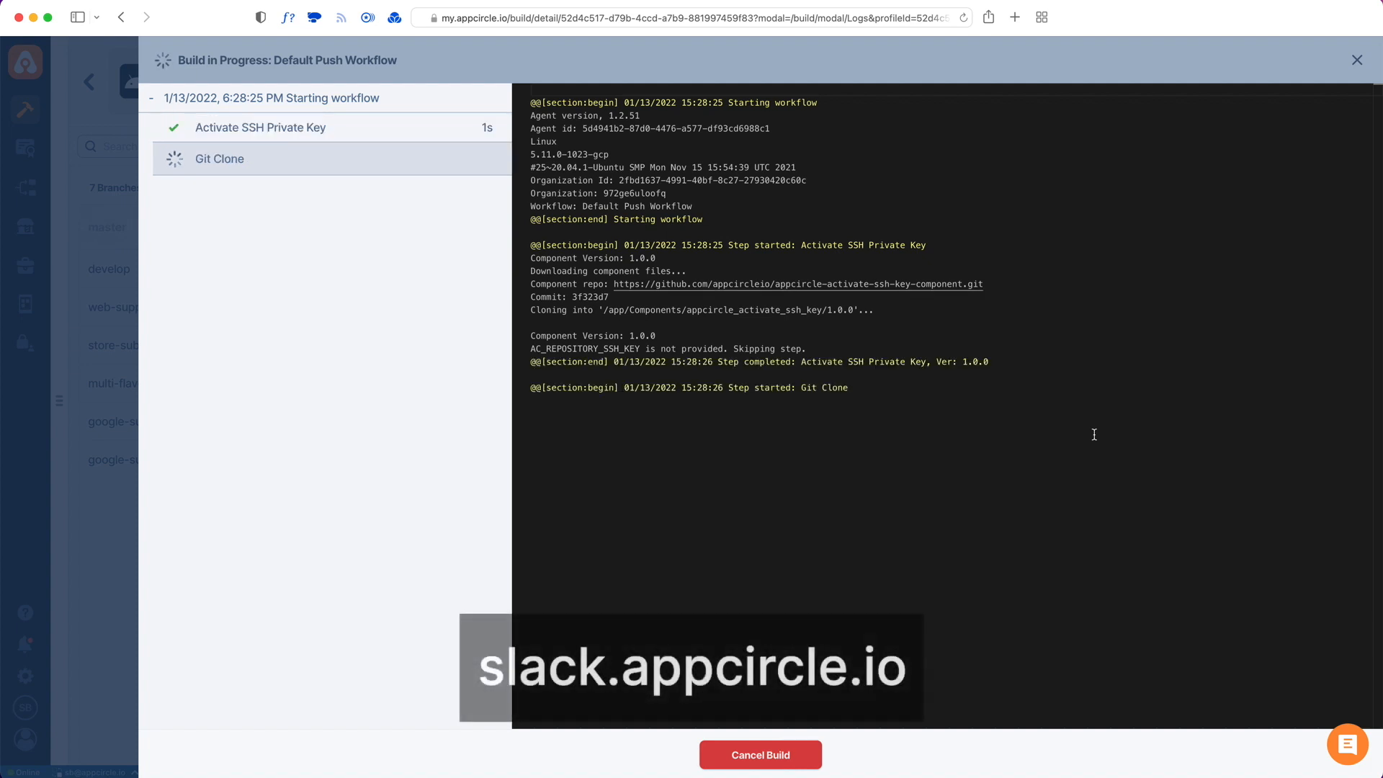